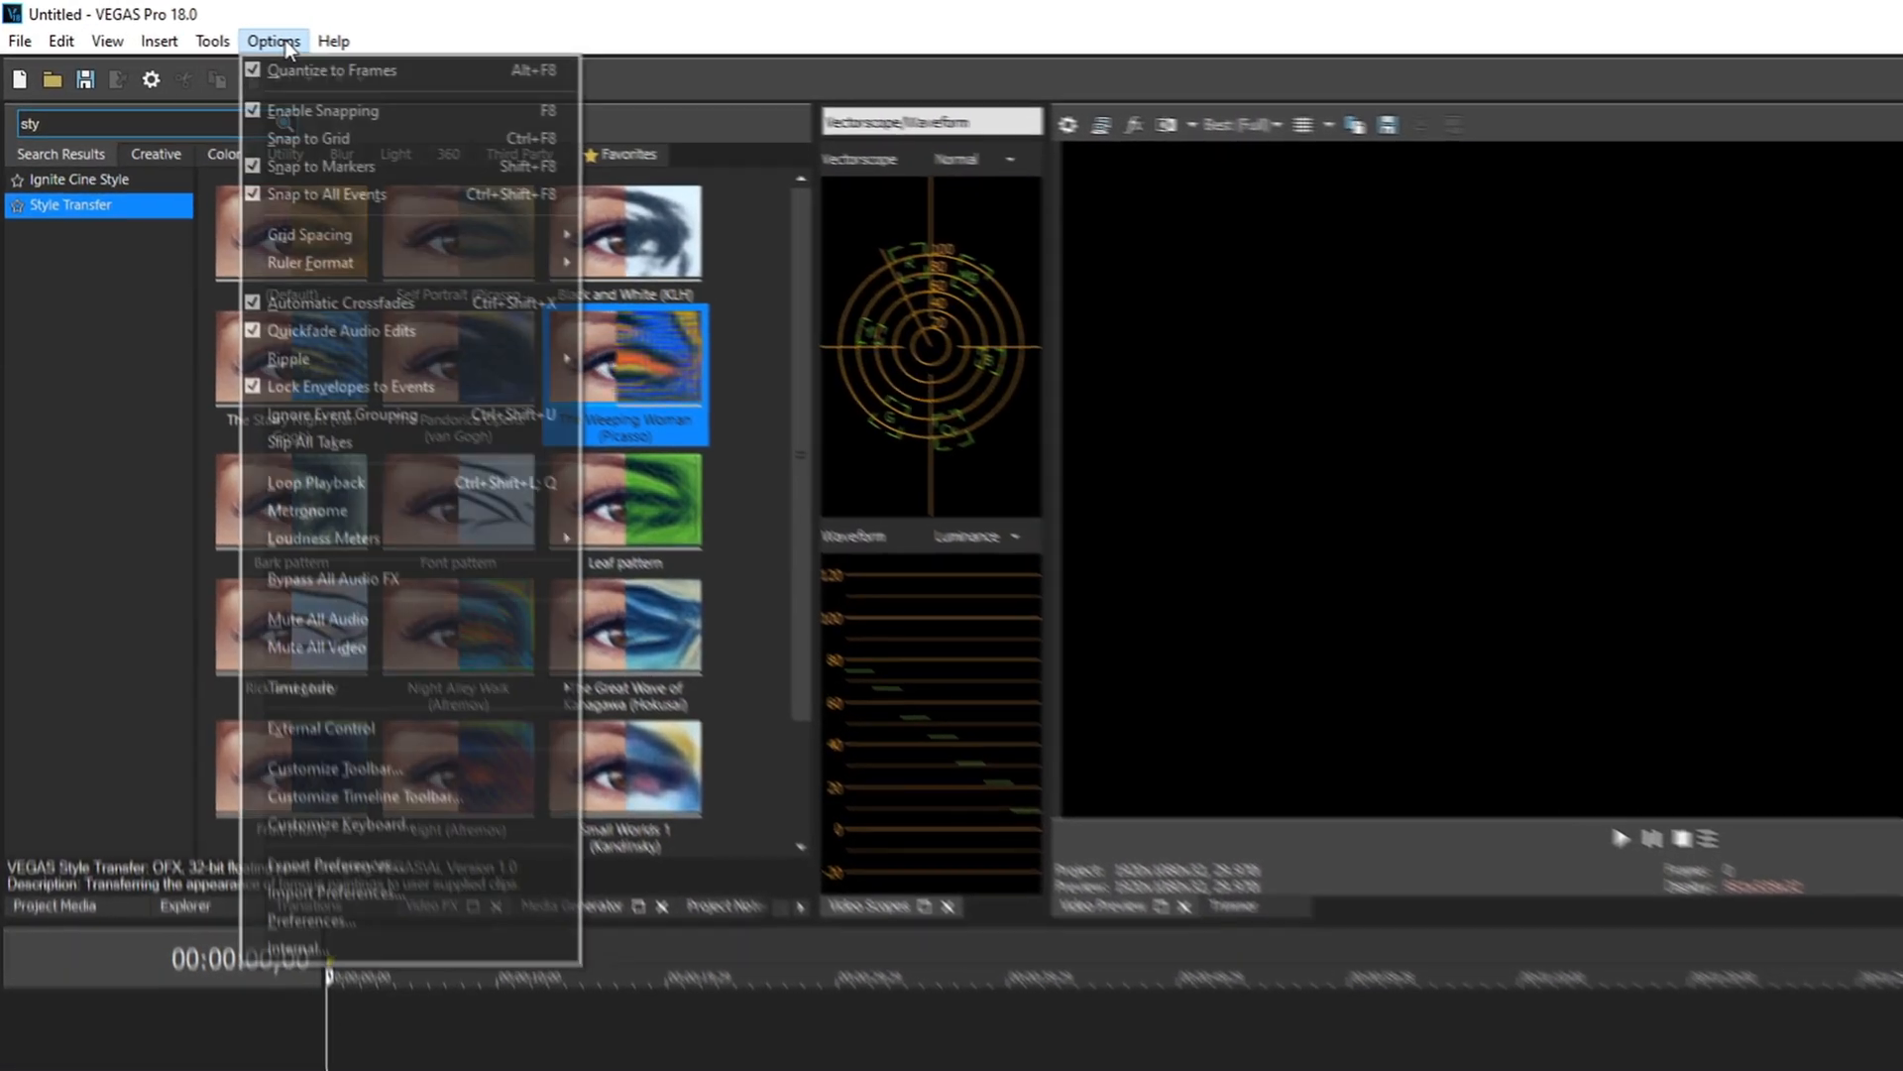
pyautogui.moveTo(360, 1041)
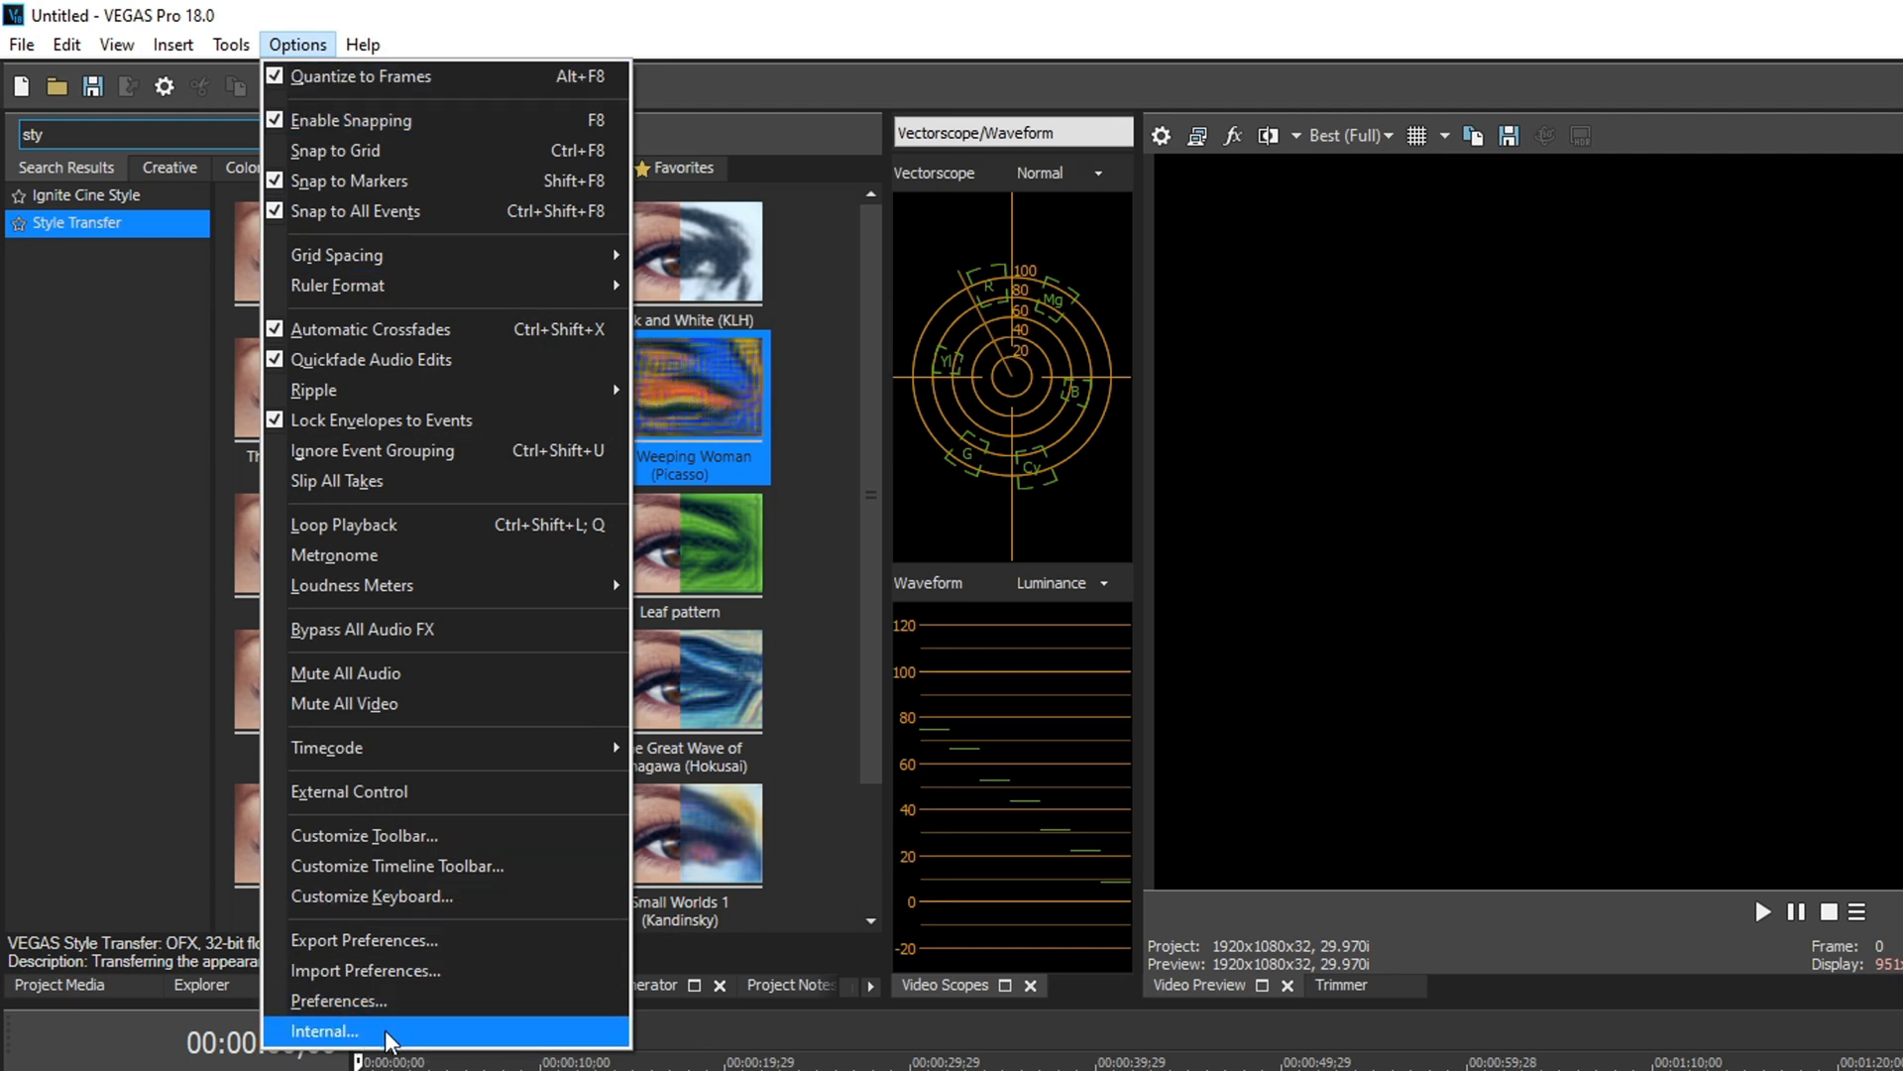
# Open the Internal preferences list and scroll down to the OpenCL and Media Pool entries
pyautogui.click(325, 1030)
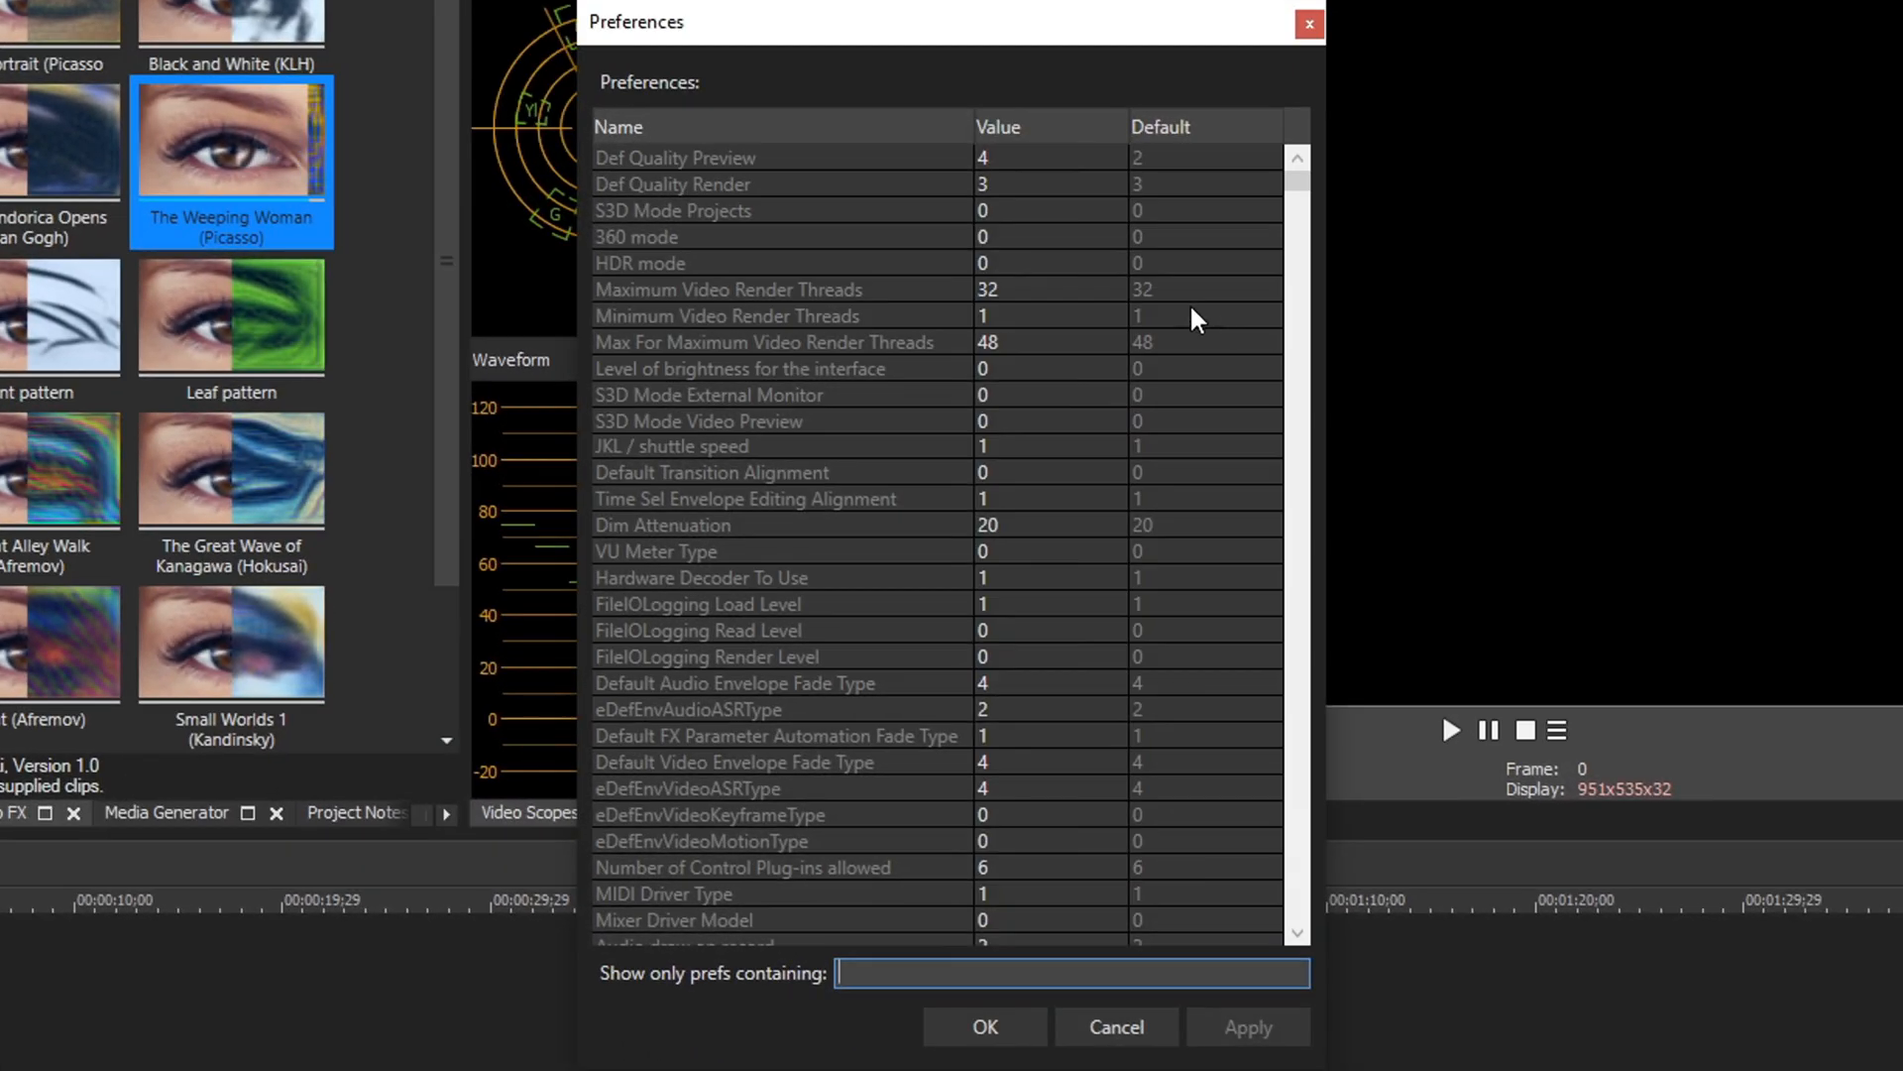
pyautogui.scroll(-3)
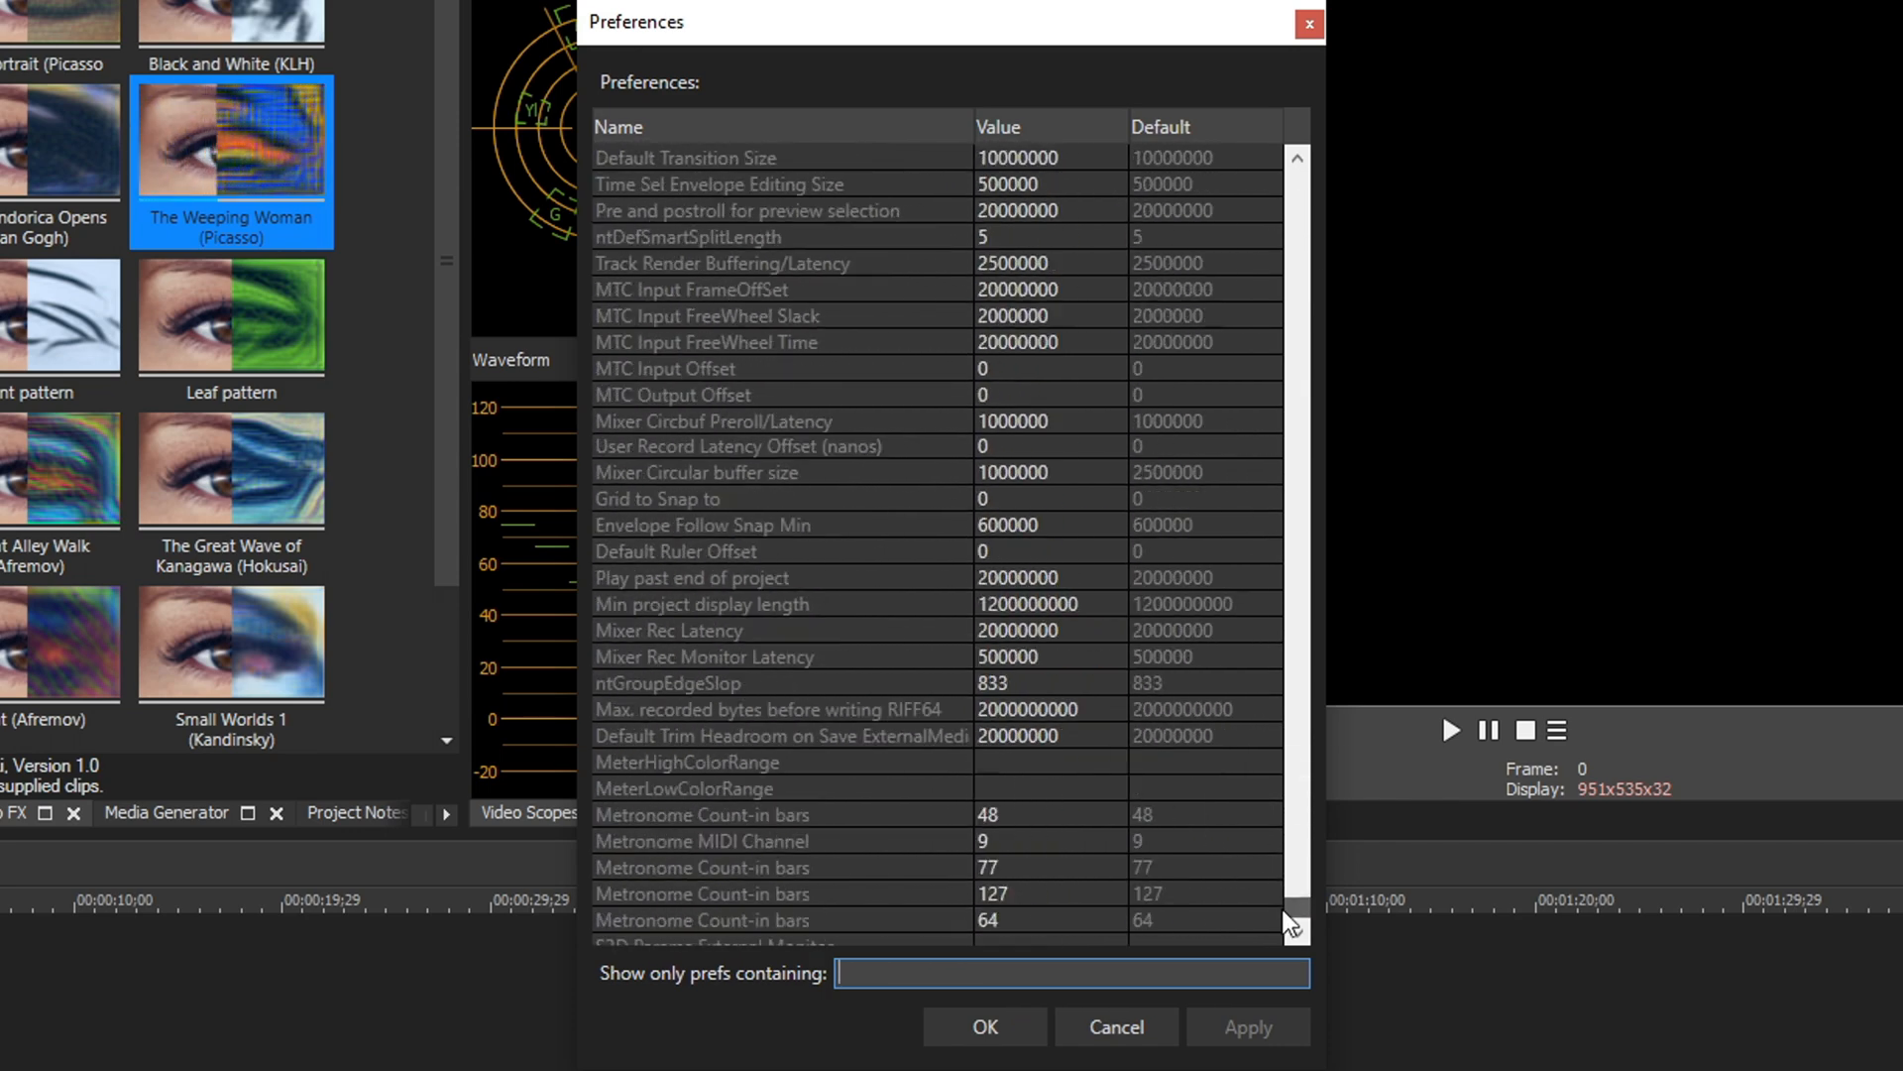
pyautogui.scroll(-3)
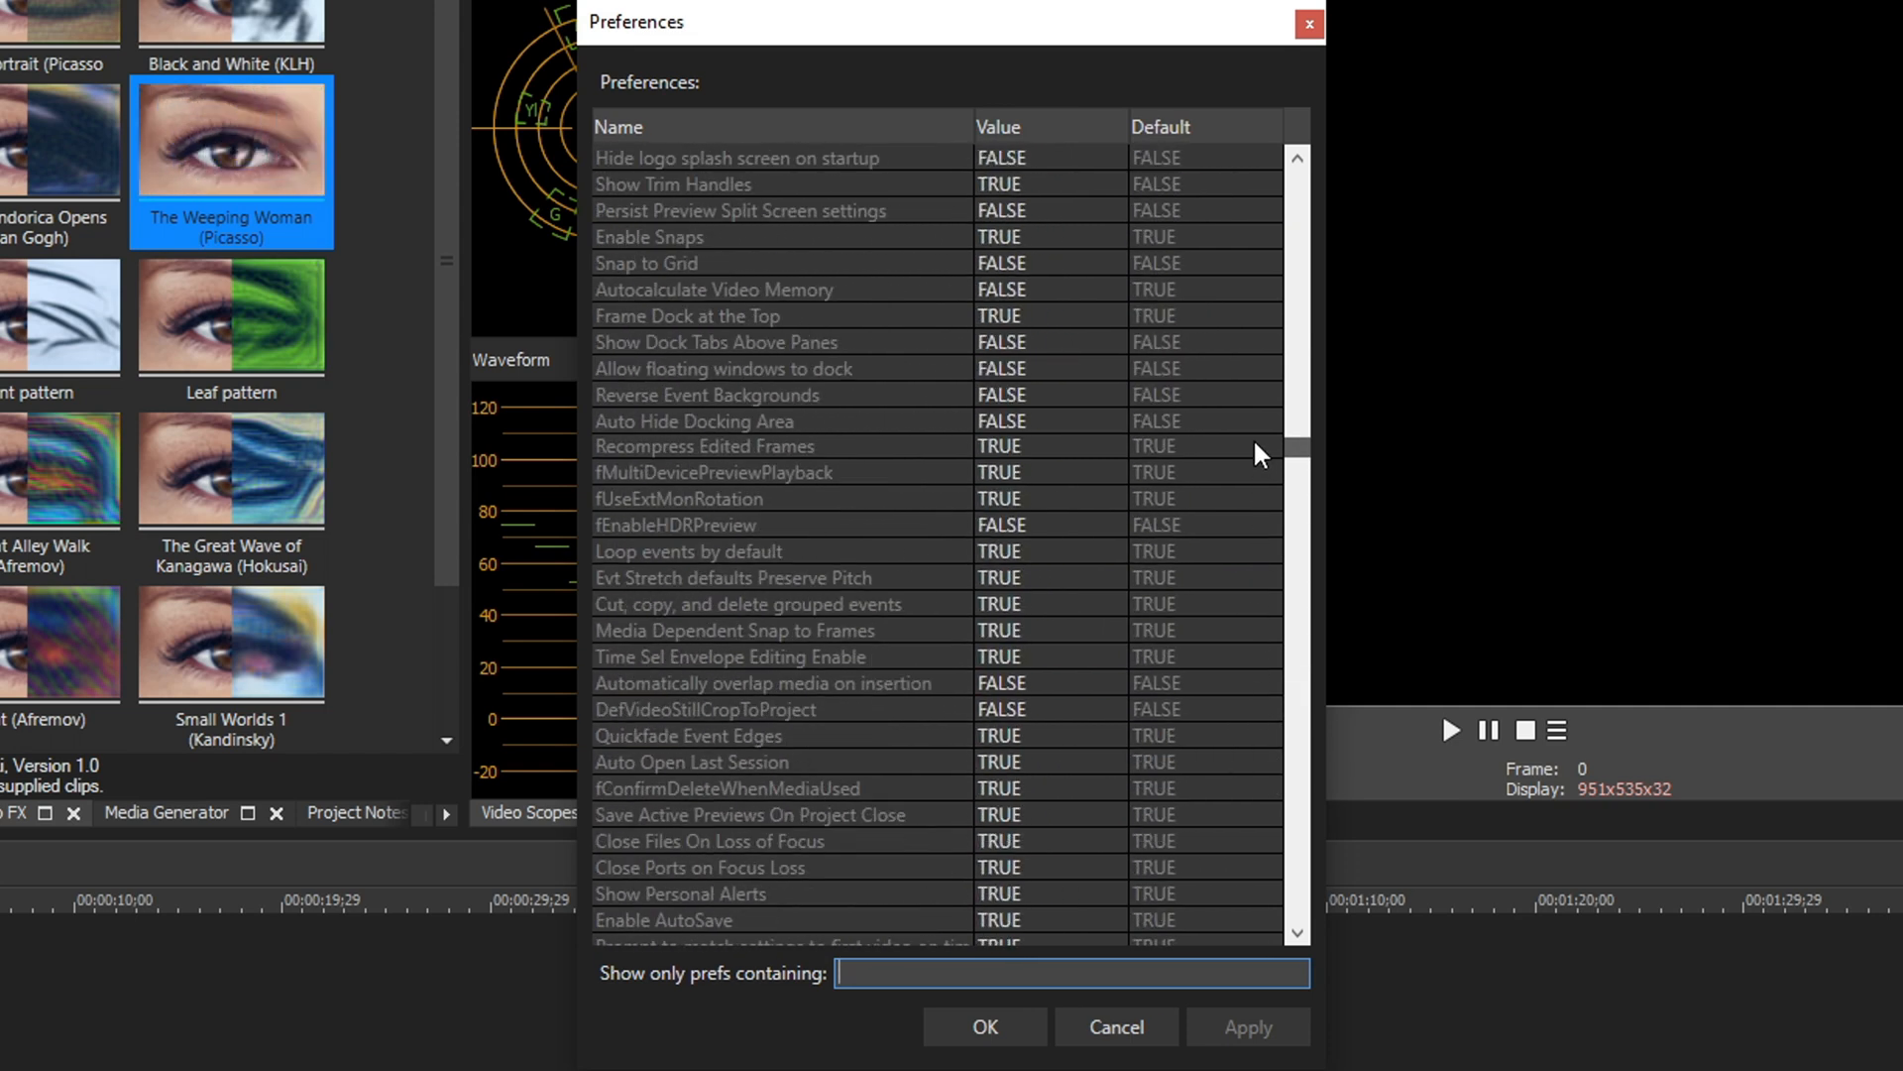
pyautogui.scroll(-3)
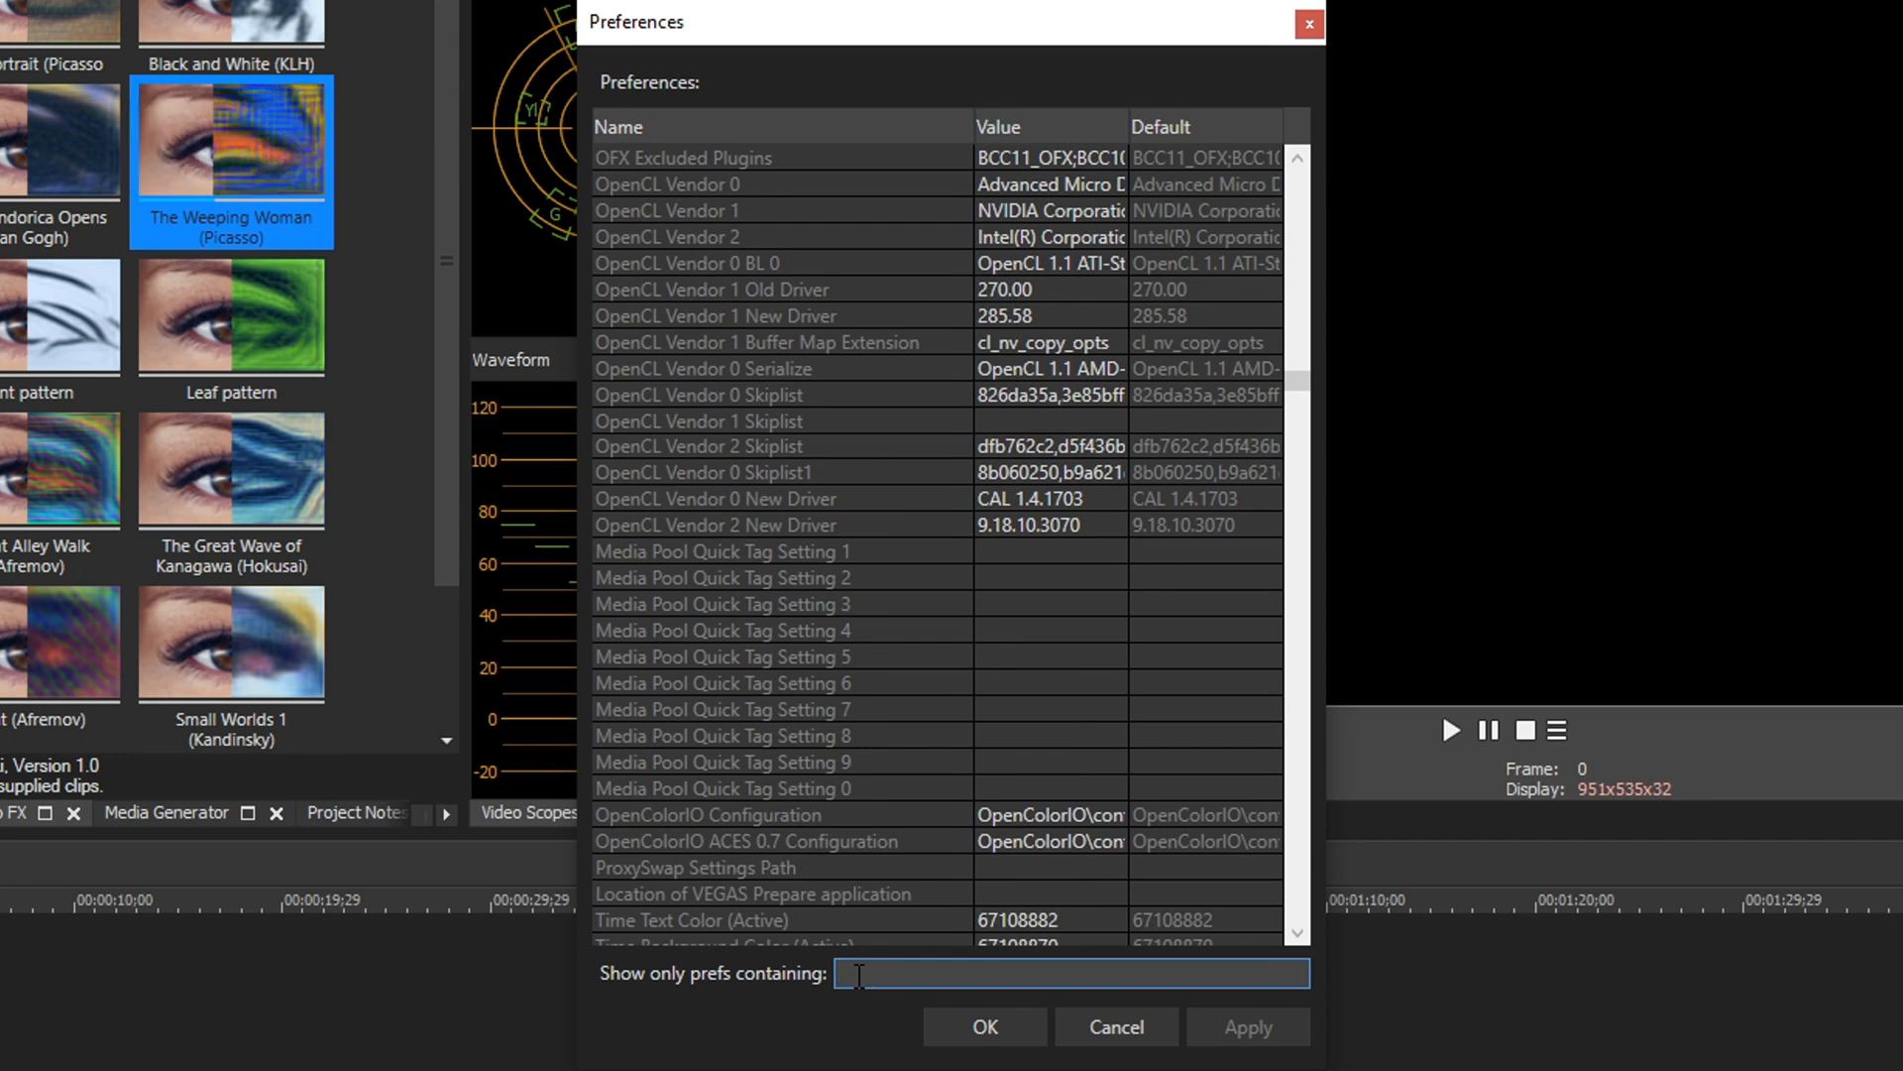
# Filter for 'opencl', set both OpenCL/GL Interop entries to FALSE, and apply
pyautogui.write('opencl/')
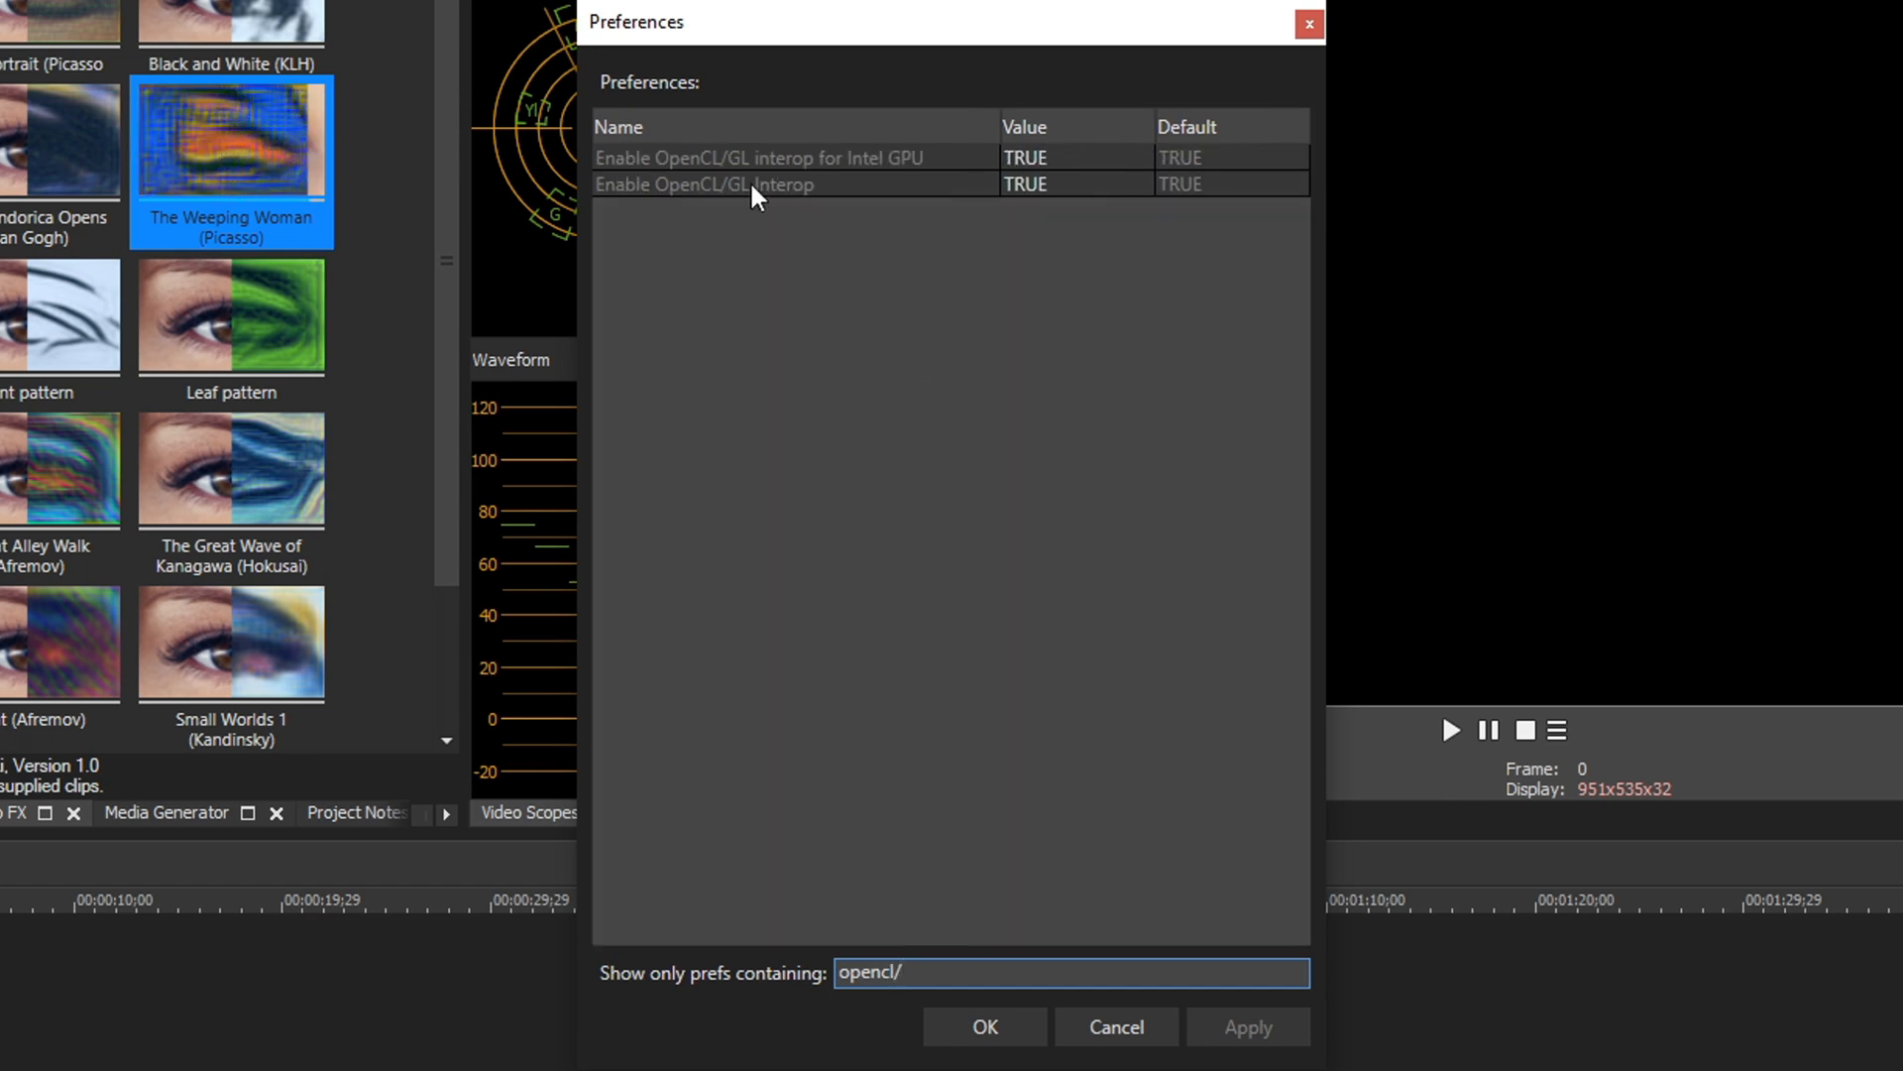
pyautogui.moveTo(732, 159)
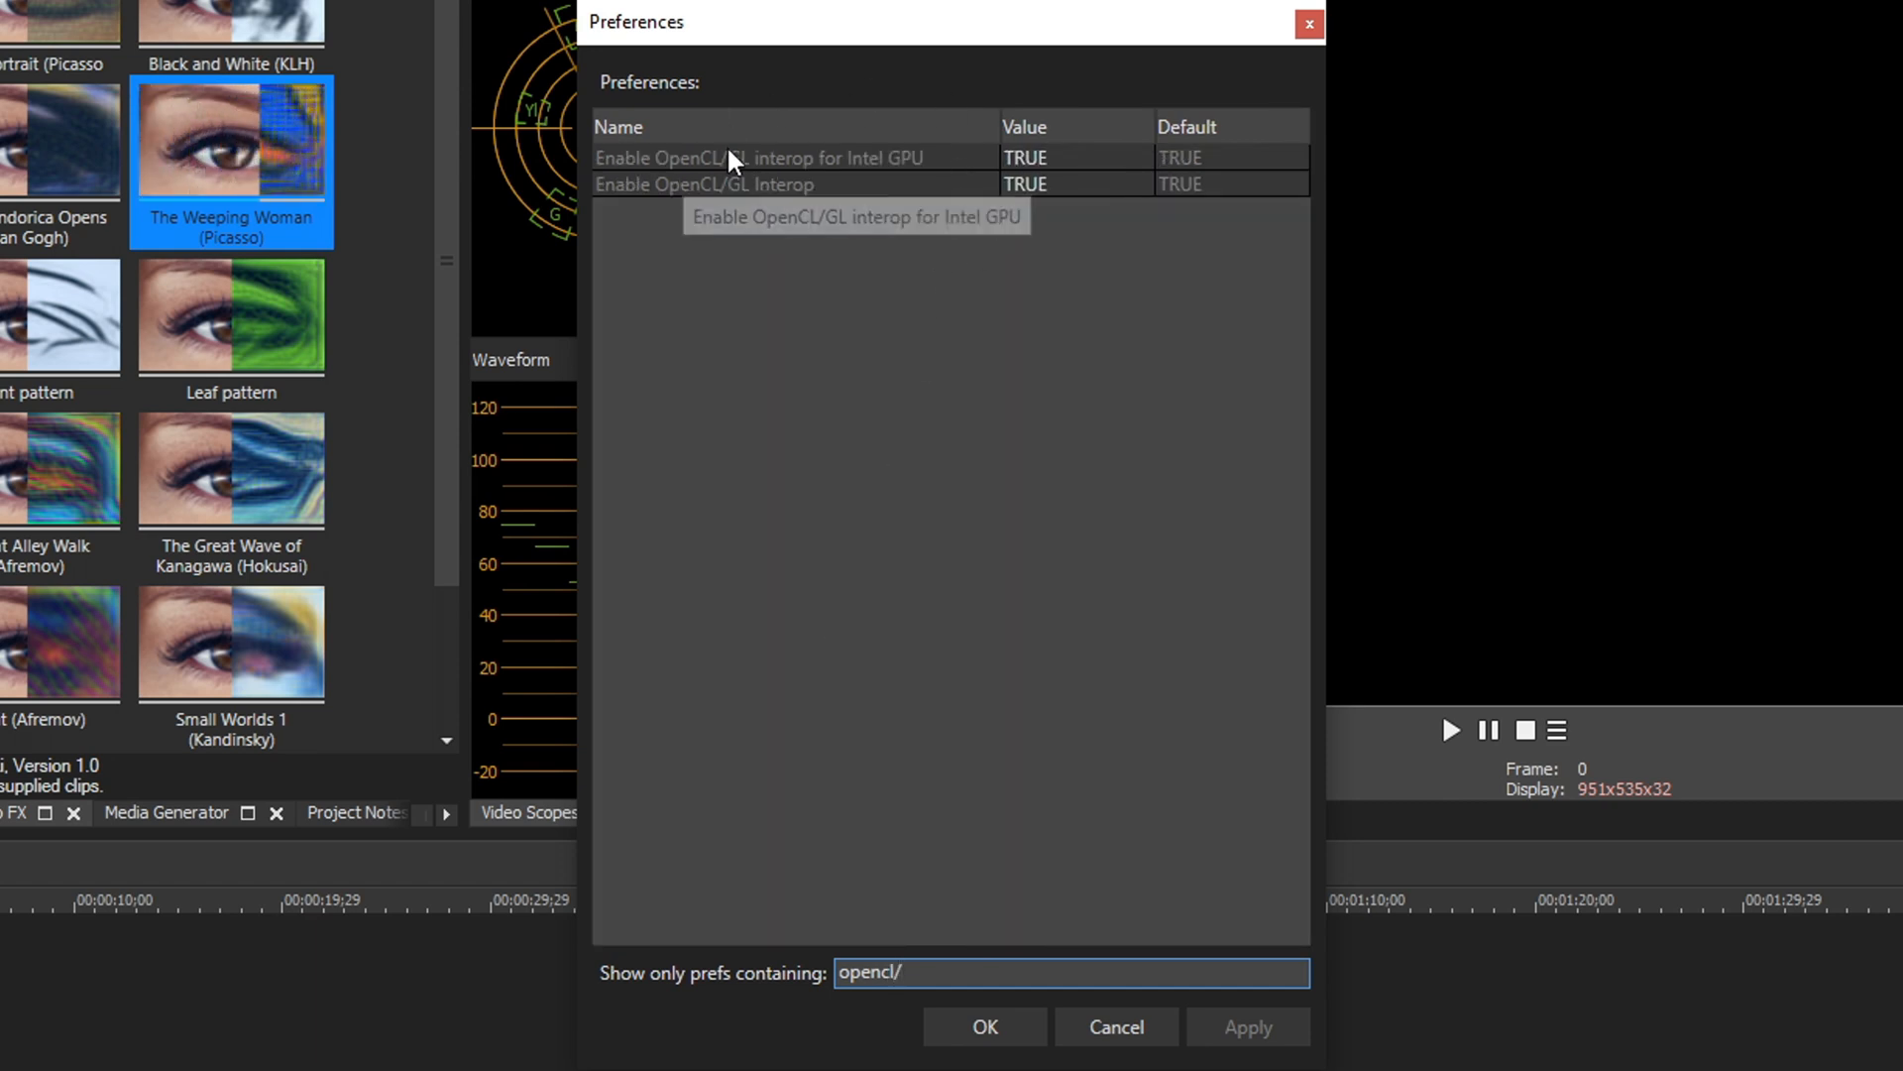
pyautogui.moveTo(798, 235)
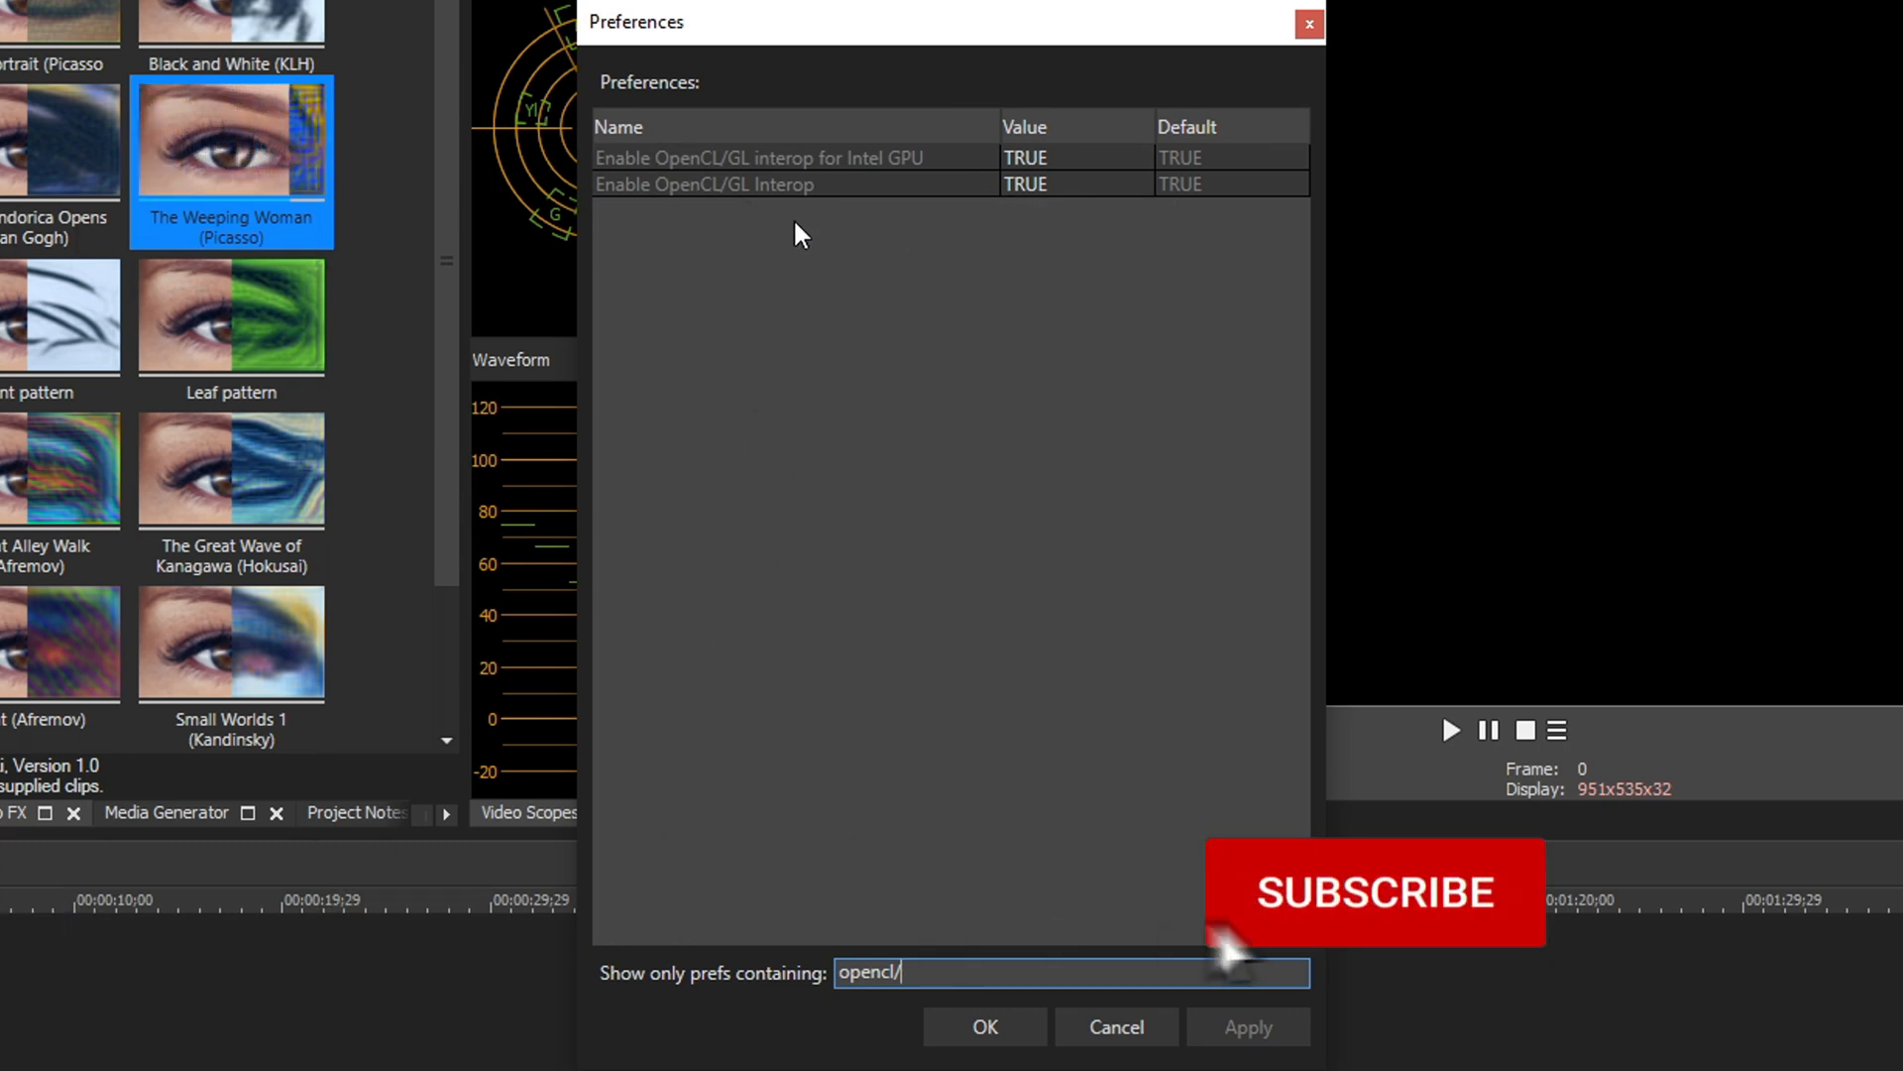
pyautogui.click(1375, 893)
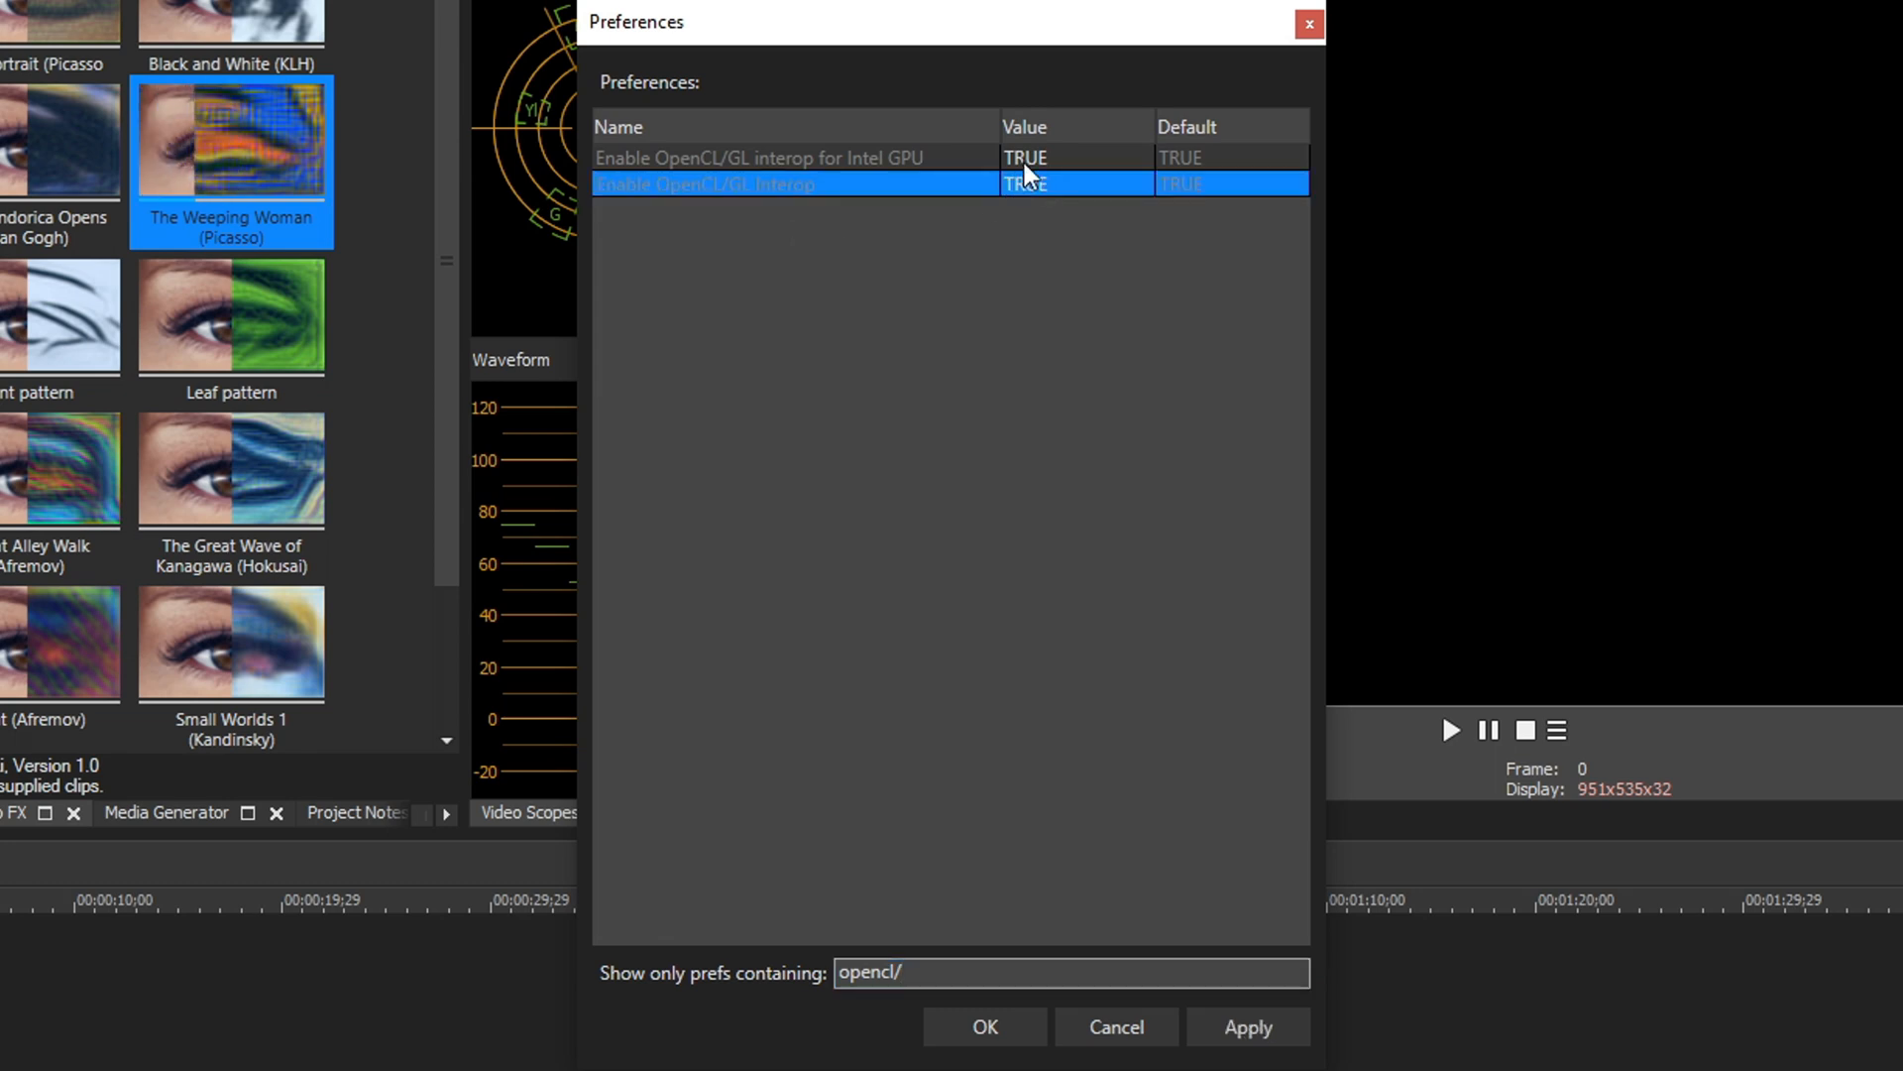
pyautogui.click(828, 157)
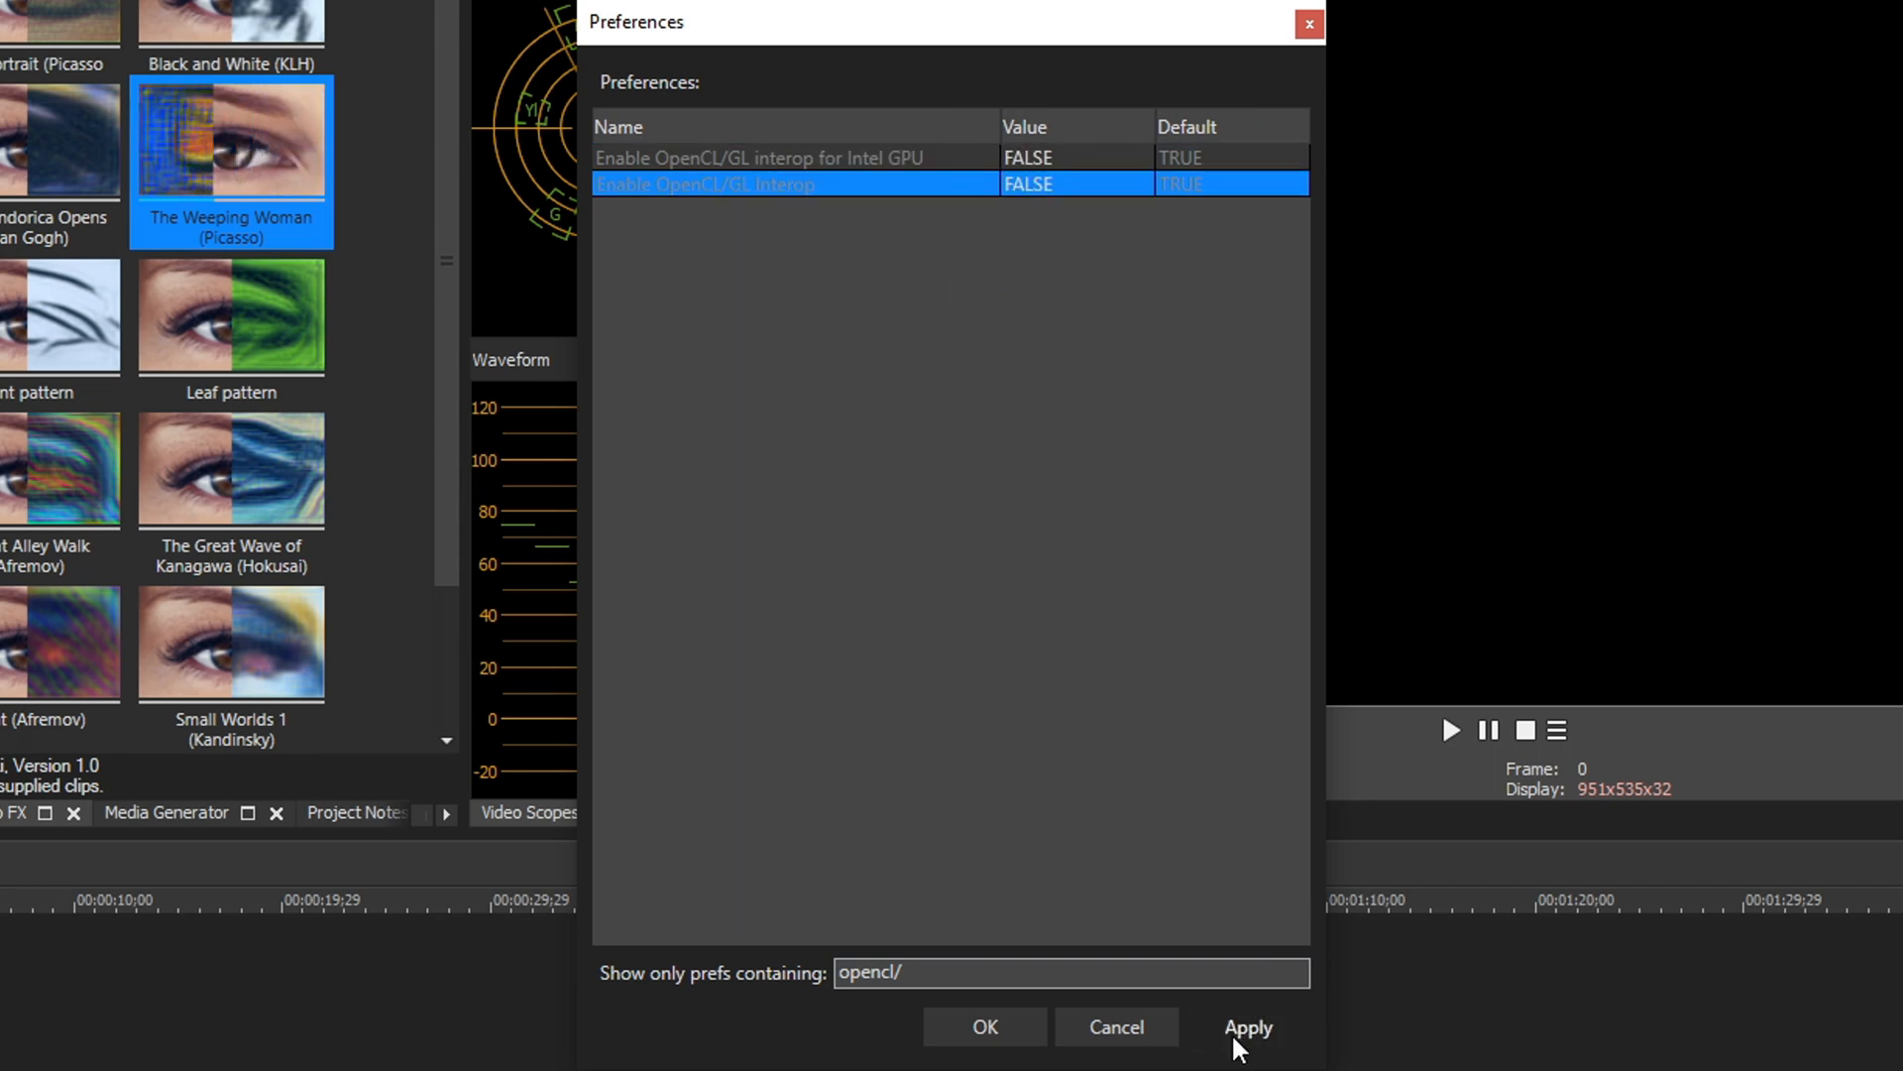
pyautogui.click(1248, 1054)
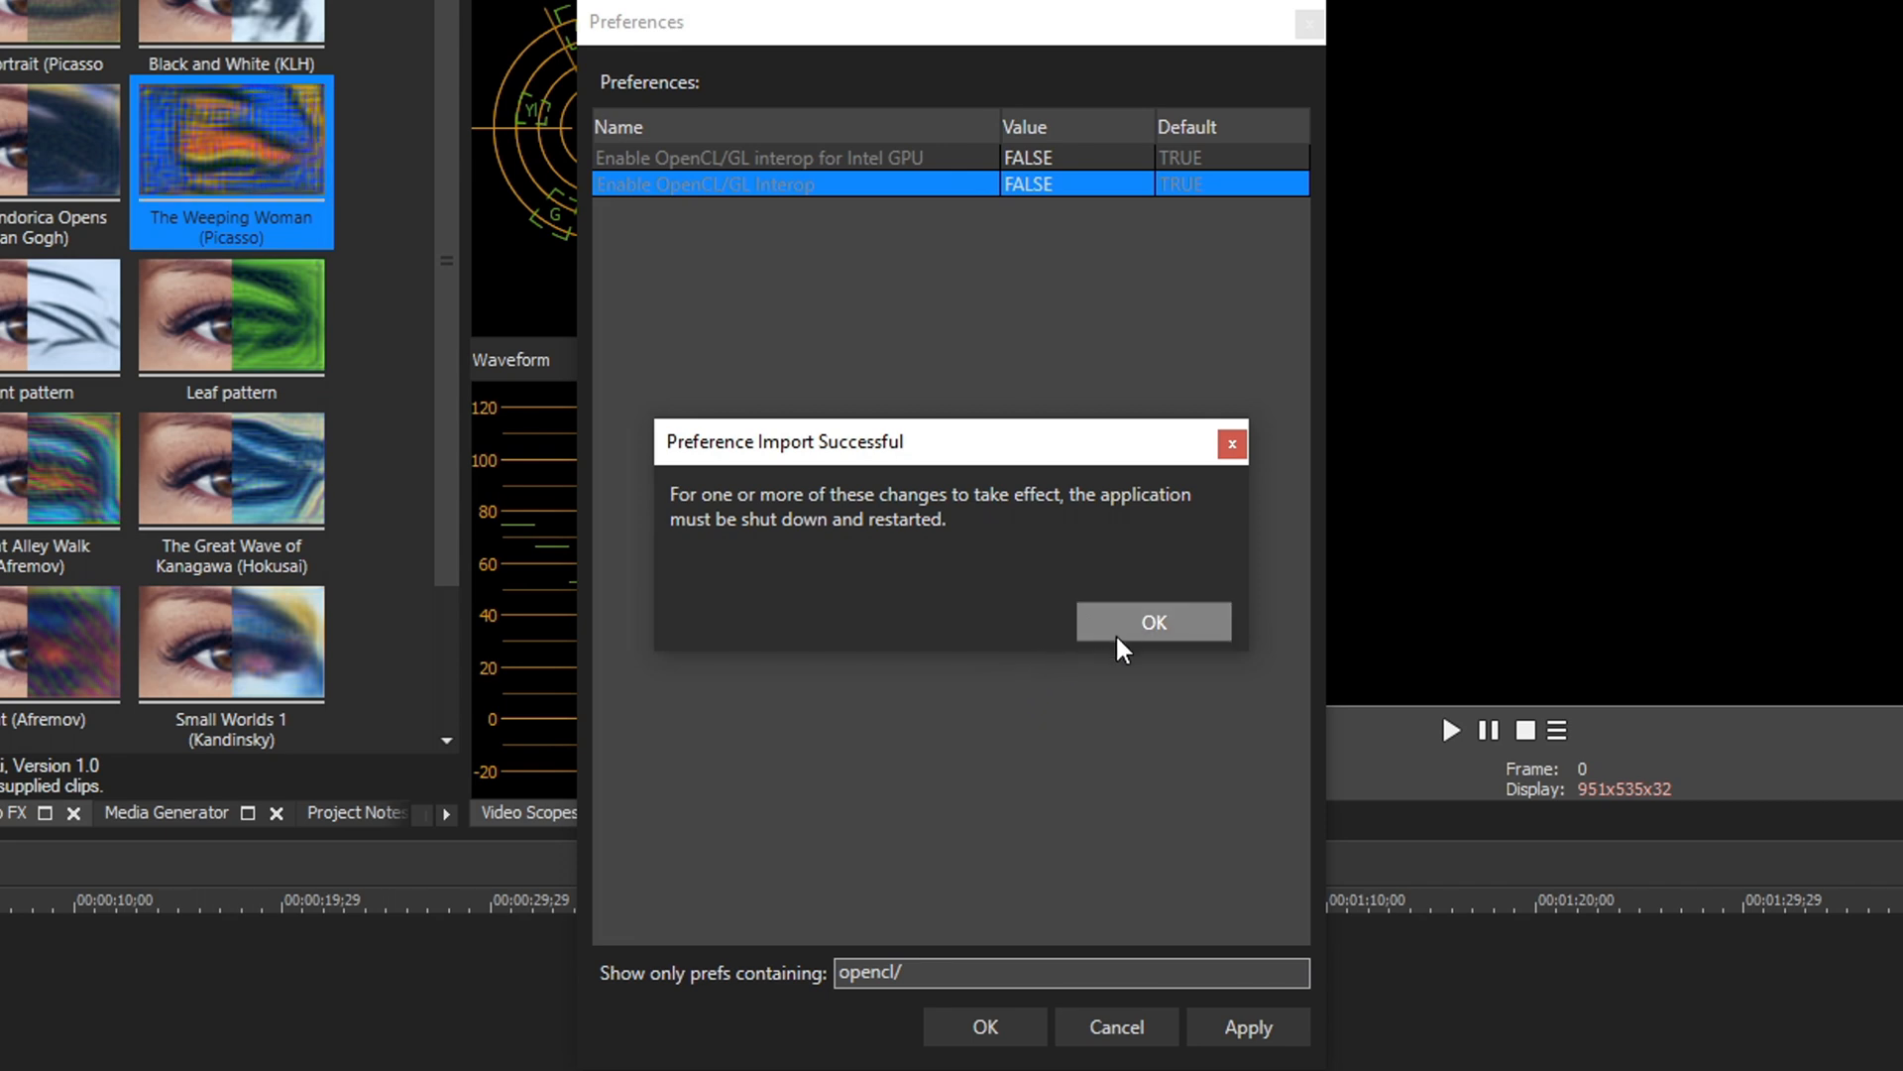
pyautogui.click(1153, 621)
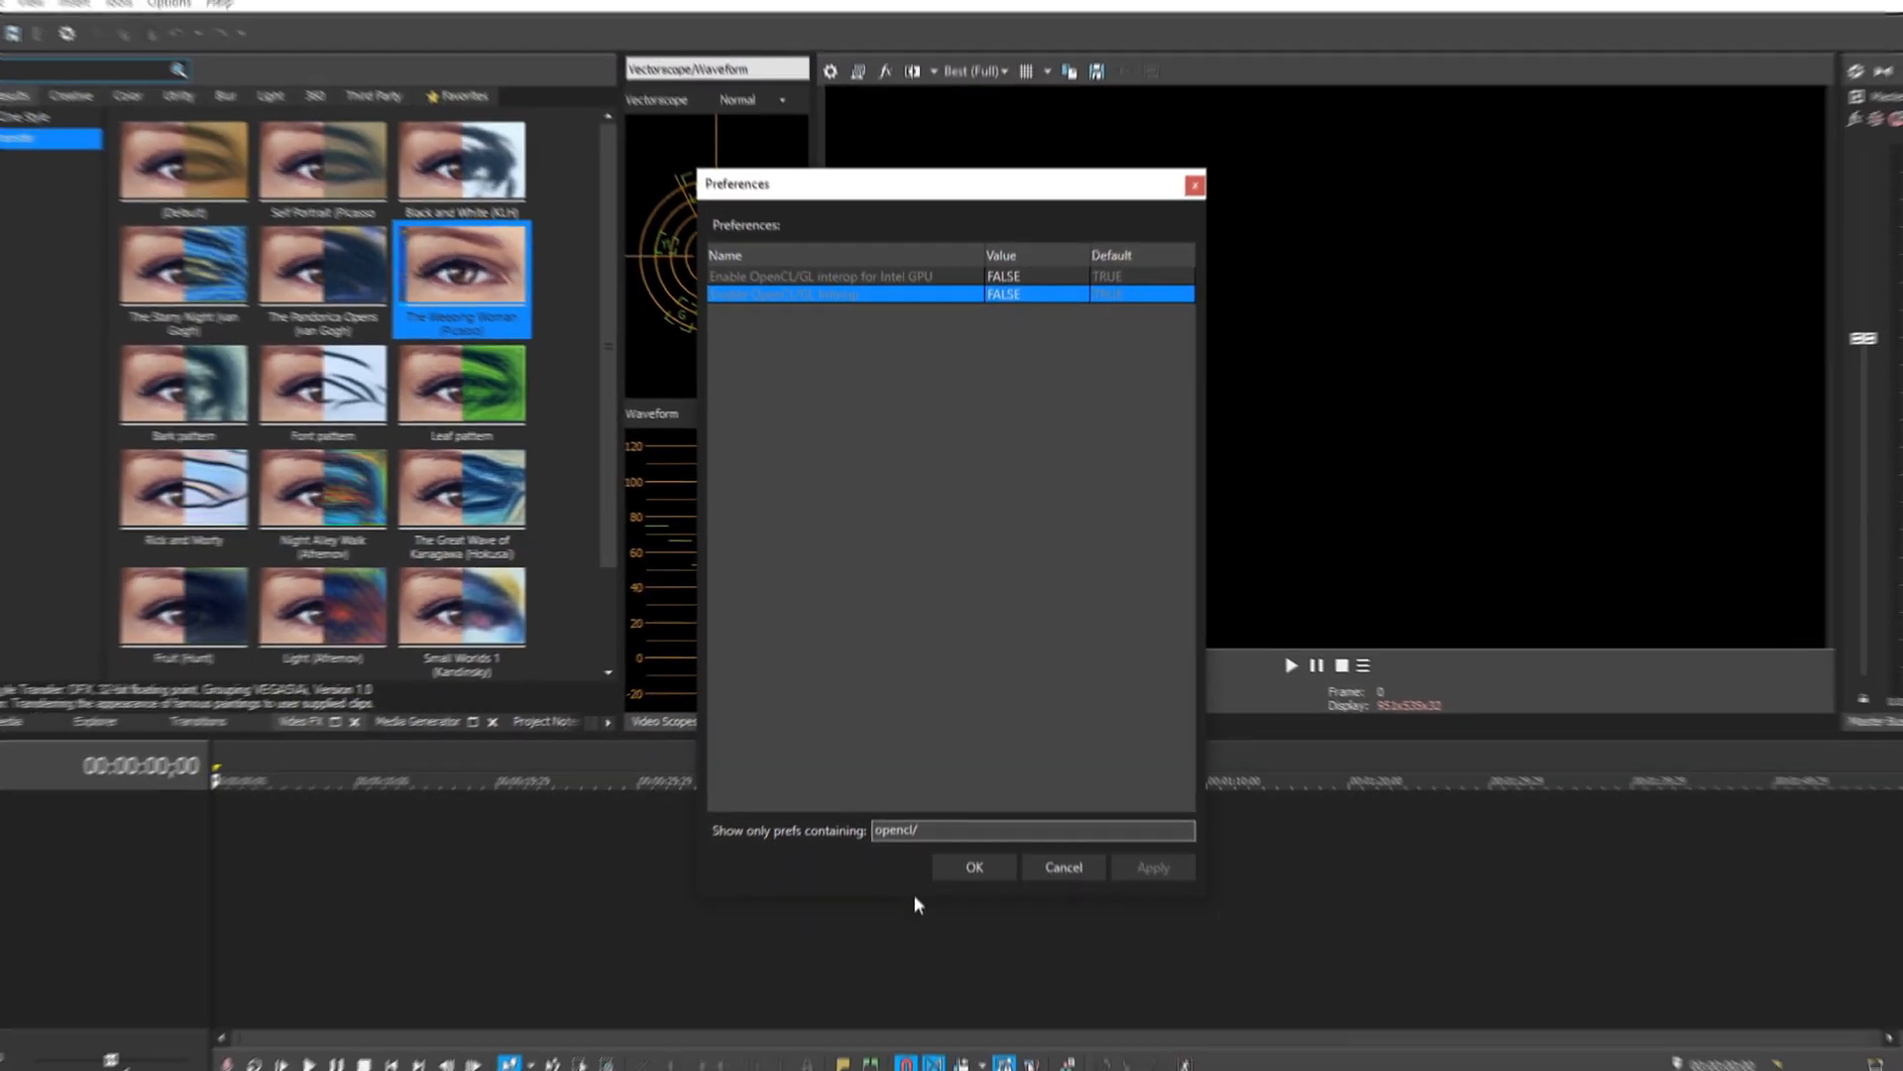
# Close Internal preferences and go to the File I/O page of Preferences
pyautogui.click(974, 866)
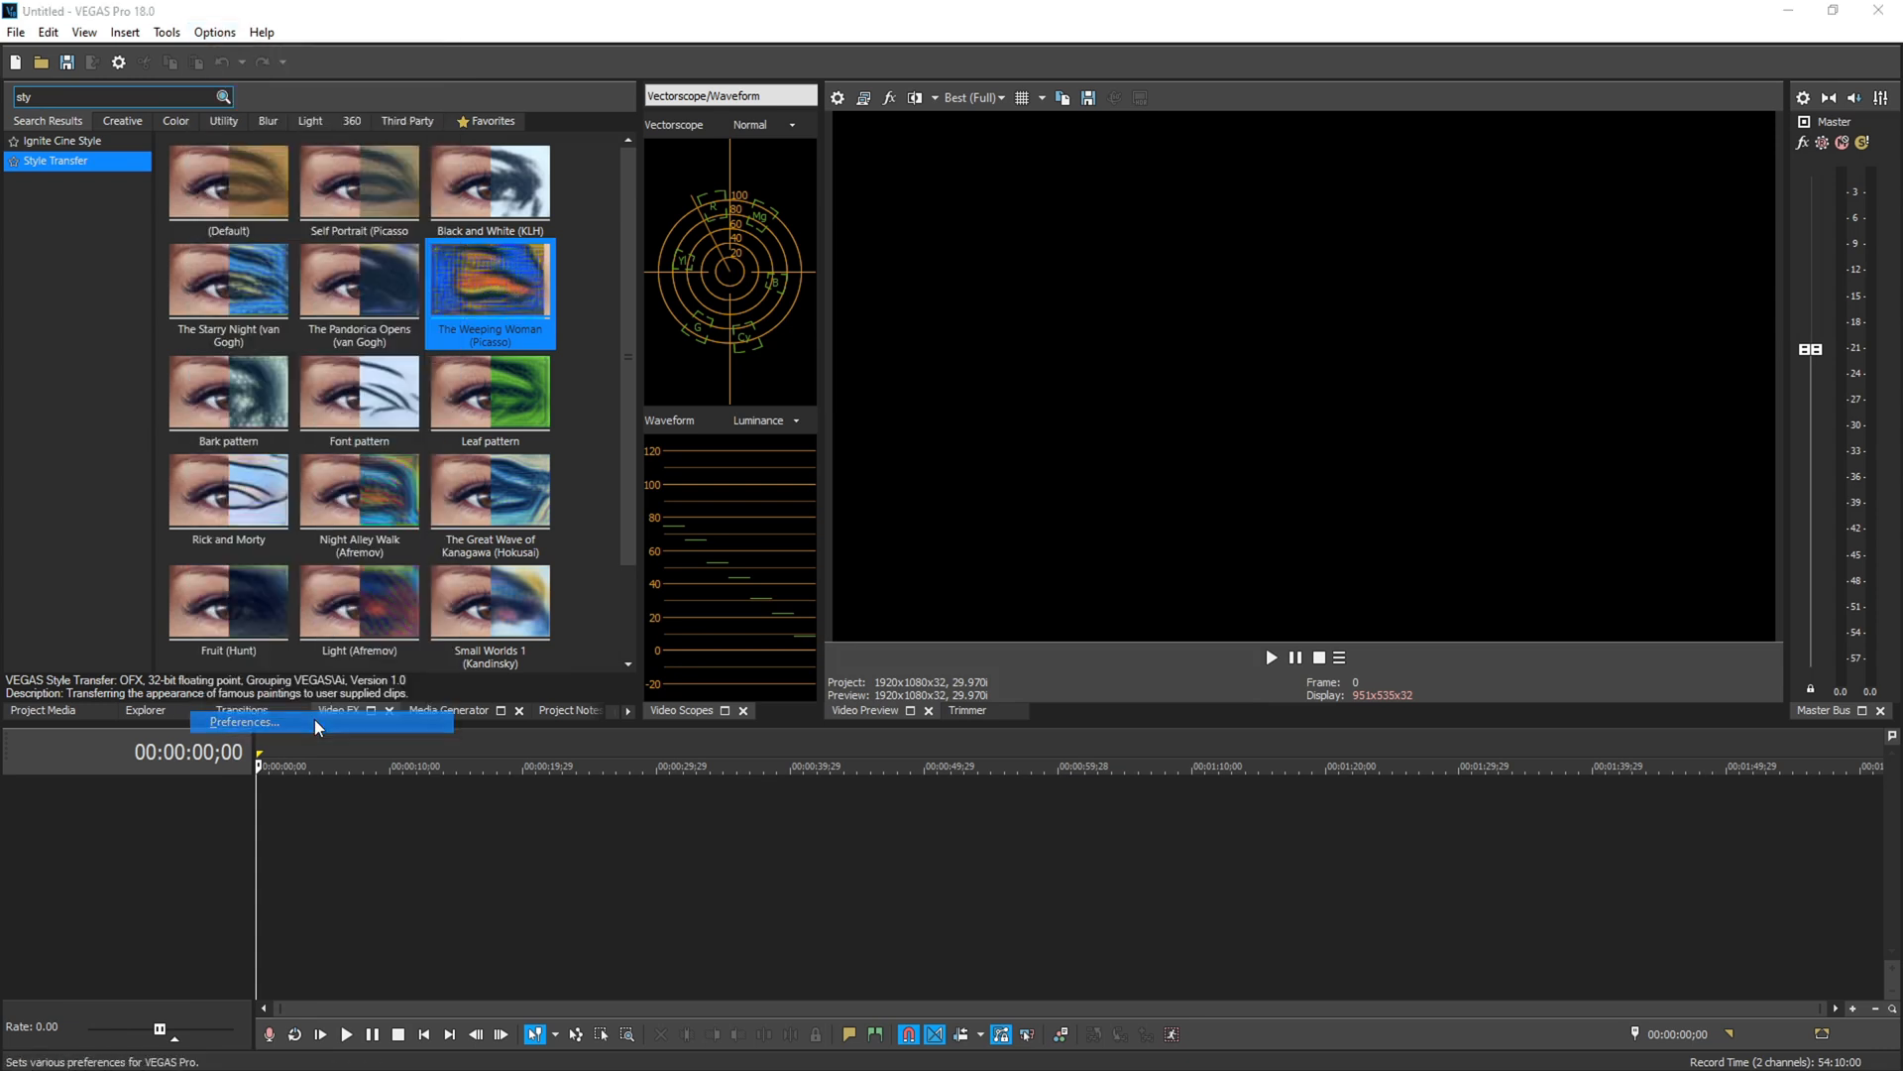
pyautogui.click(245, 721)
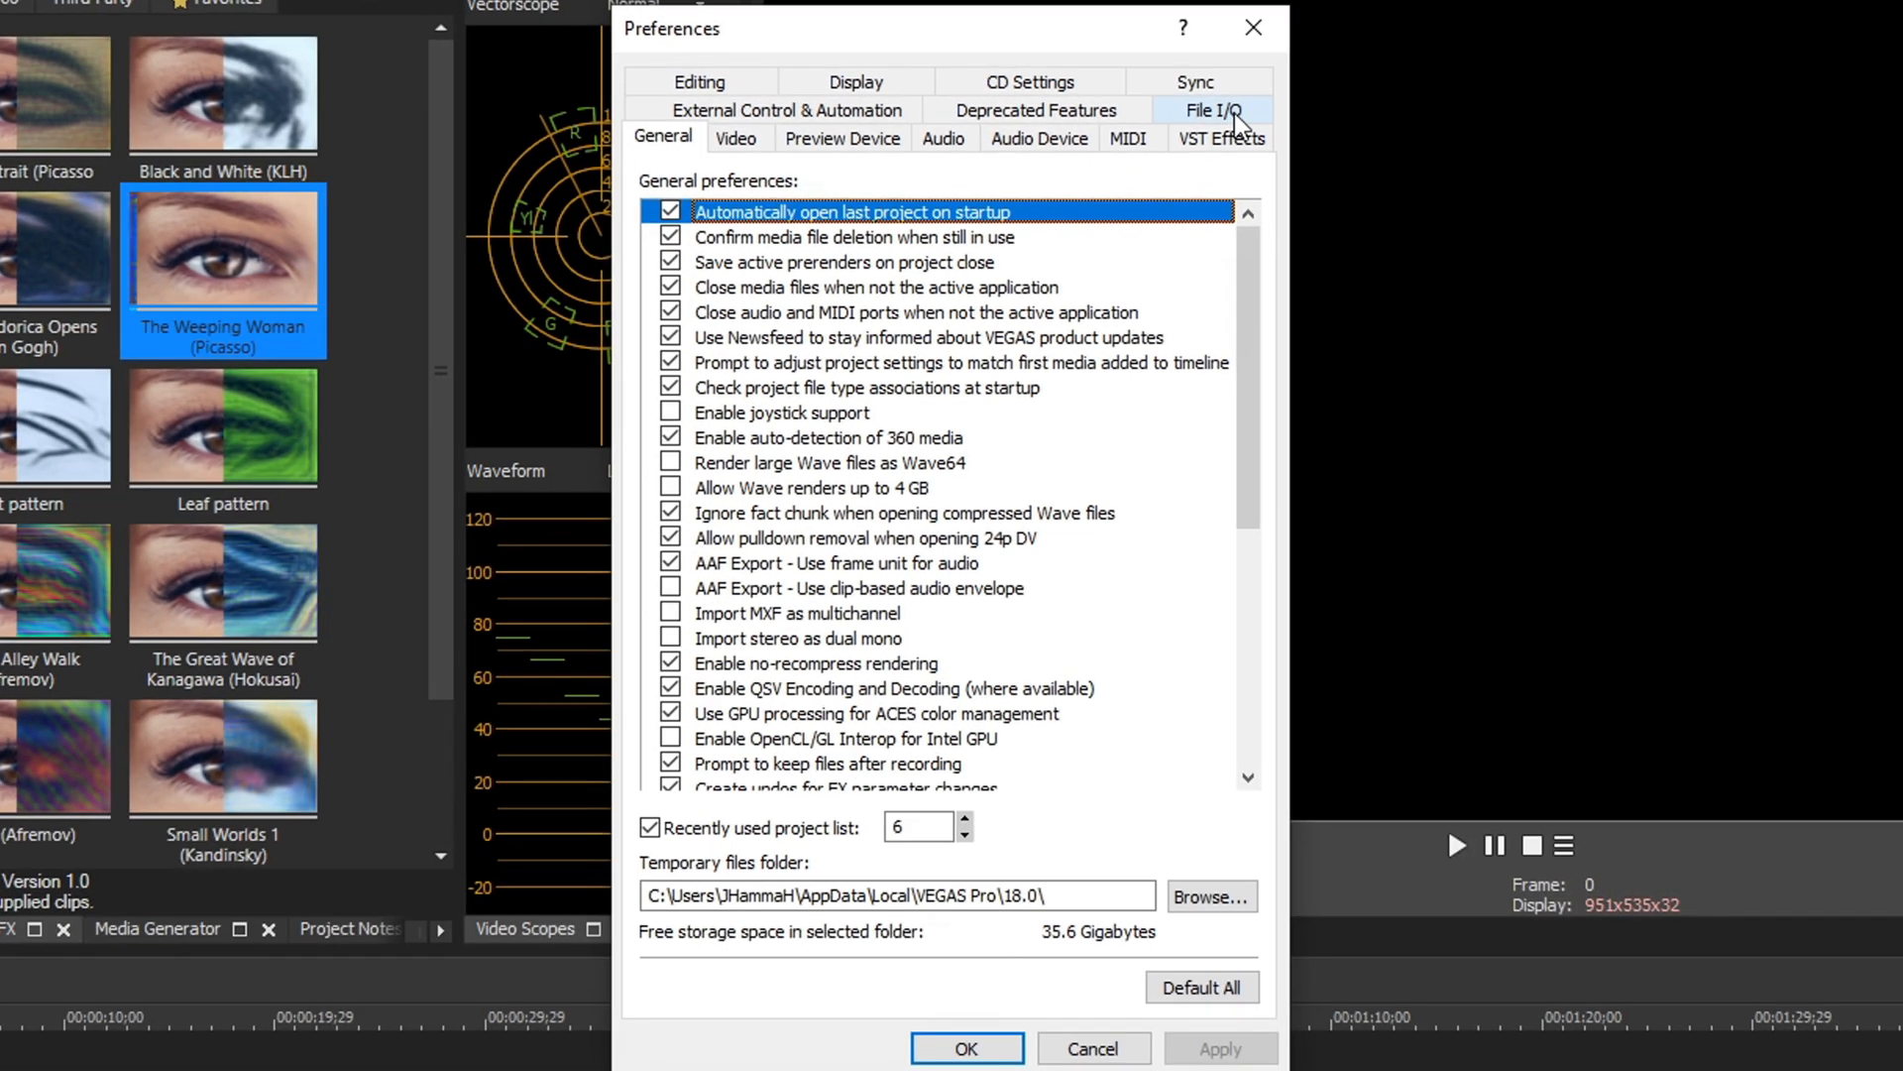
pyautogui.click(1220, 109)
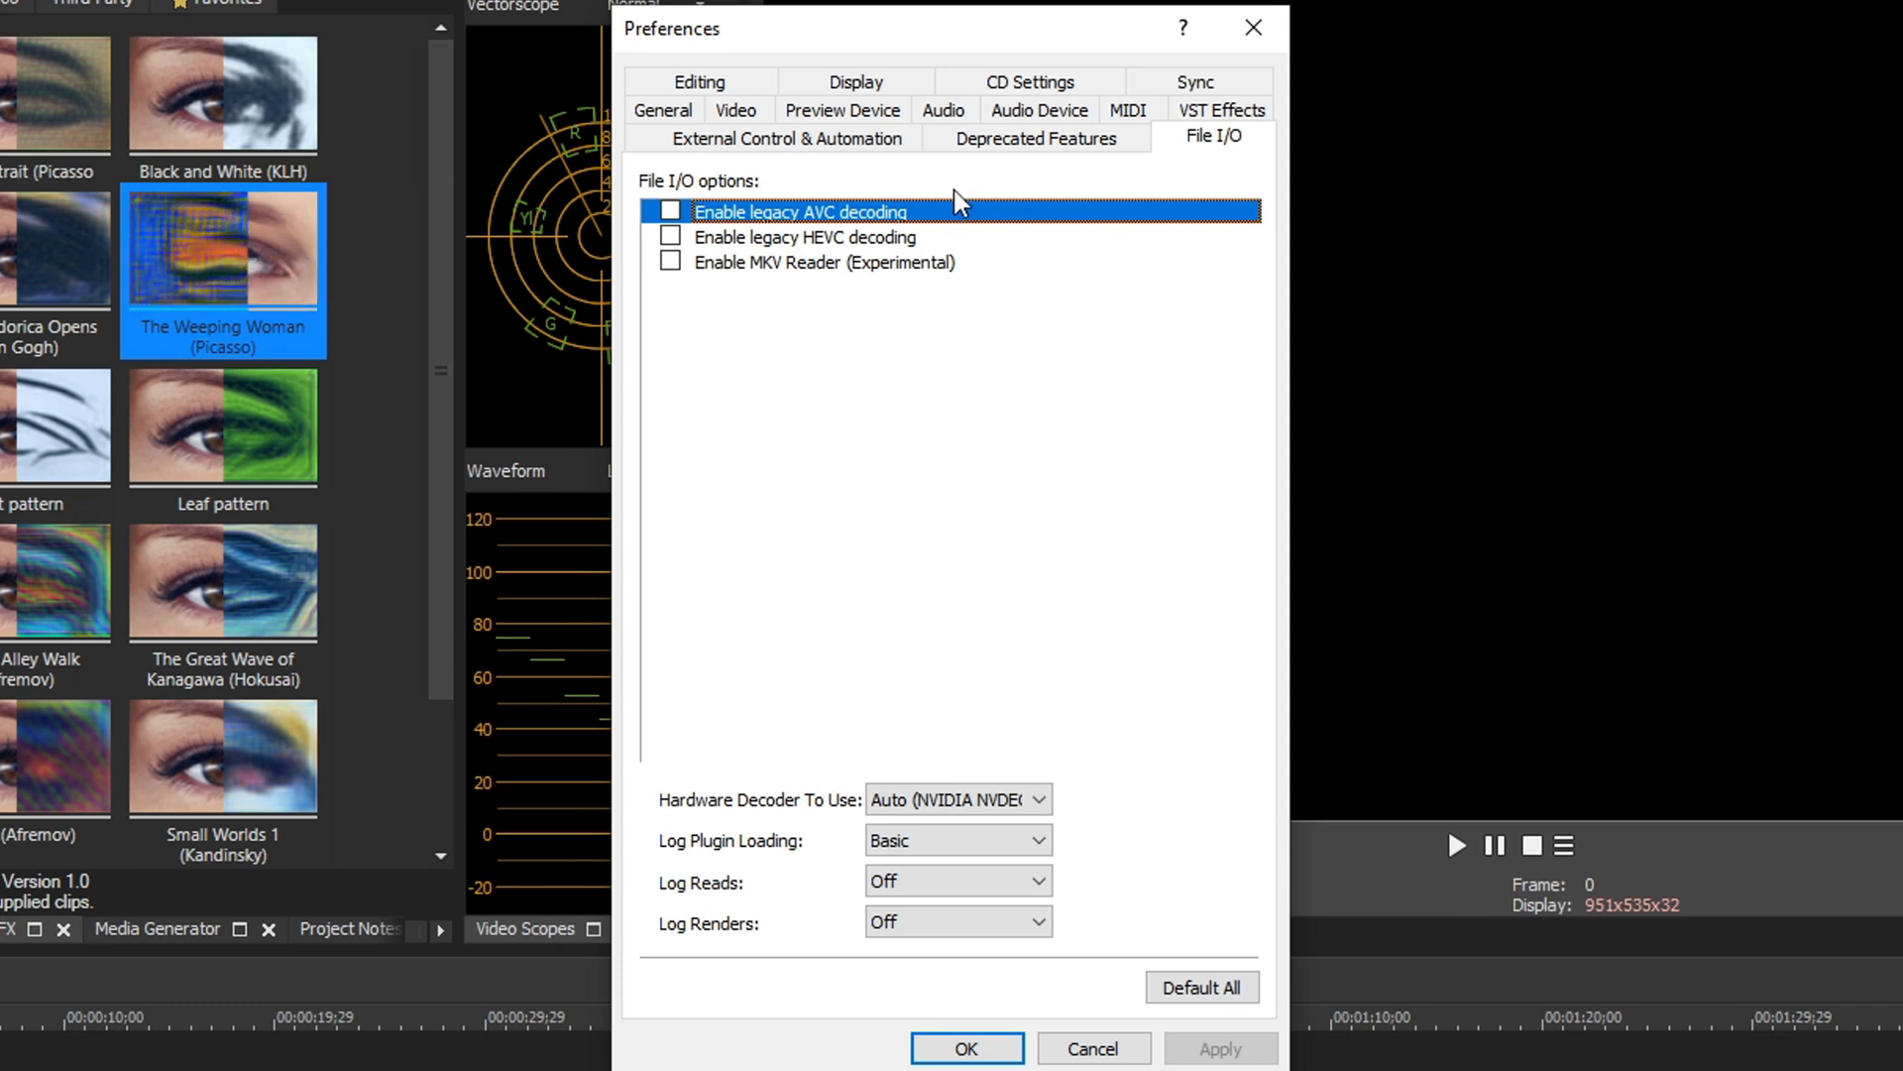
# Enable legacy HEVC and legacy AVC decoding
pyautogui.click(670, 237)
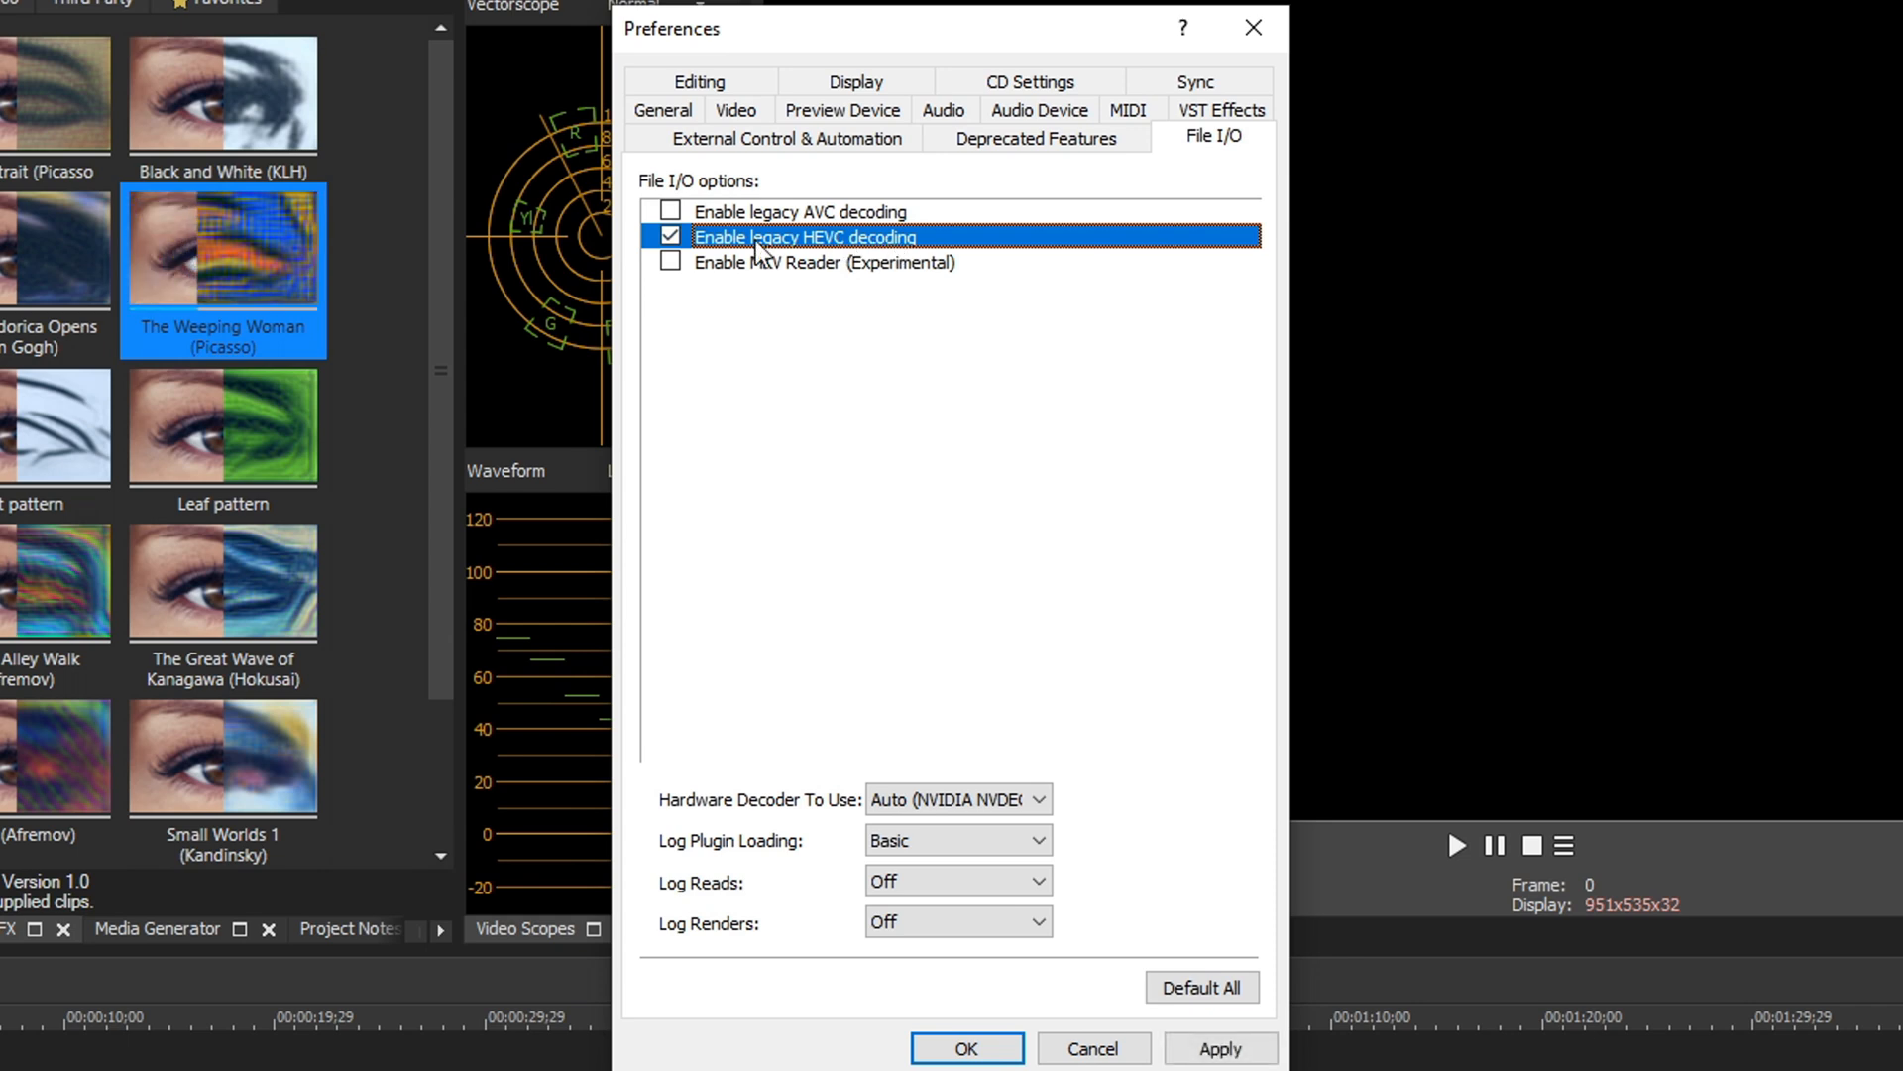
pyautogui.click(670, 211)
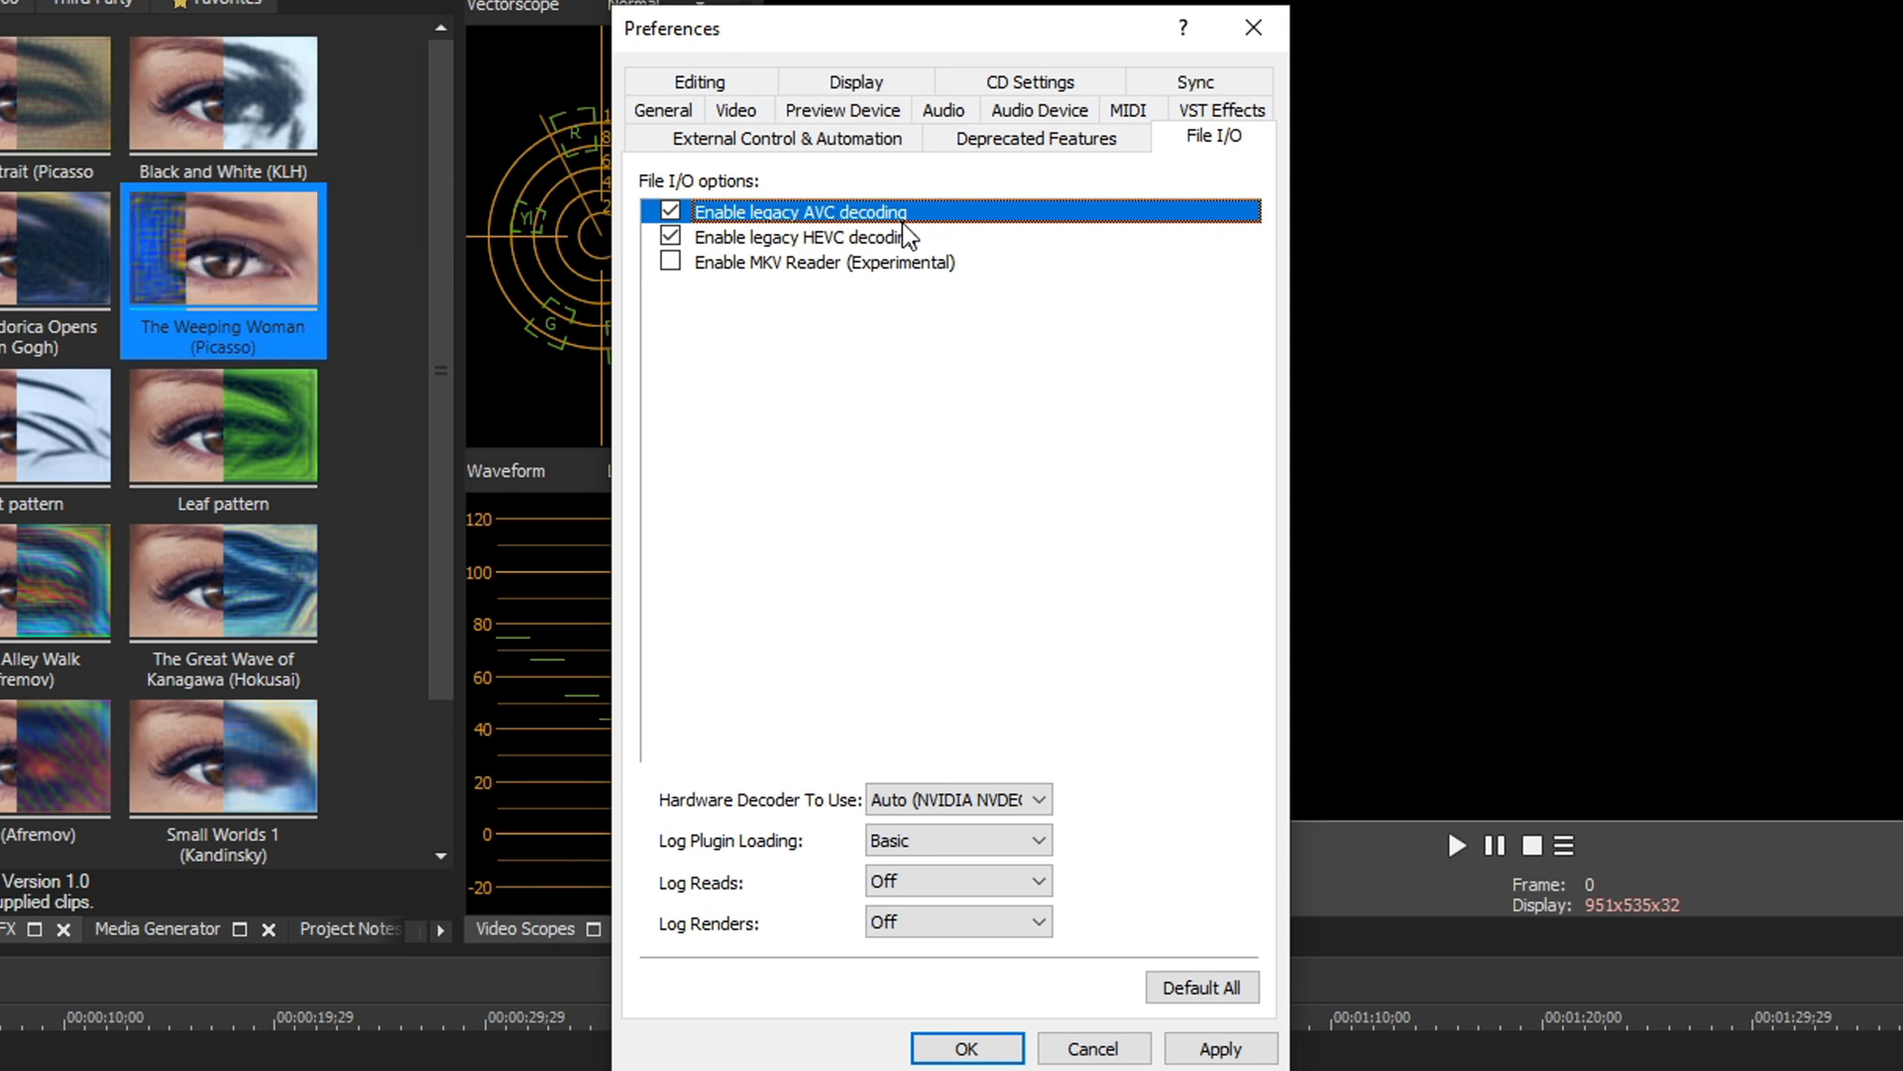
pyautogui.click(670, 236)
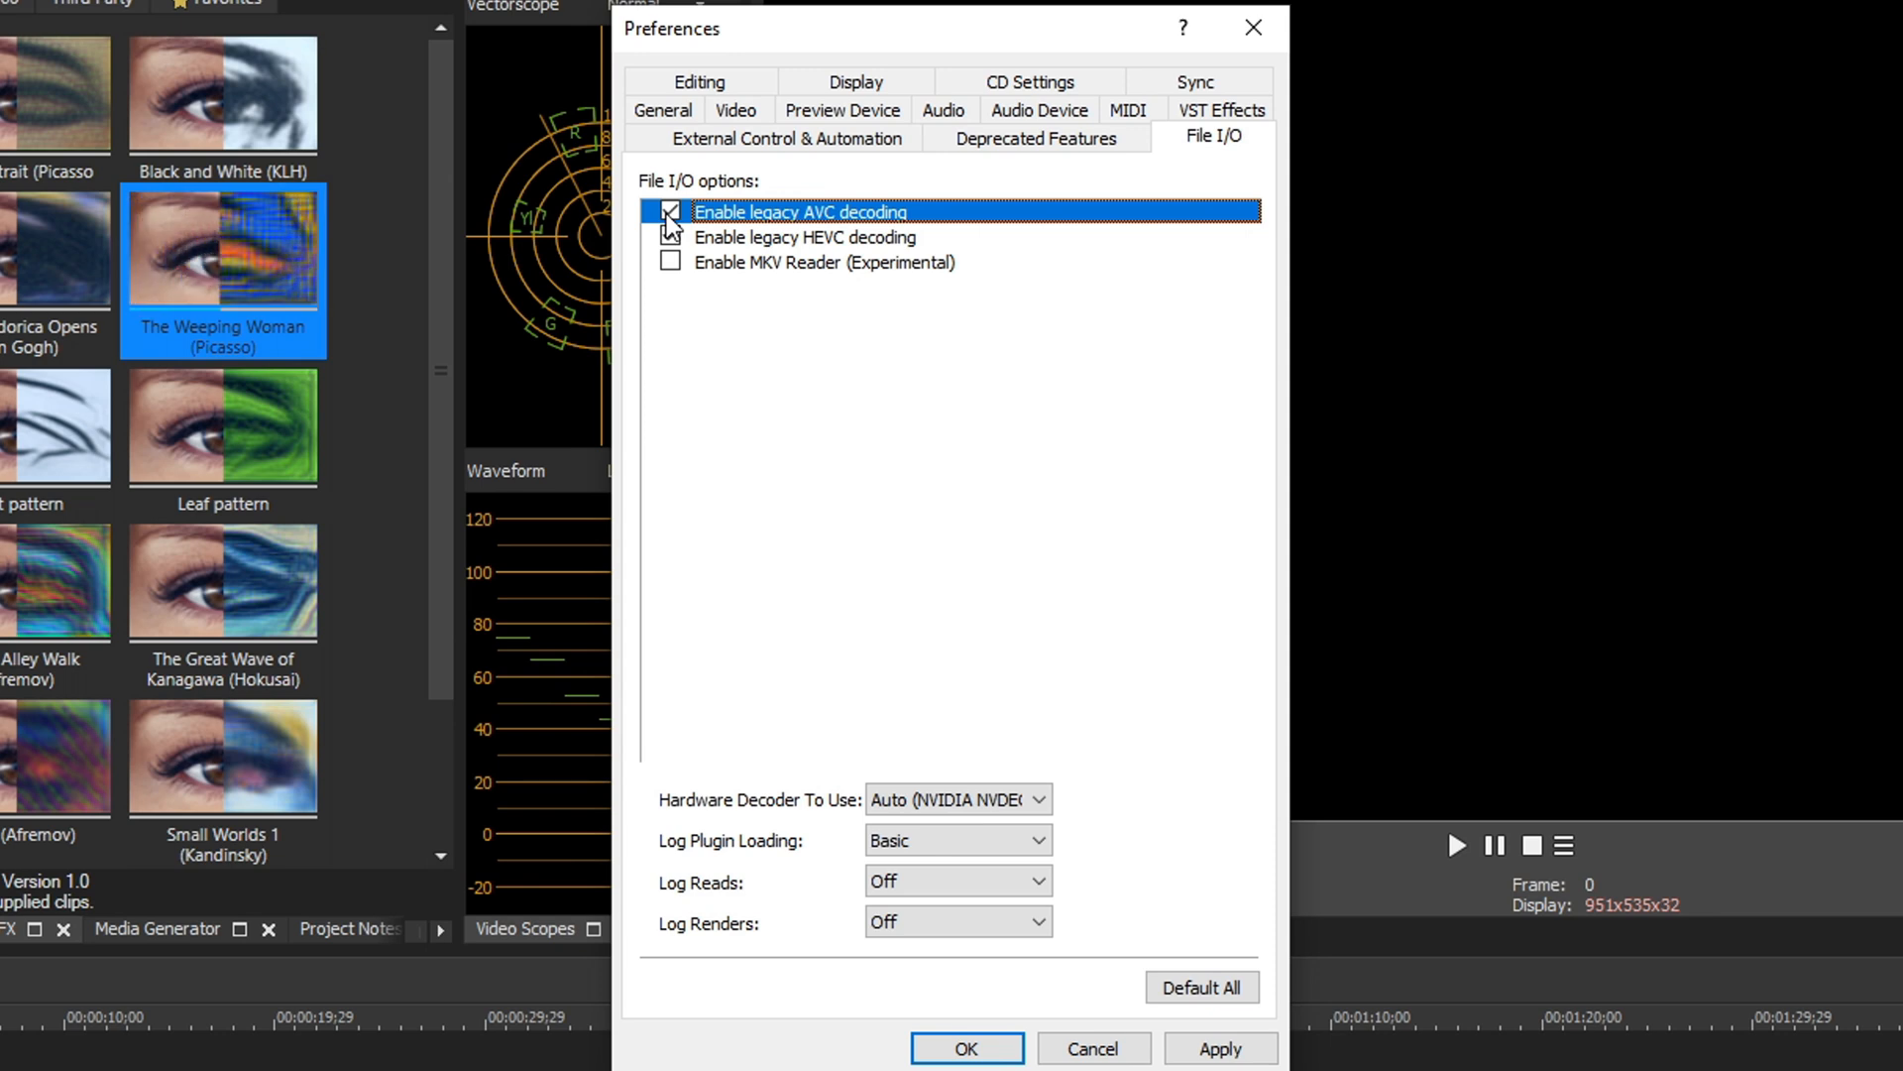
pyautogui.click(671, 238)
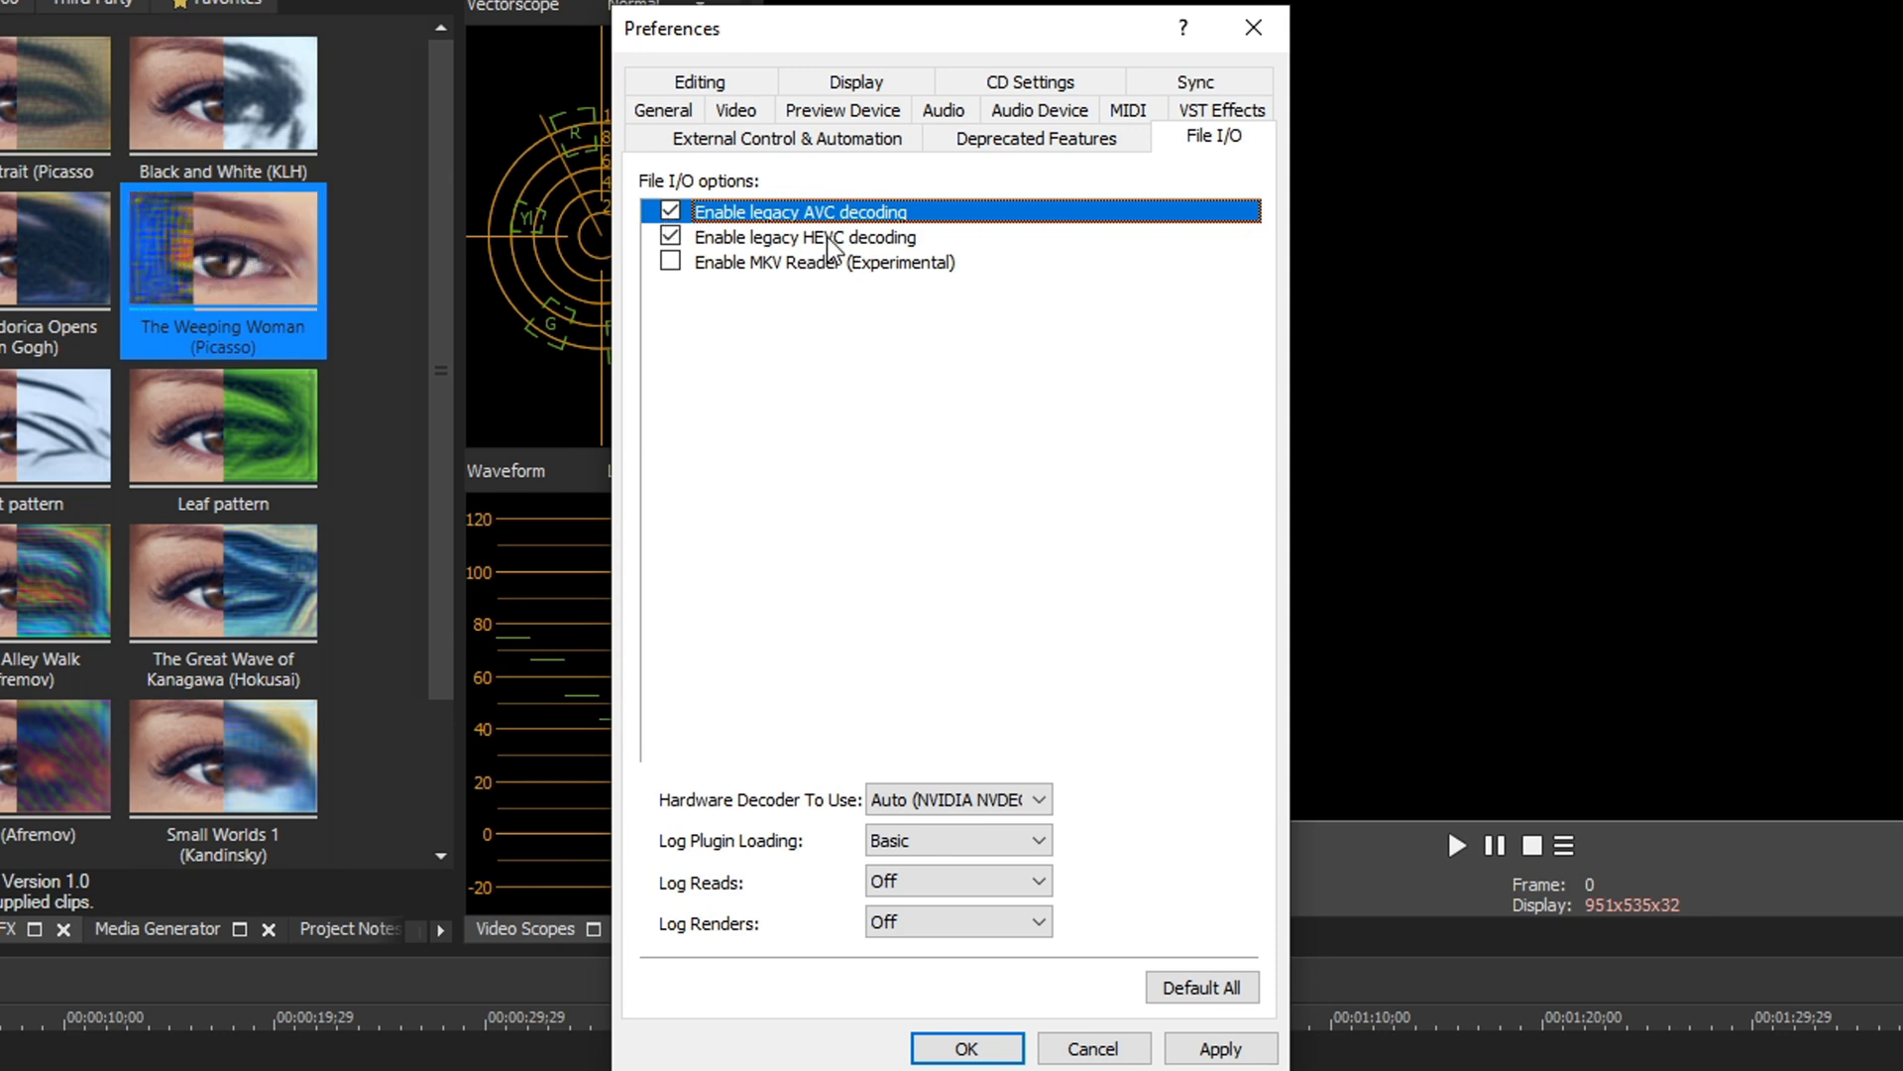
pyautogui.moveTo(707, 242)
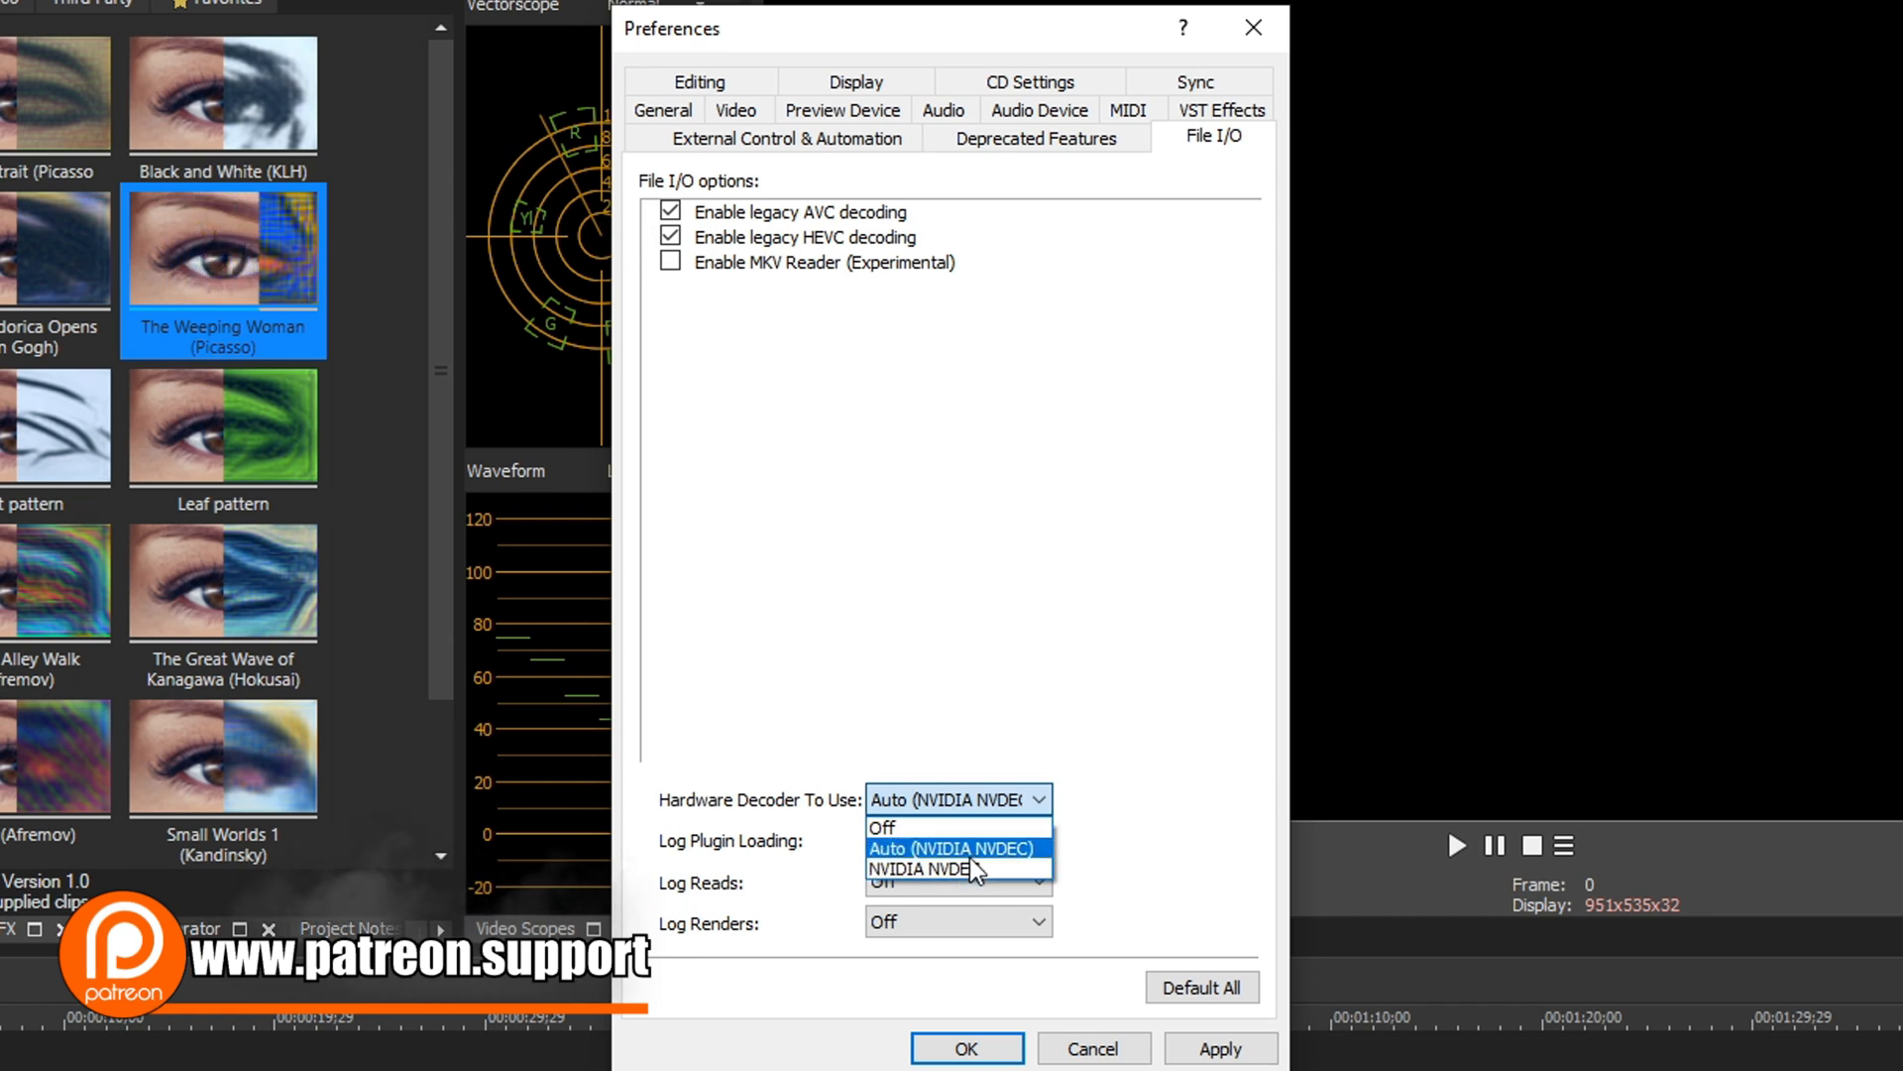
pyautogui.moveTo(980, 858)
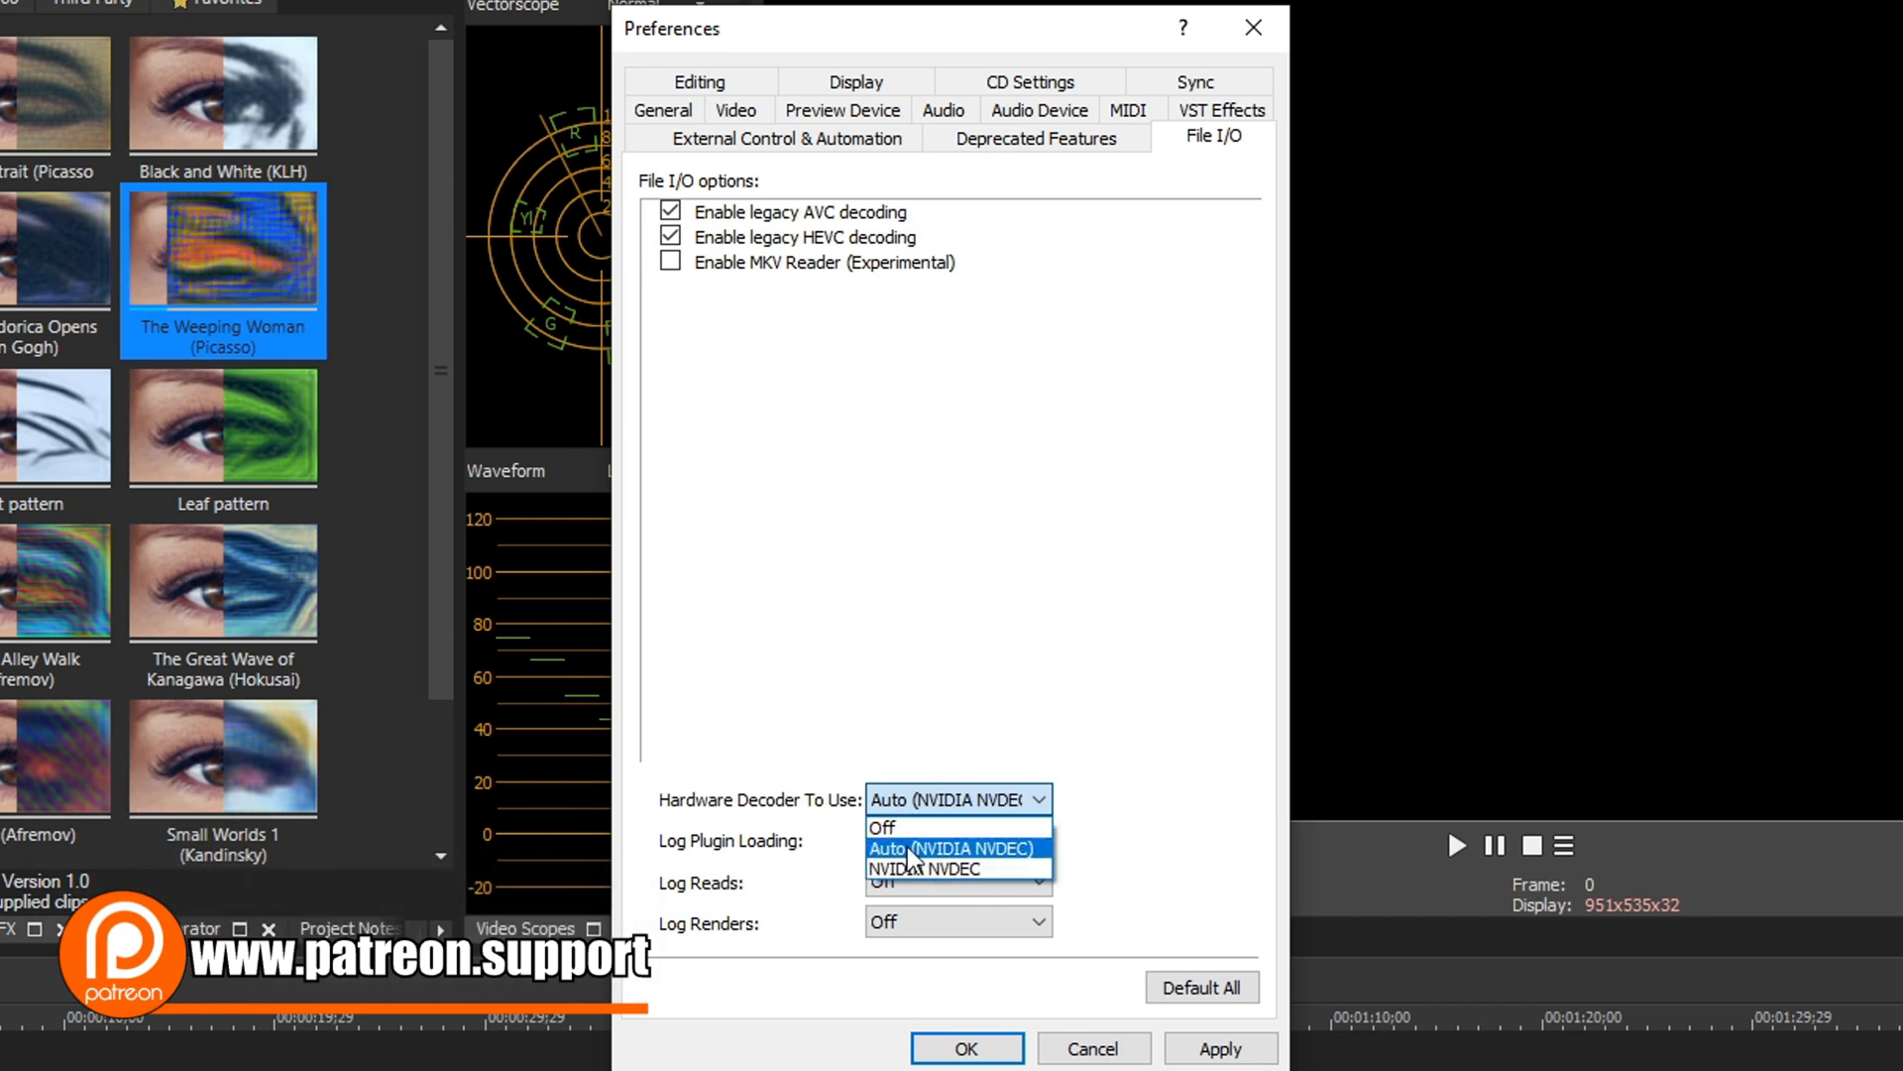
pyautogui.moveTo(955, 873)
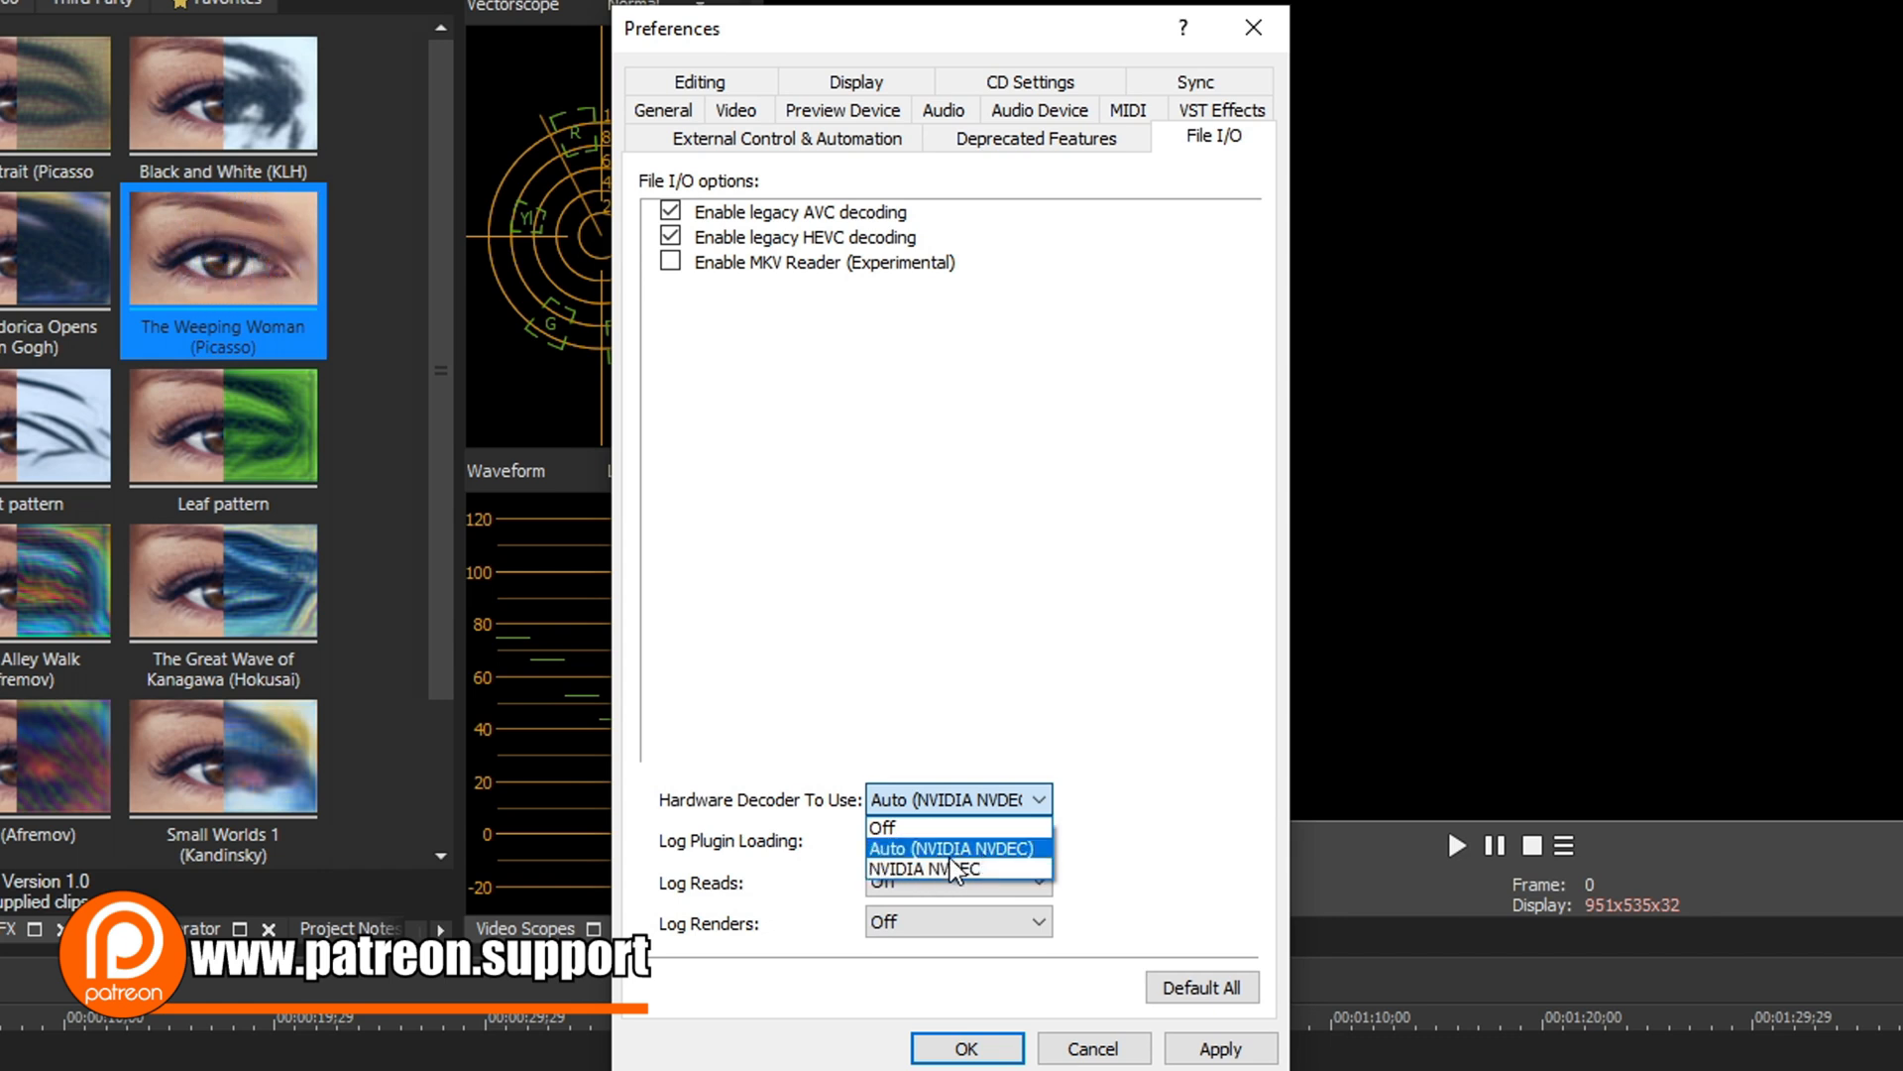
pyautogui.moveTo(952, 870)
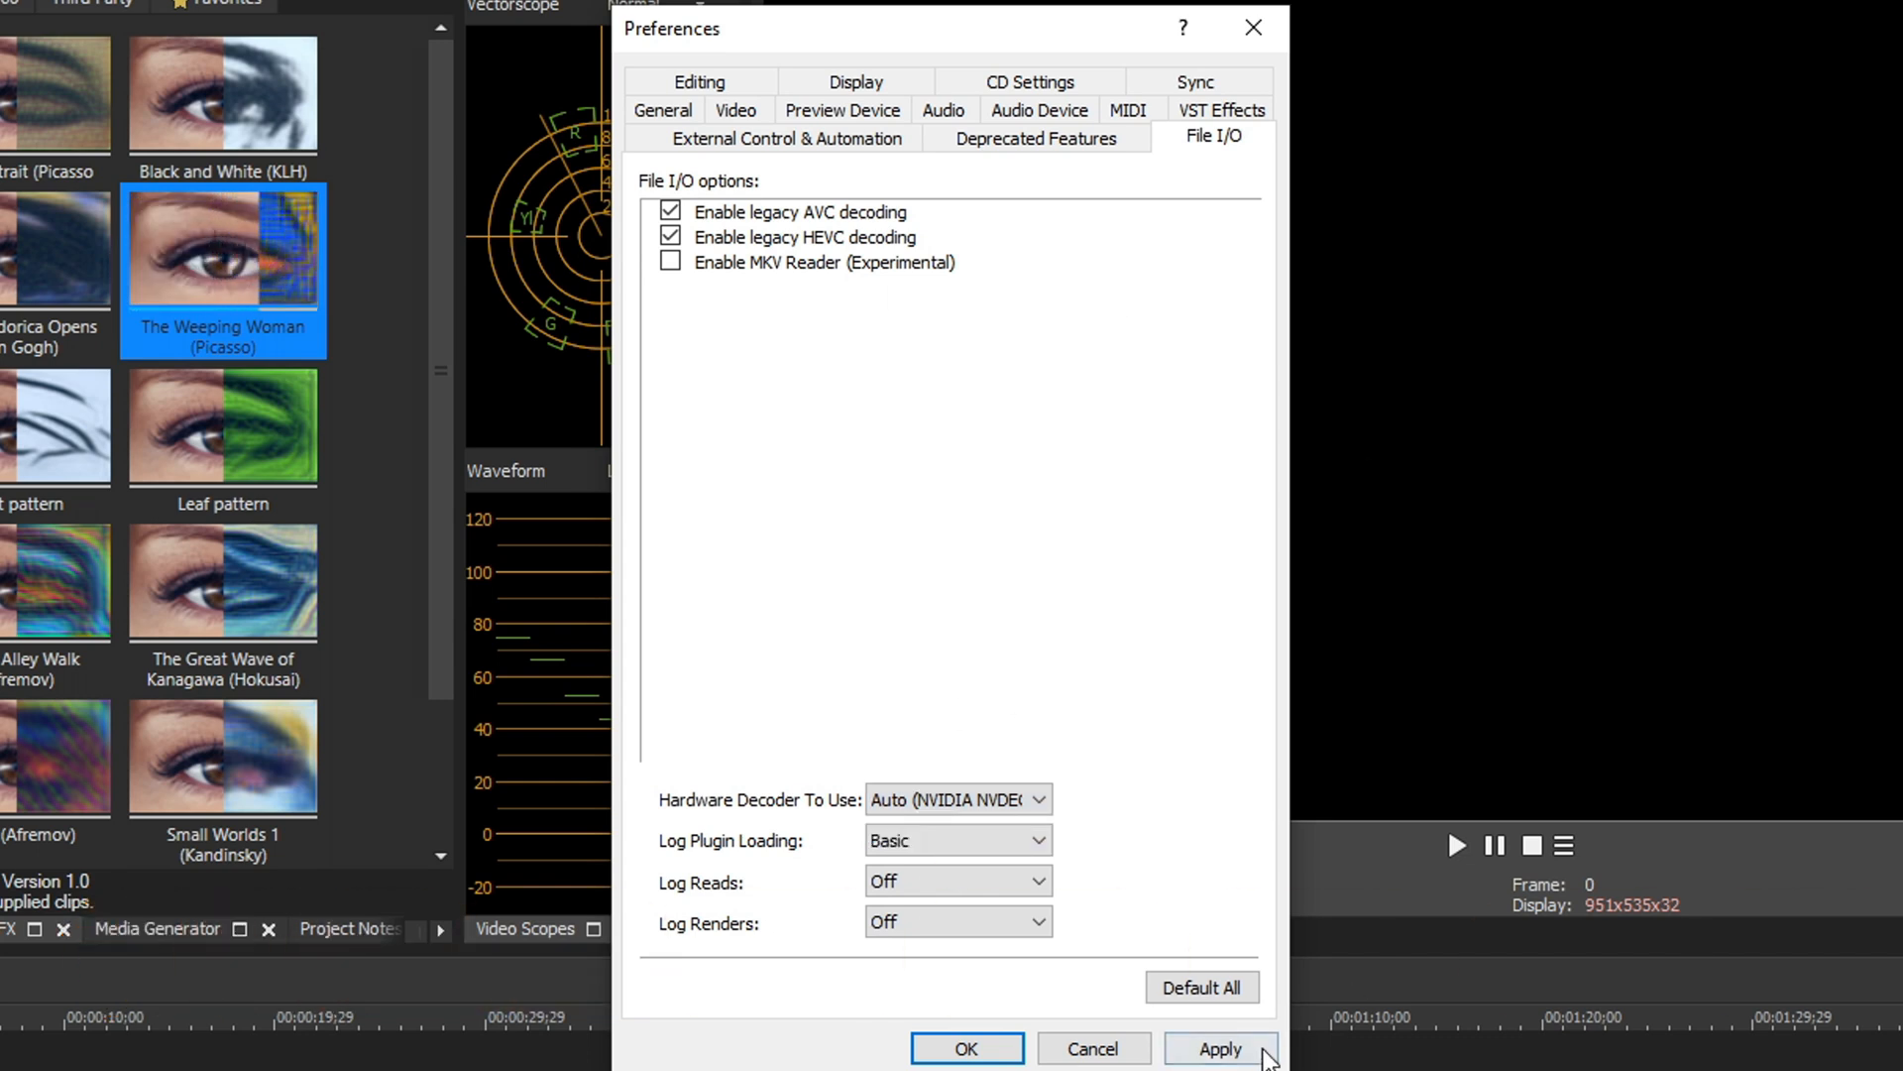
# Apply legacy decoding with the hardware decoder on Auto, then close Preferences
pyautogui.click(1223, 1047)
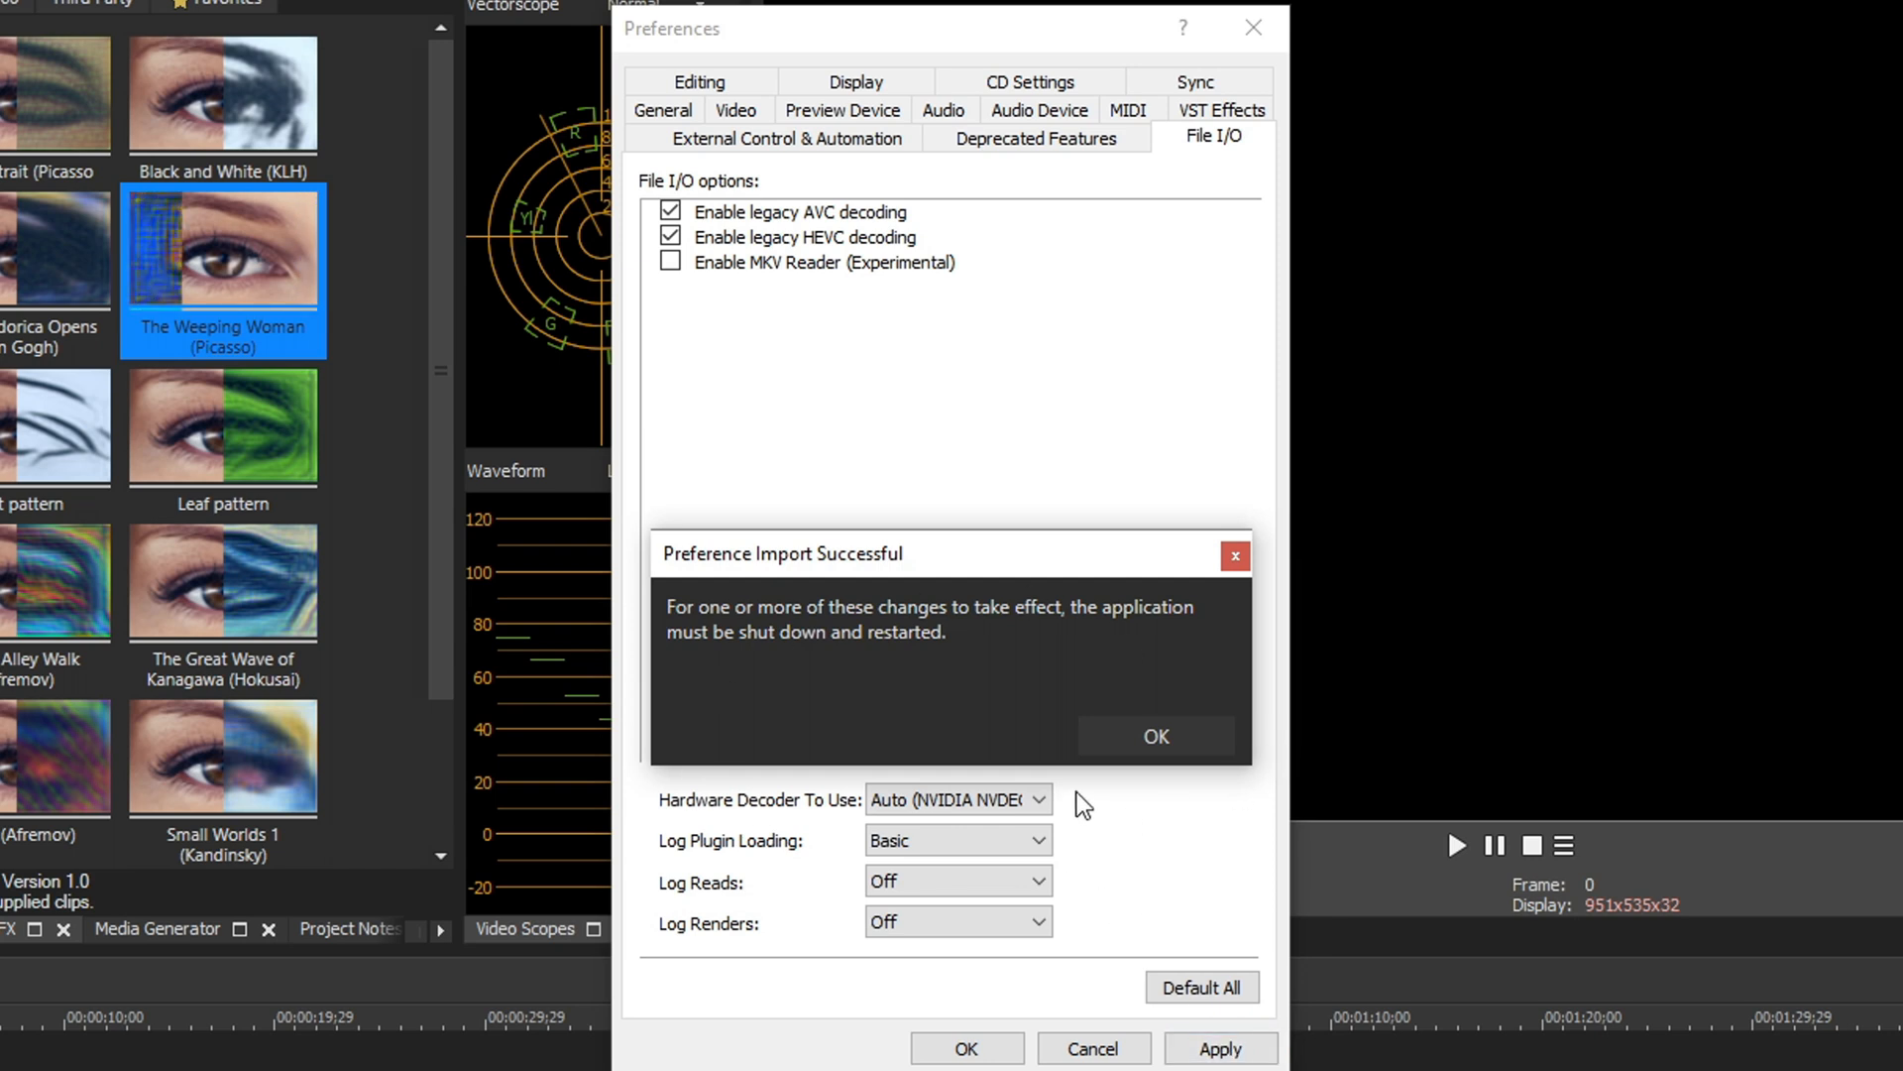
pyautogui.click(1156, 735)
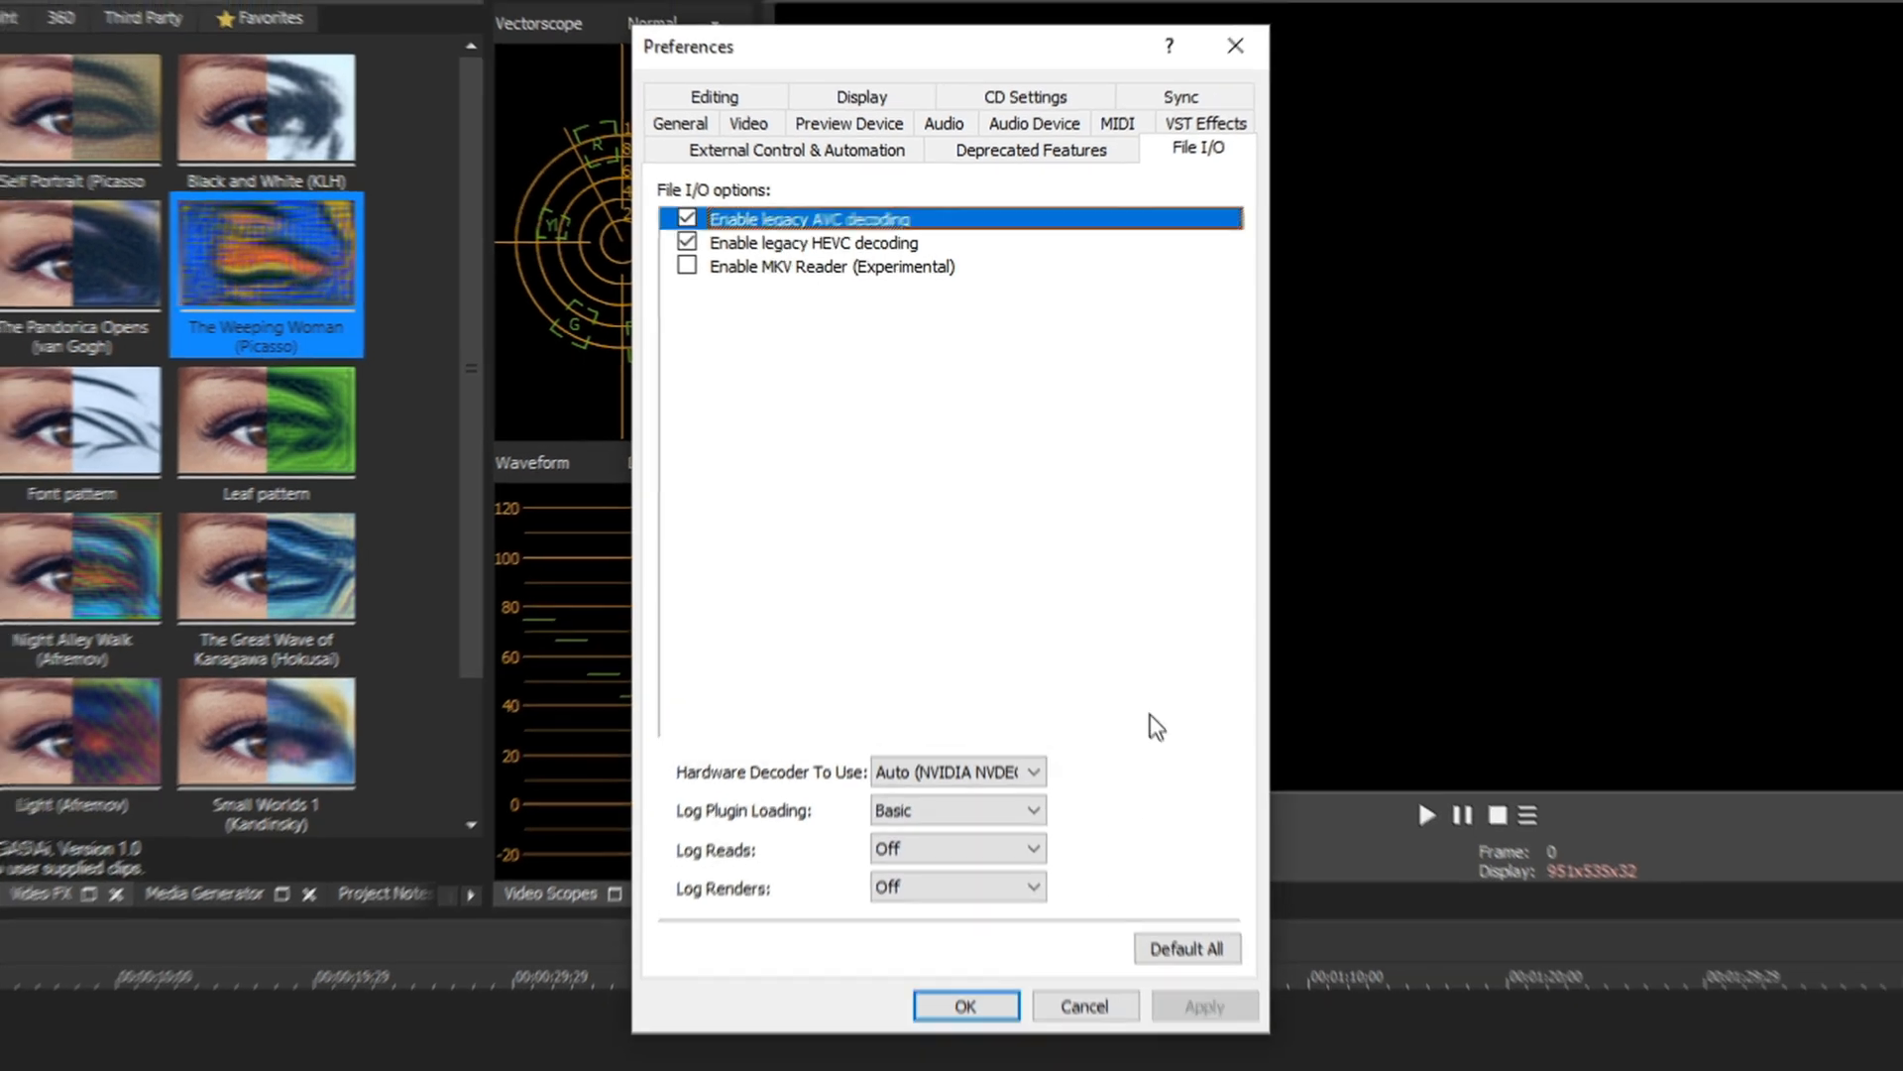
pyautogui.click(966, 1006)
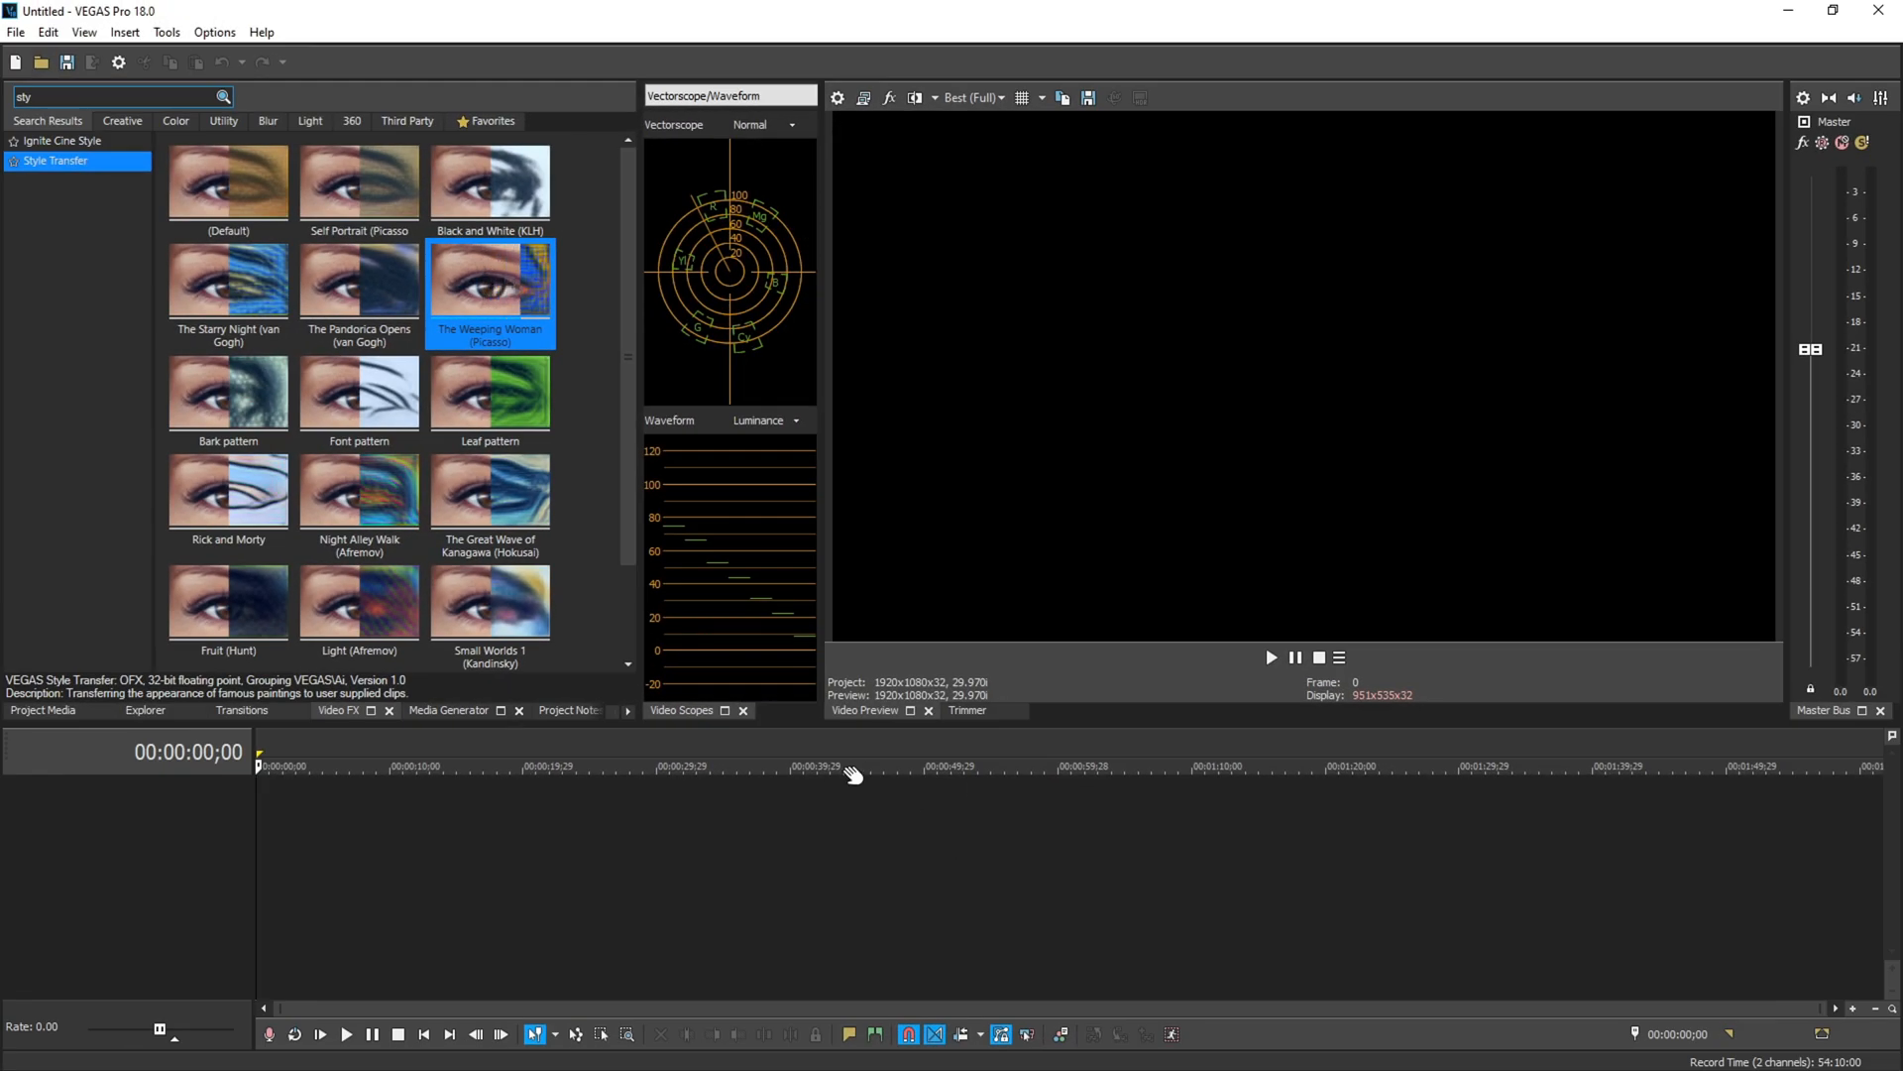
# Set Dynamic RAM Preview max to 10000 MB in Video preferences and apply
pyautogui.click(210, 33)
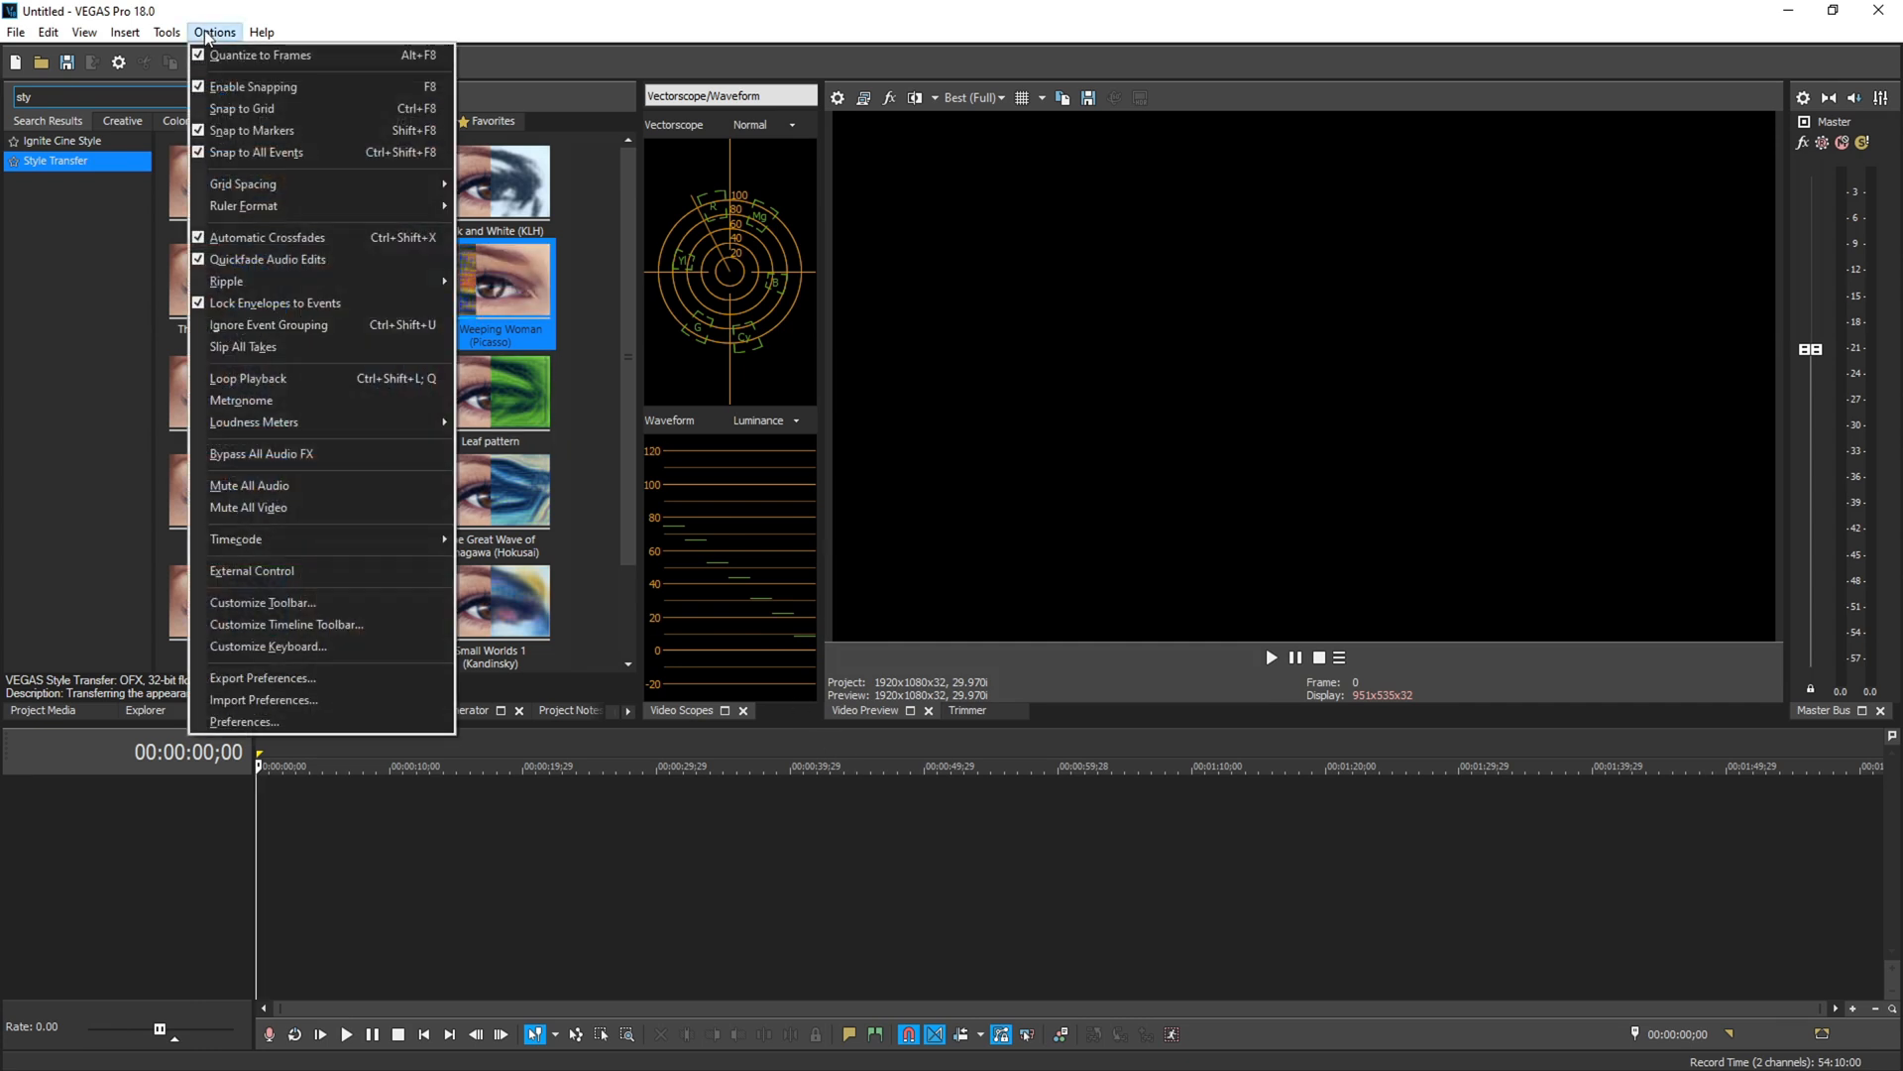
pyautogui.click(244, 722)
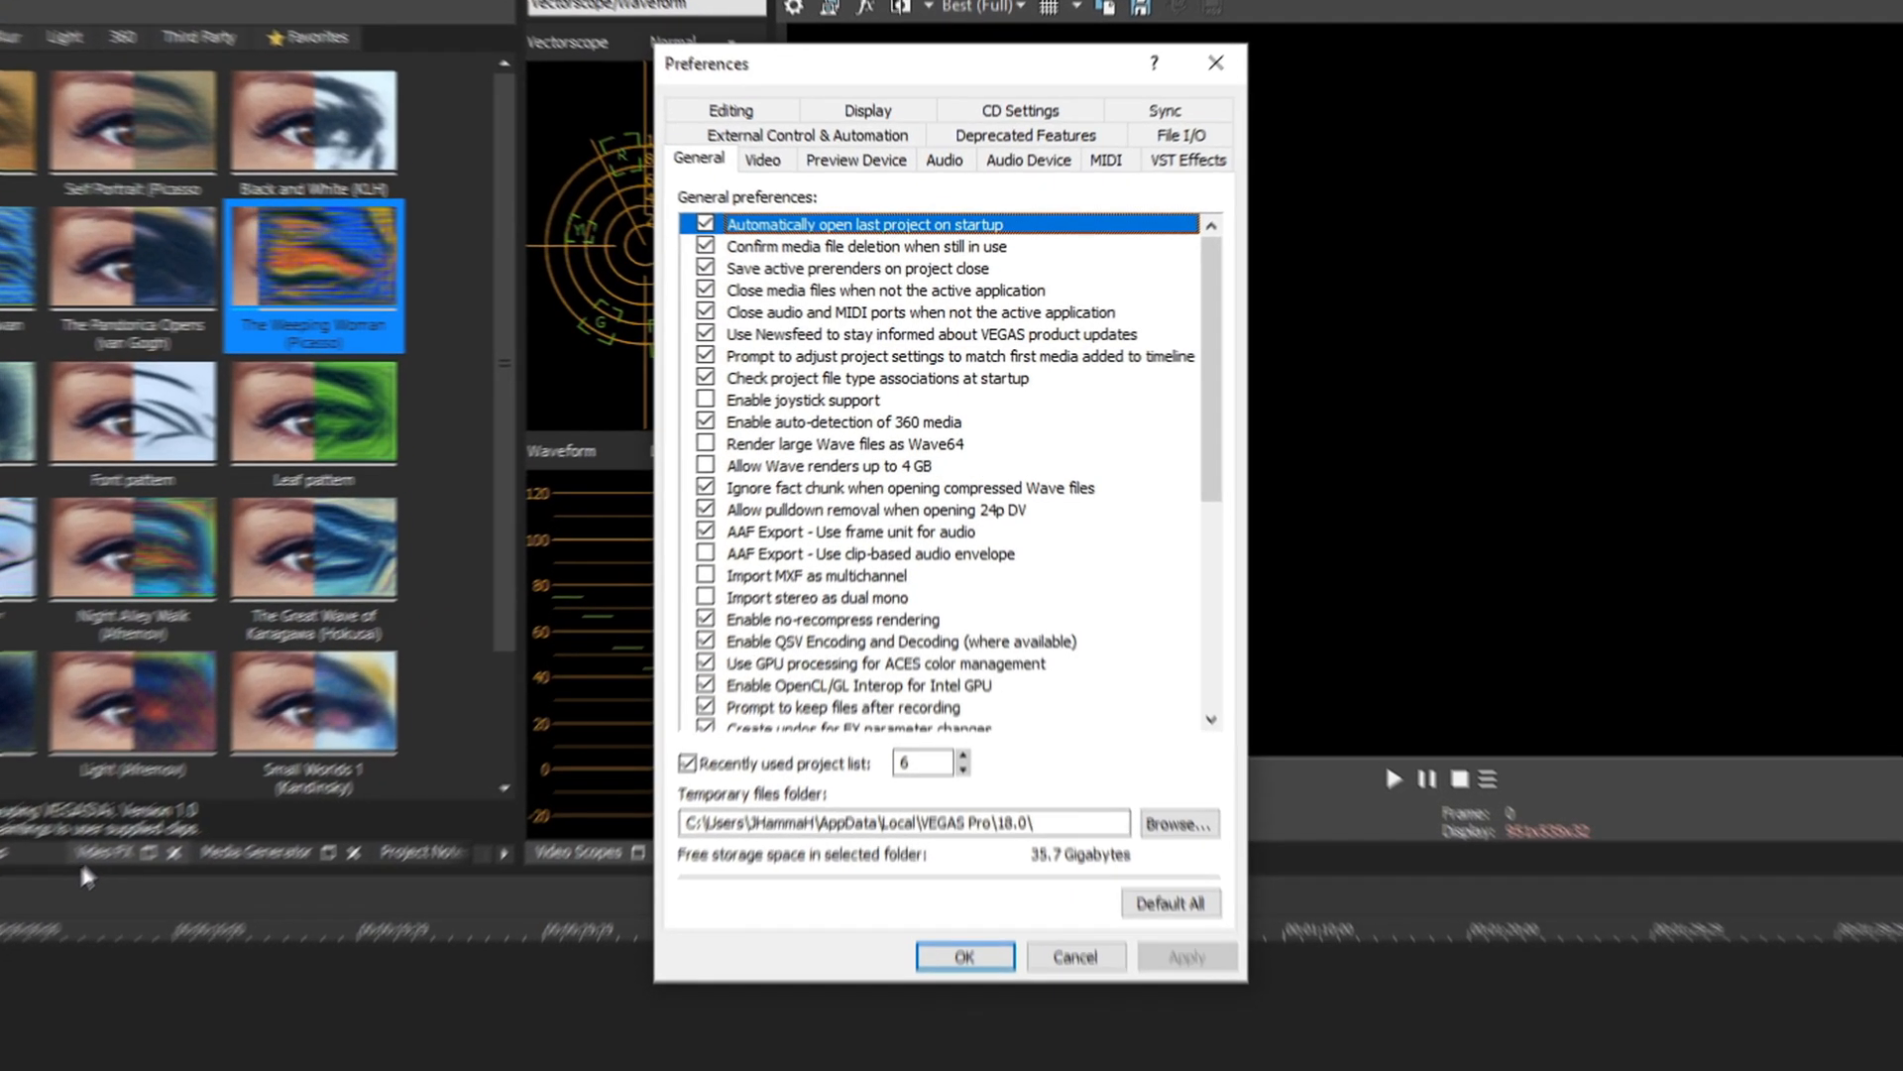
pyautogui.click(763, 160)
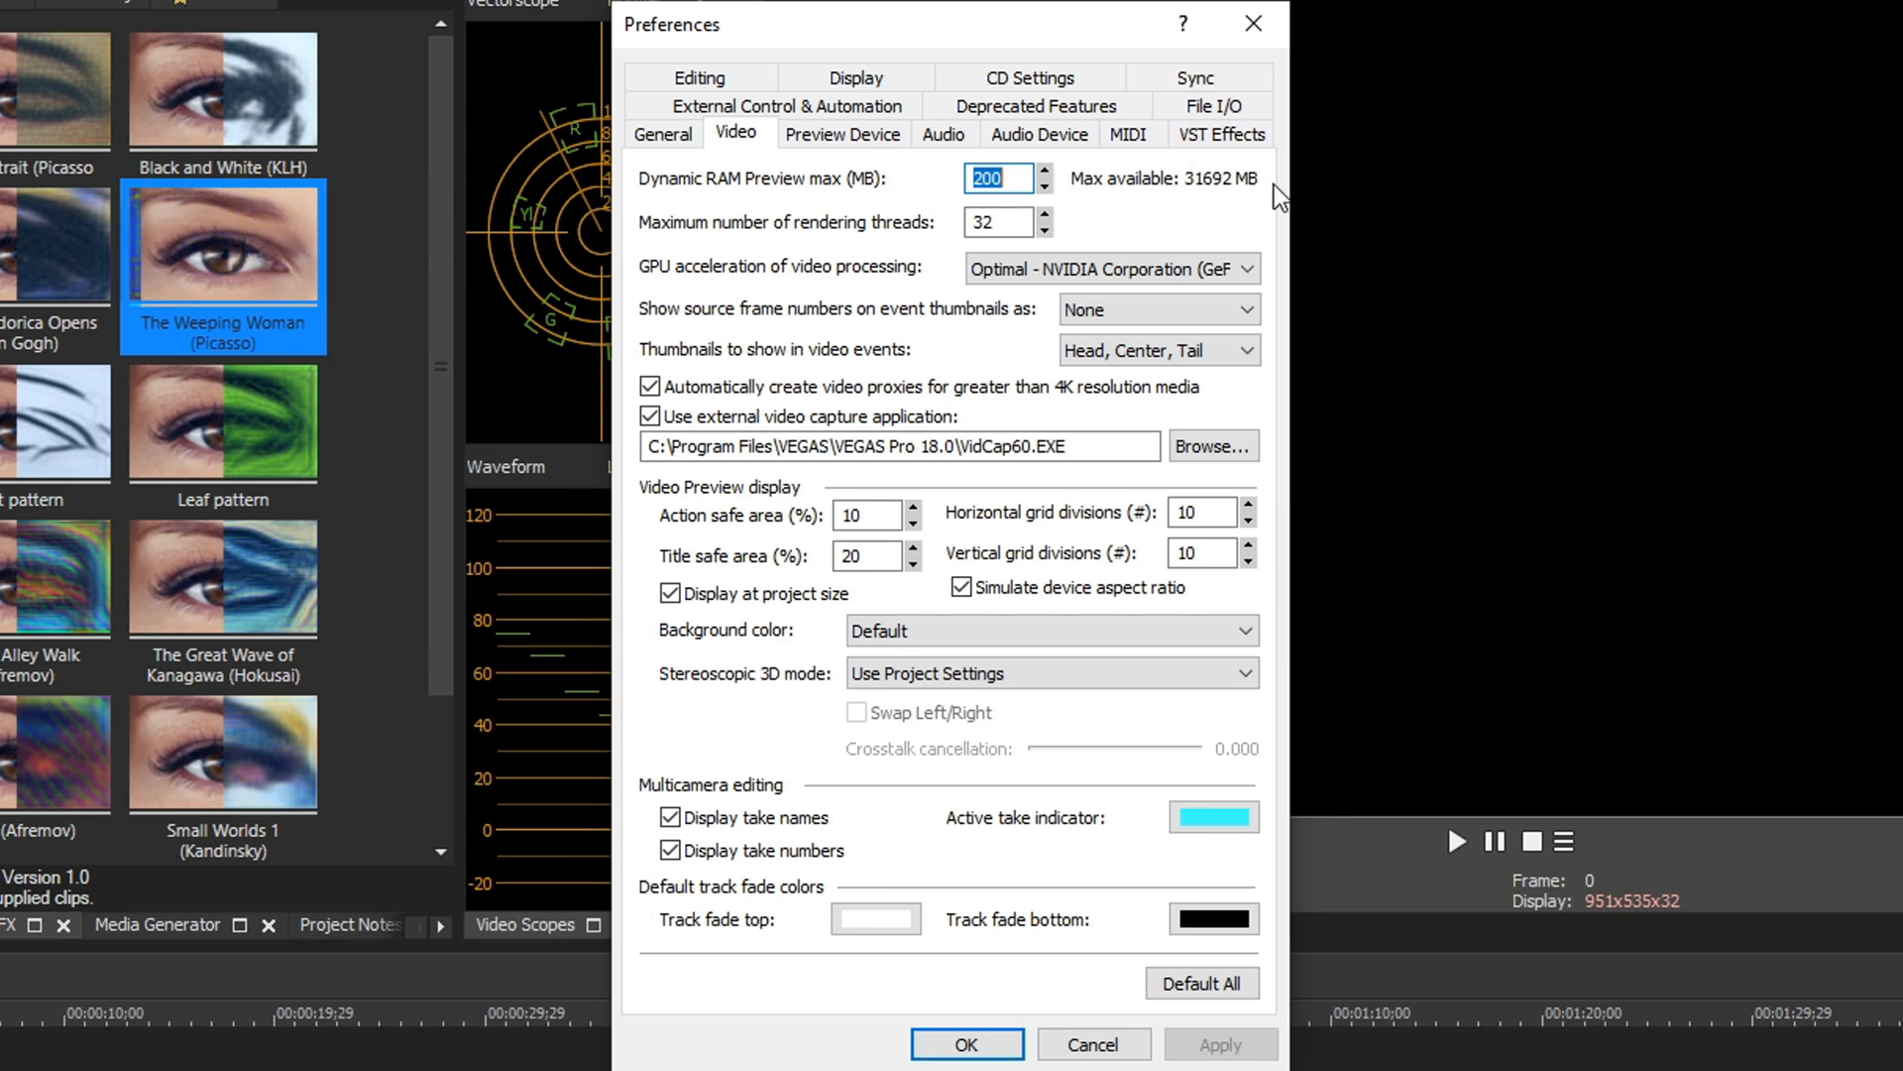
pyautogui.click(1008, 179)
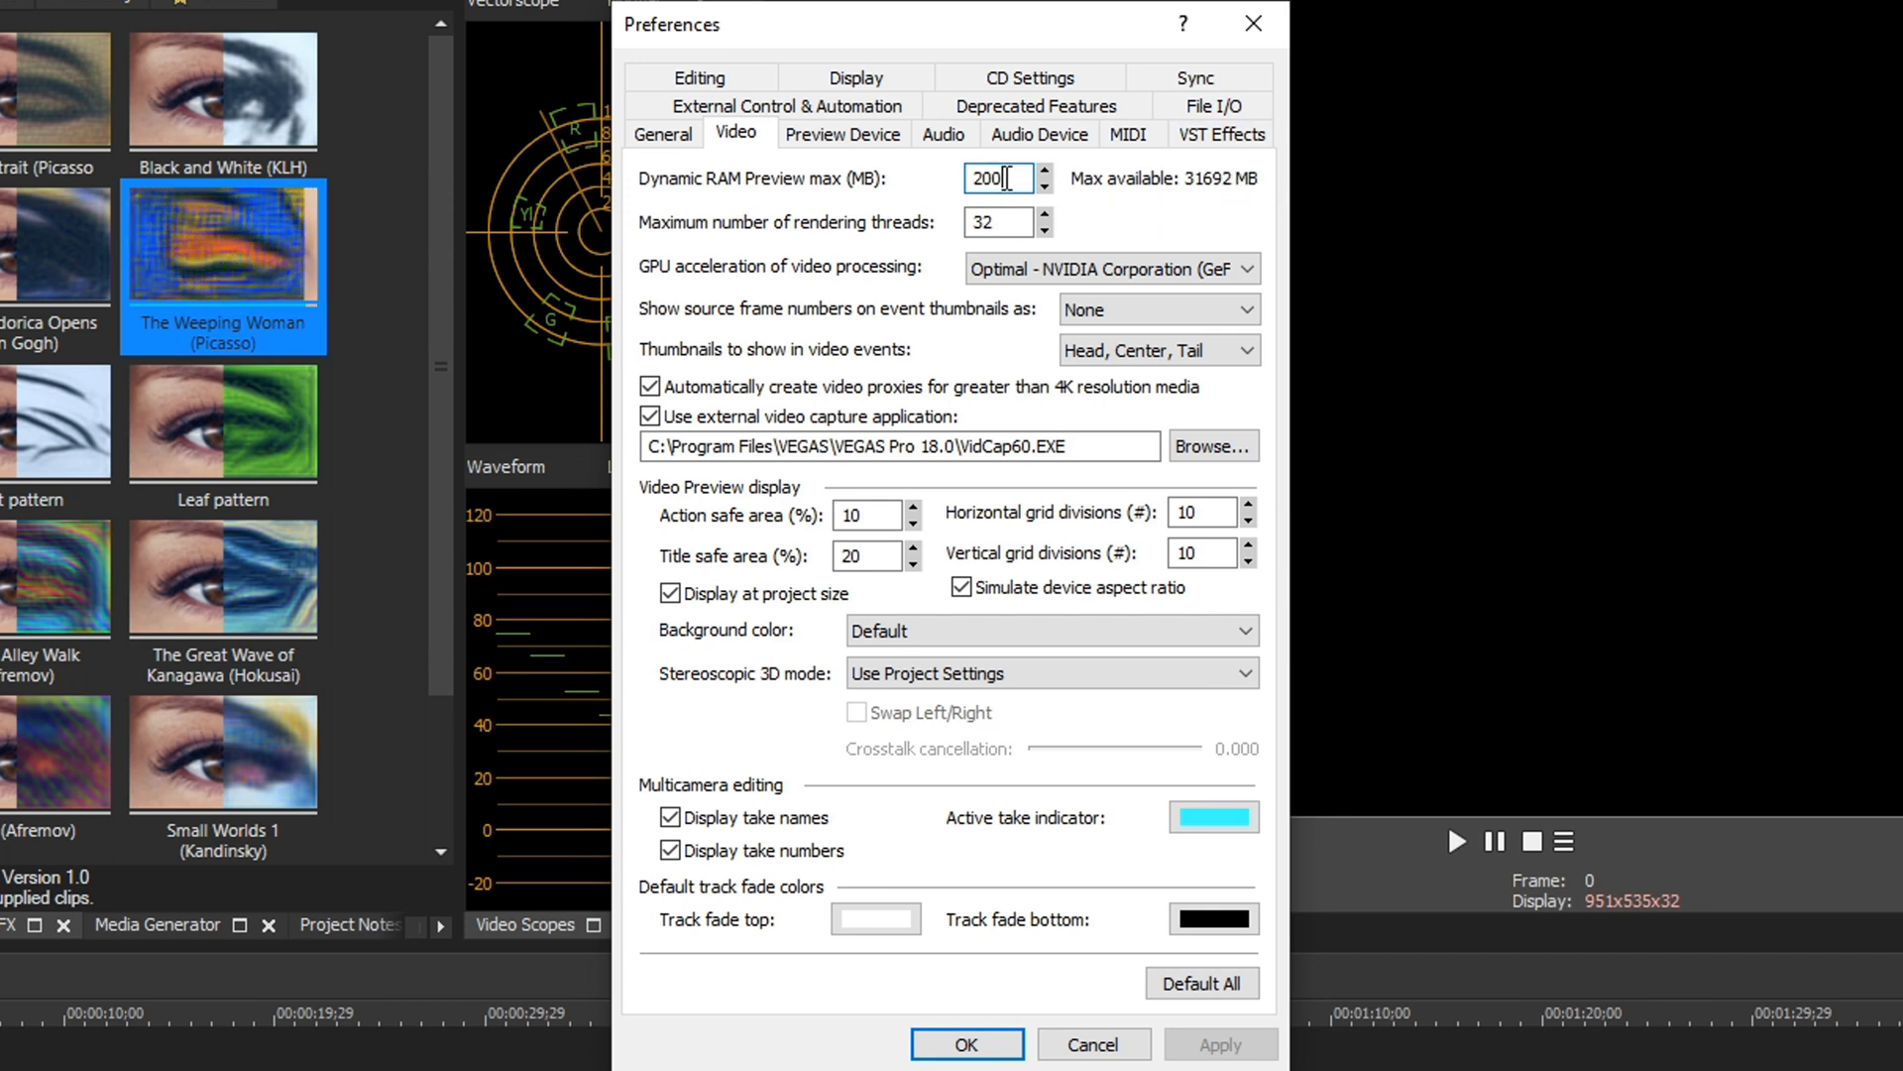
pyautogui.write('1000')
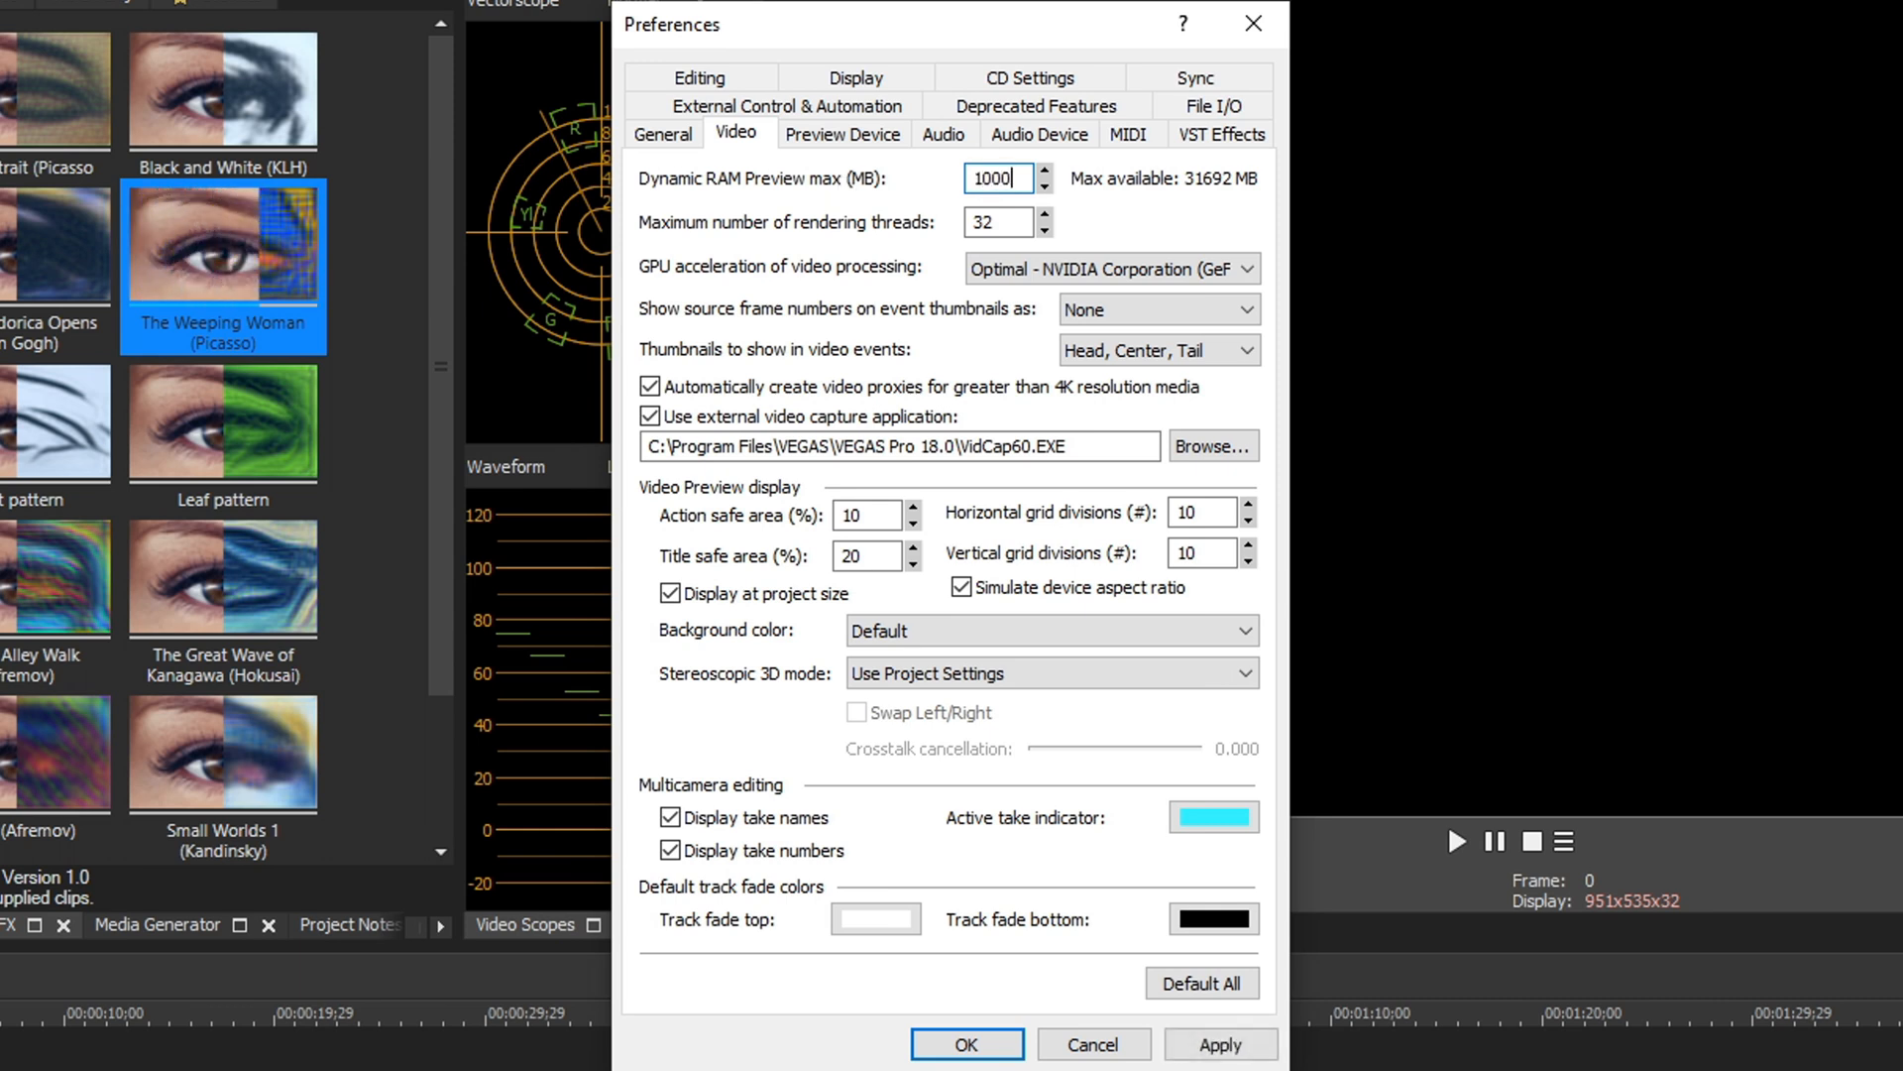
pyautogui.click(1225, 1044)
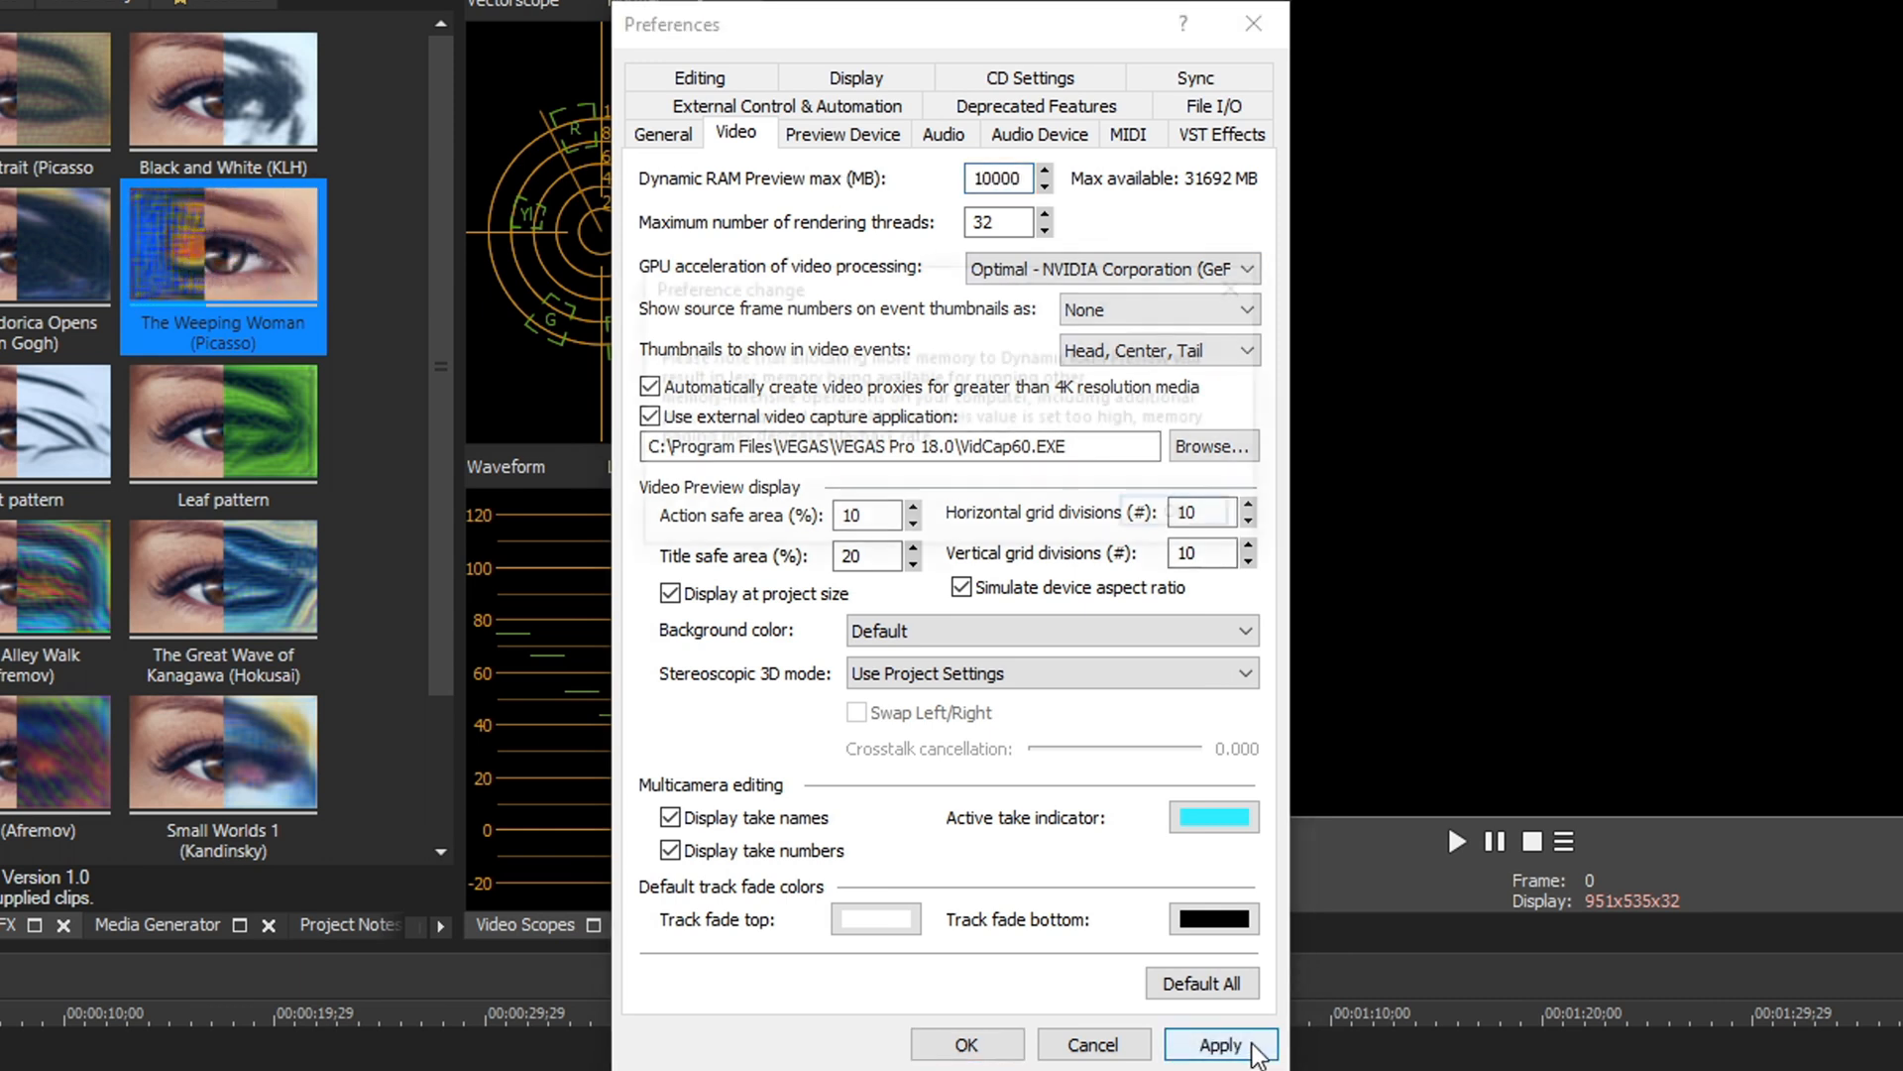
pyautogui.click(1222, 1043)
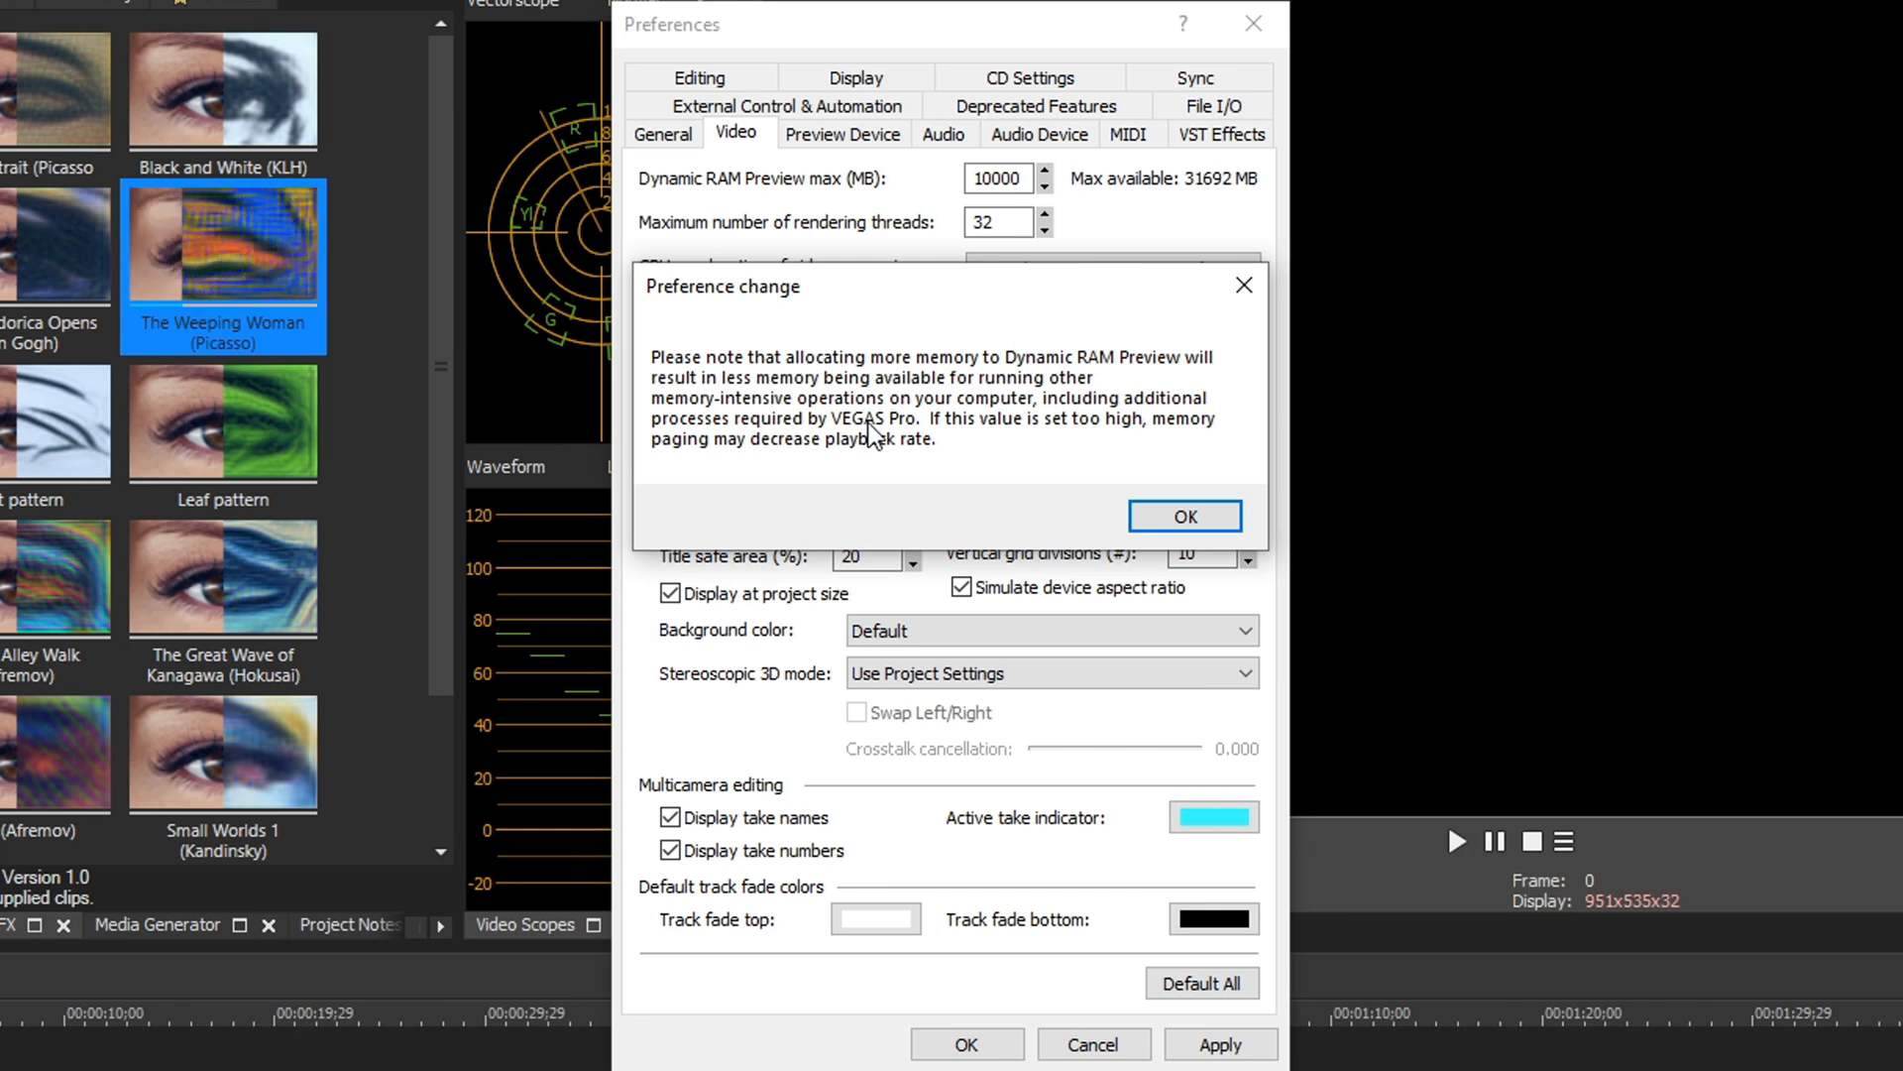
pyautogui.moveTo(1181, 491)
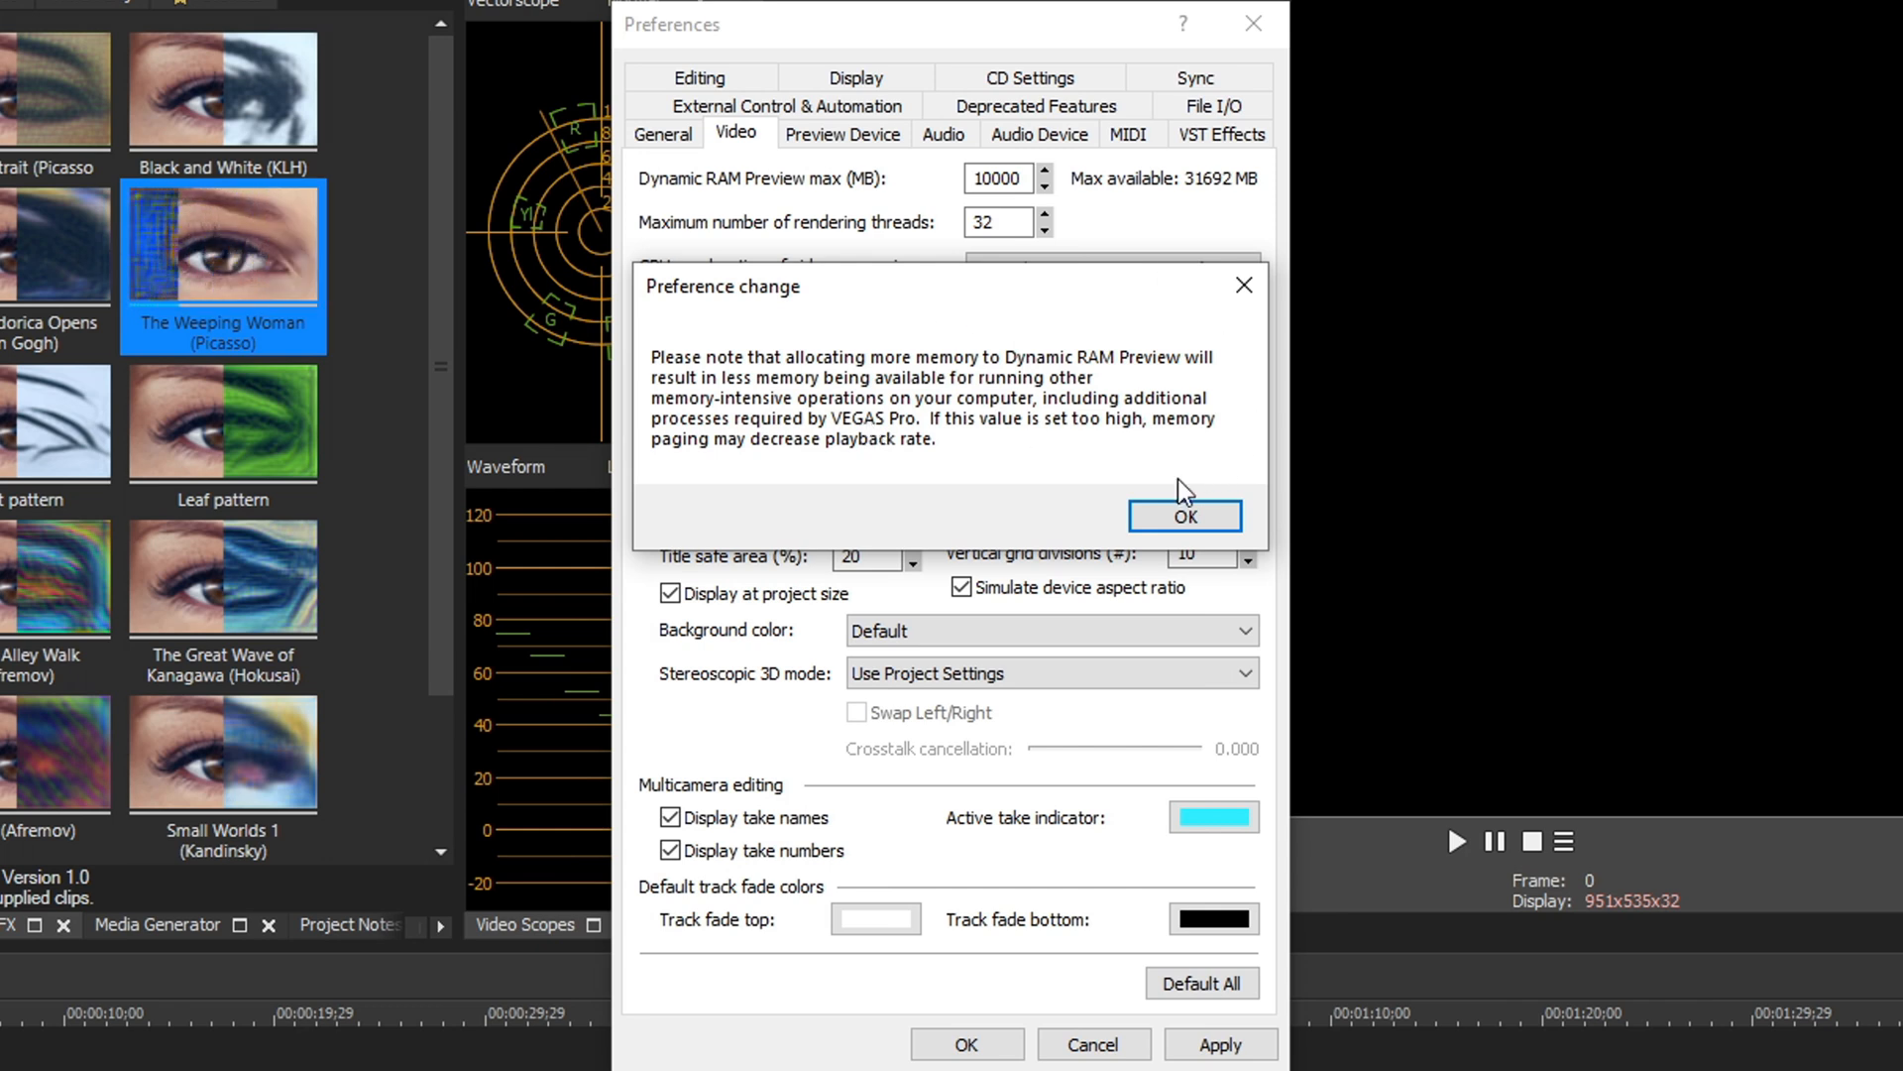
pyautogui.click(1186, 517)
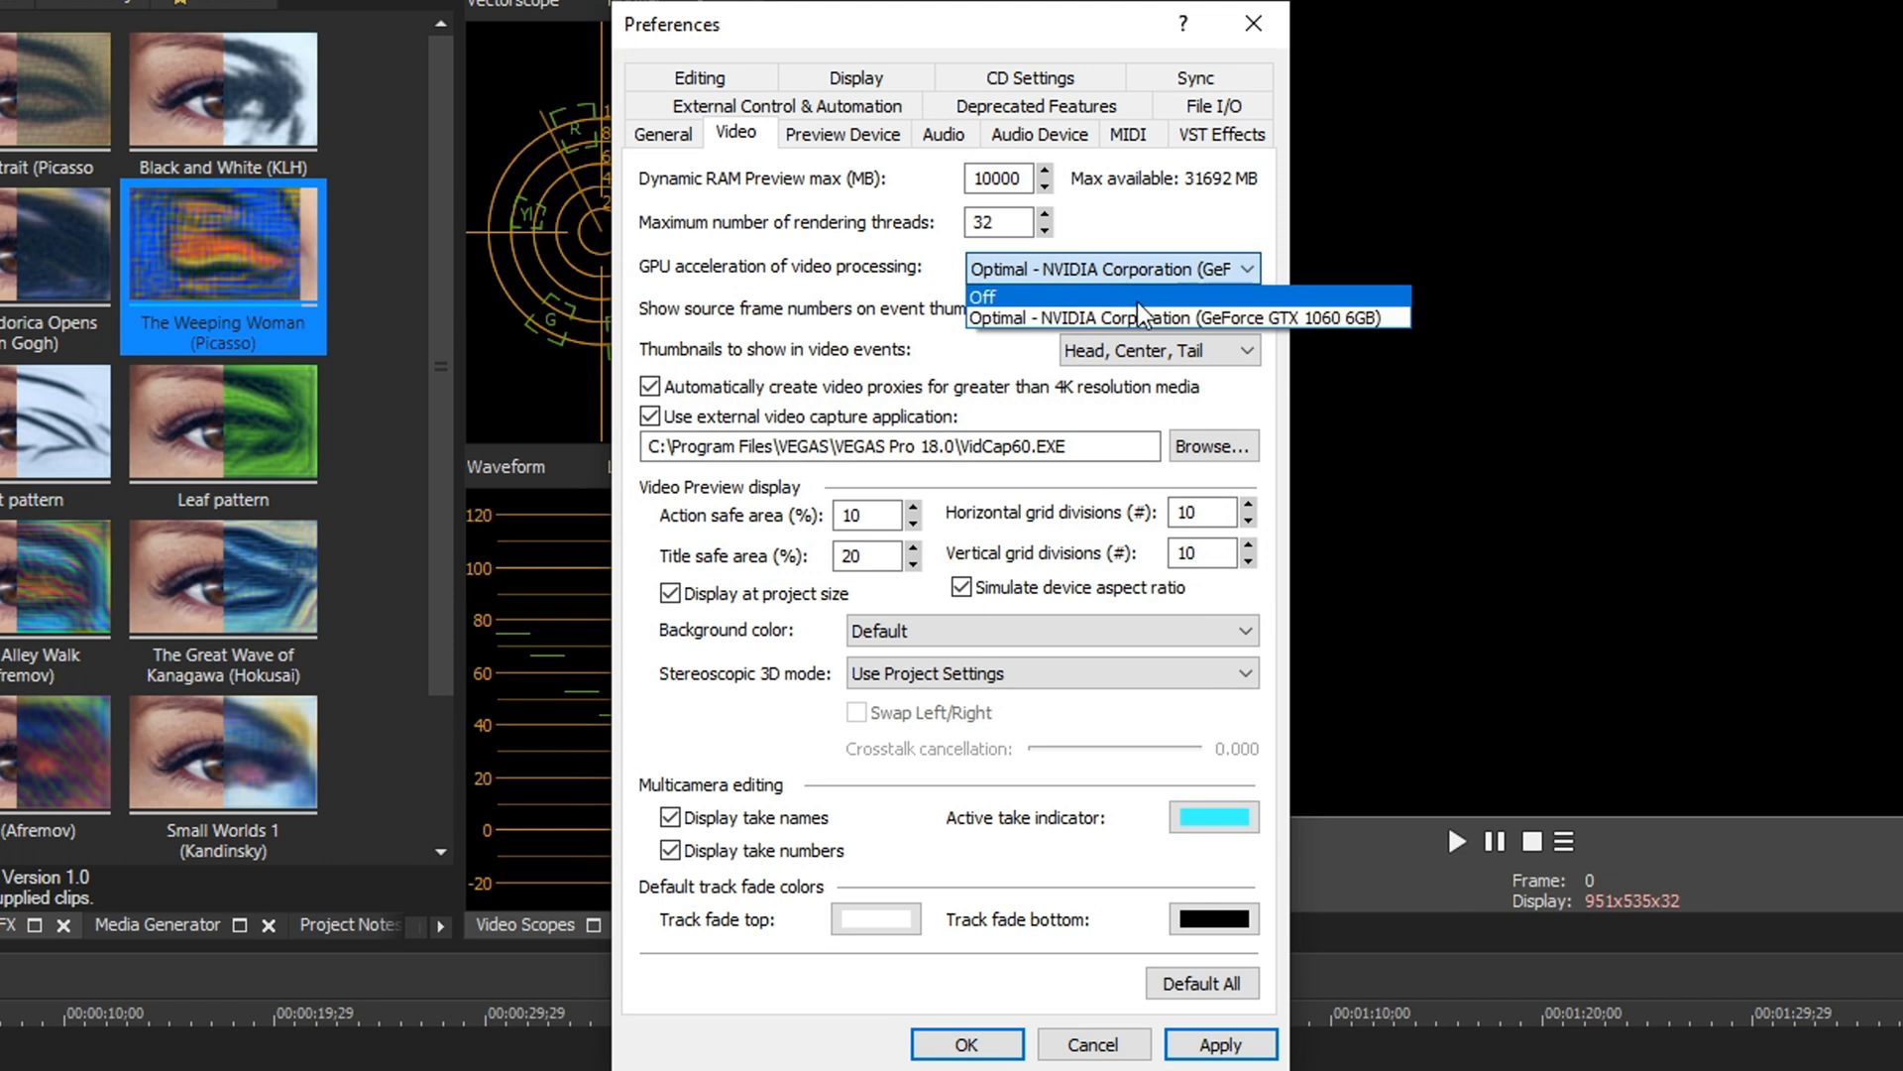
pyautogui.moveTo(1128, 328)
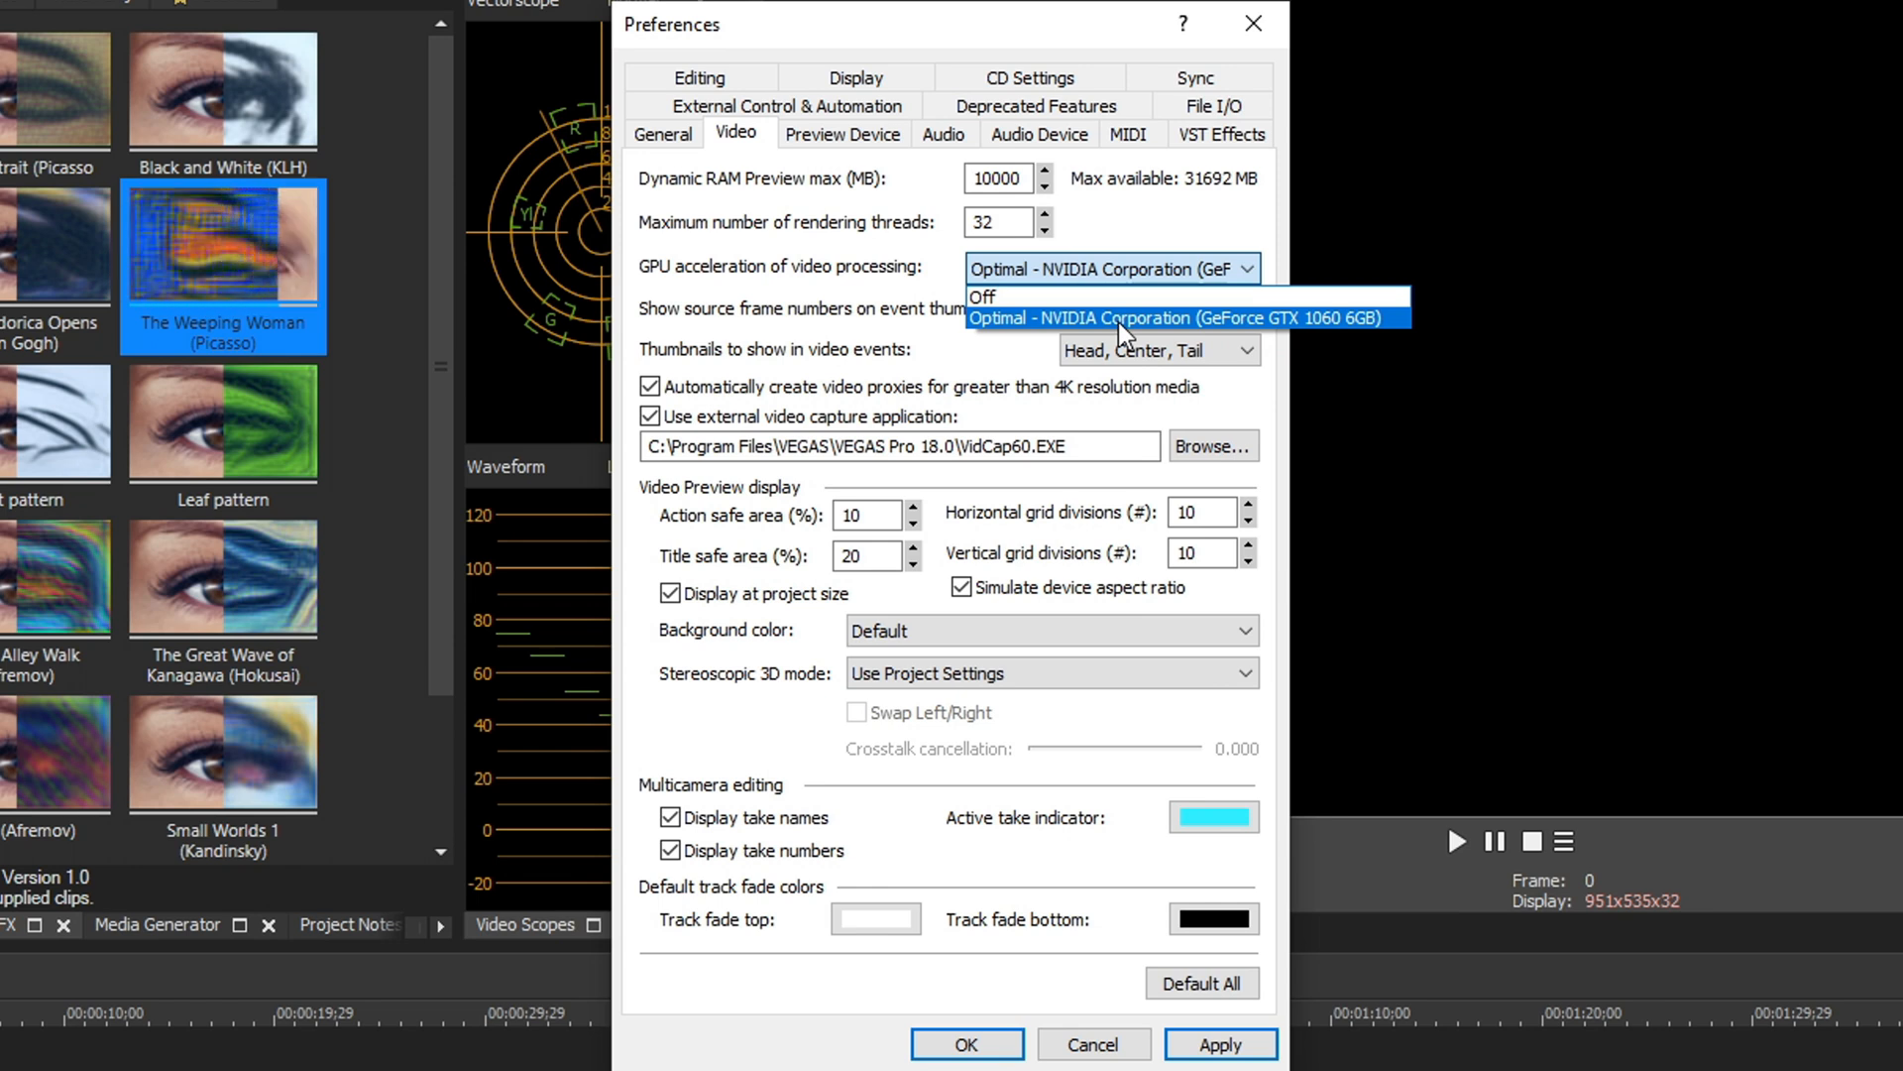
# Choose Optimal - NVIDIA GeForce GTX 1060 6GB for GPU acceleration
pyautogui.click(1144, 317)
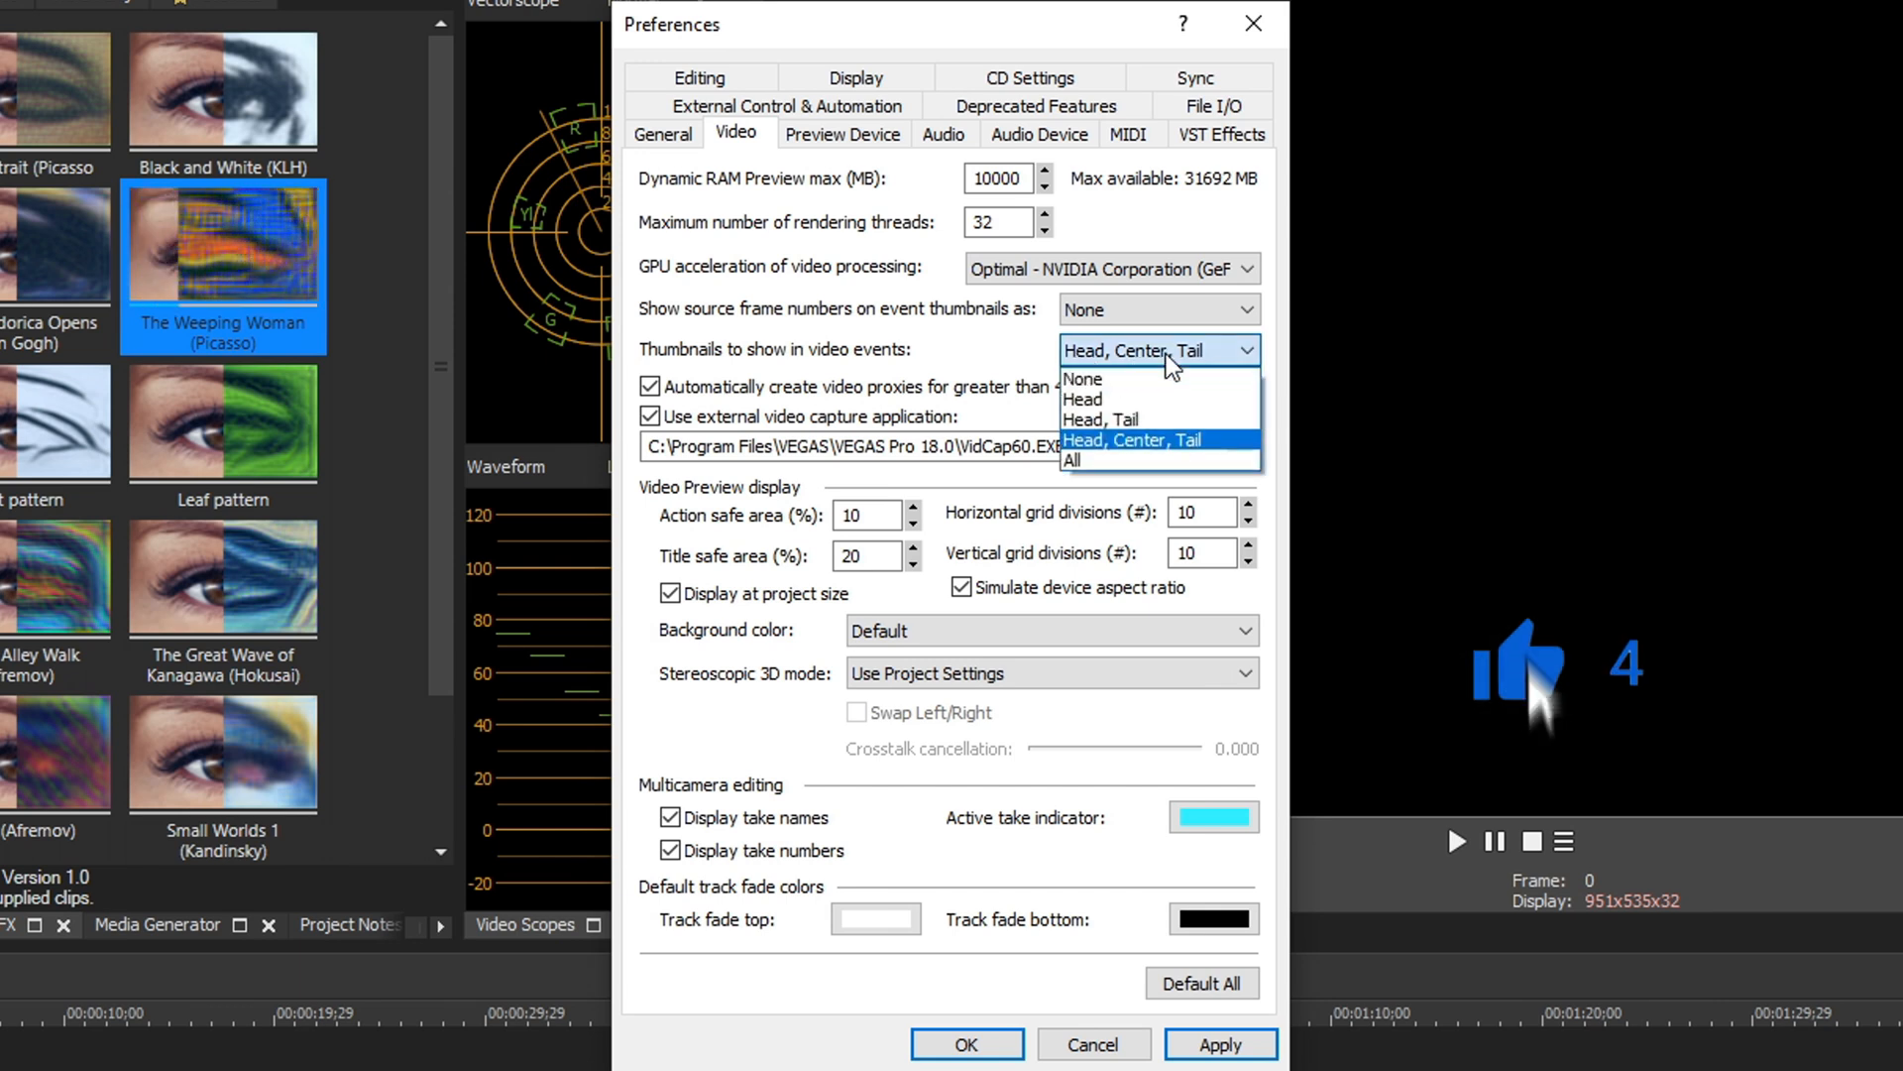
pyautogui.moveTo(1136, 387)
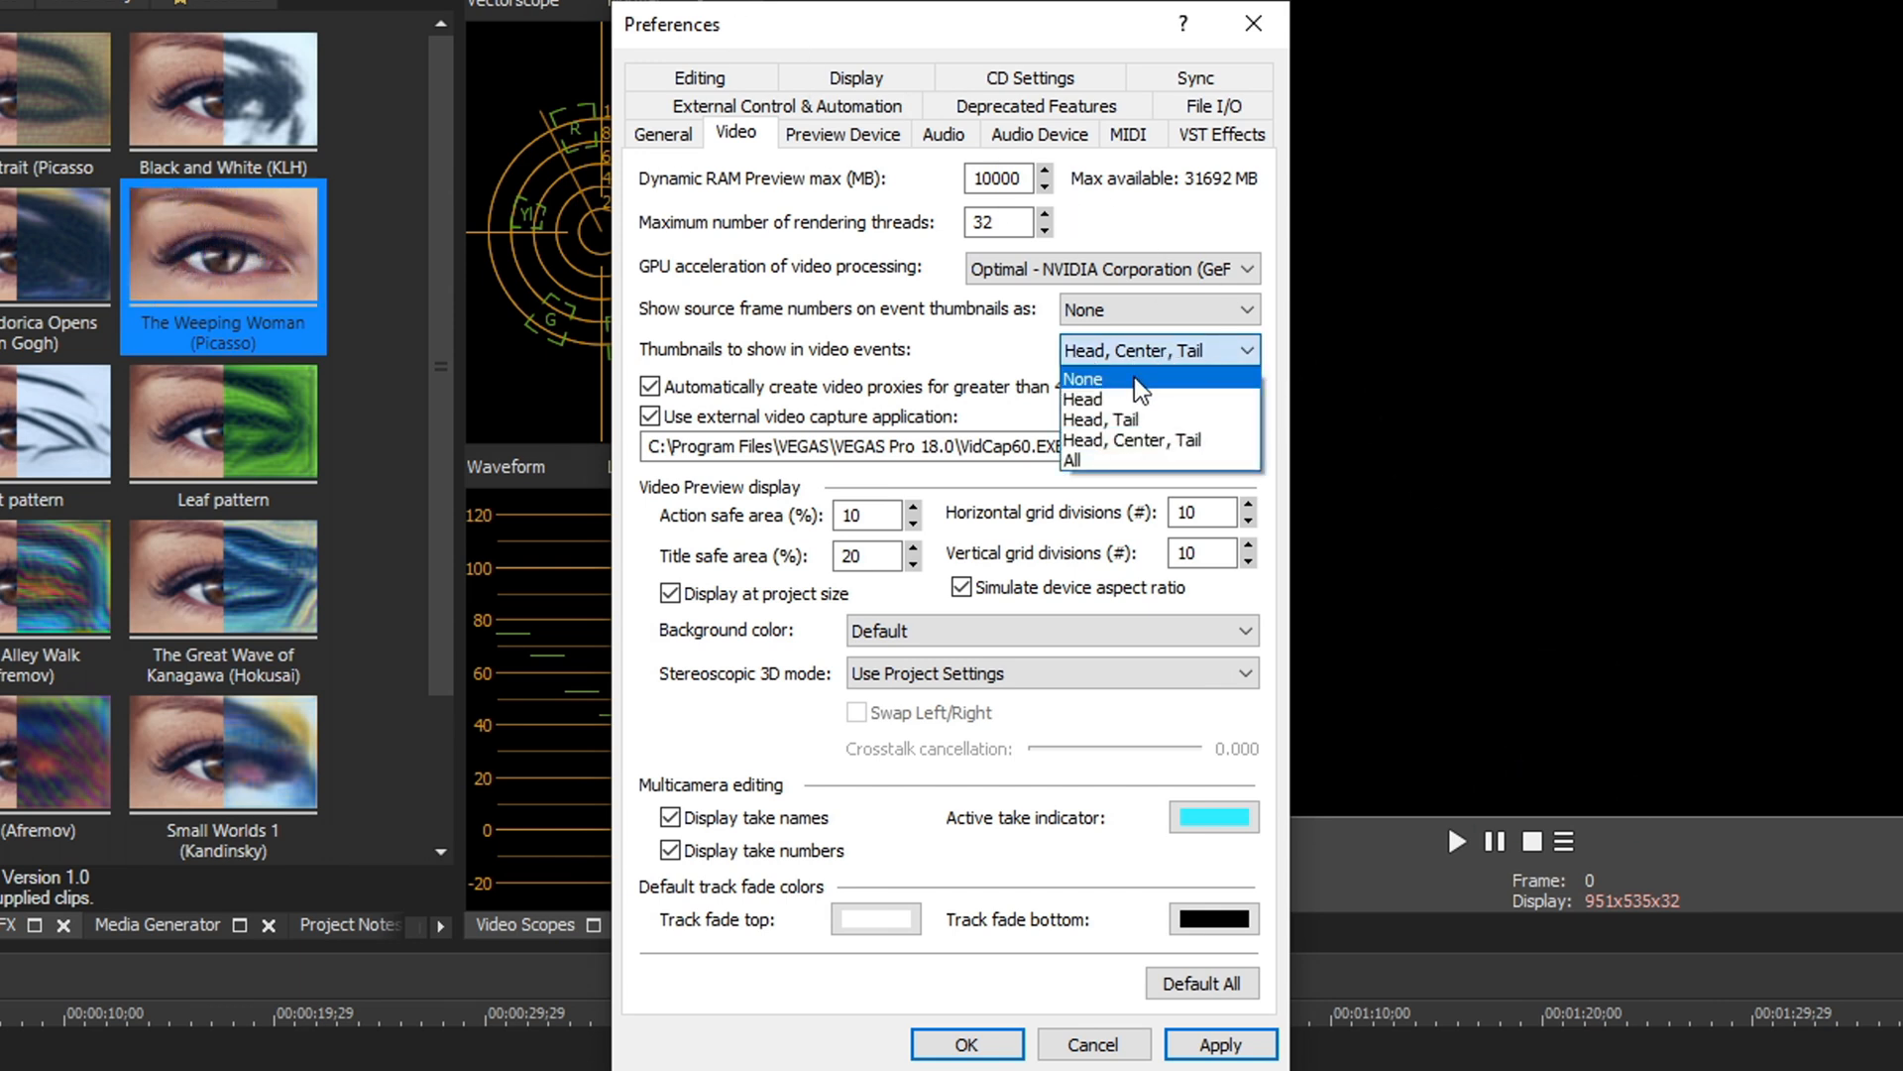
# Select None for thumbnails shown in video events
pyautogui.click(1084, 379)
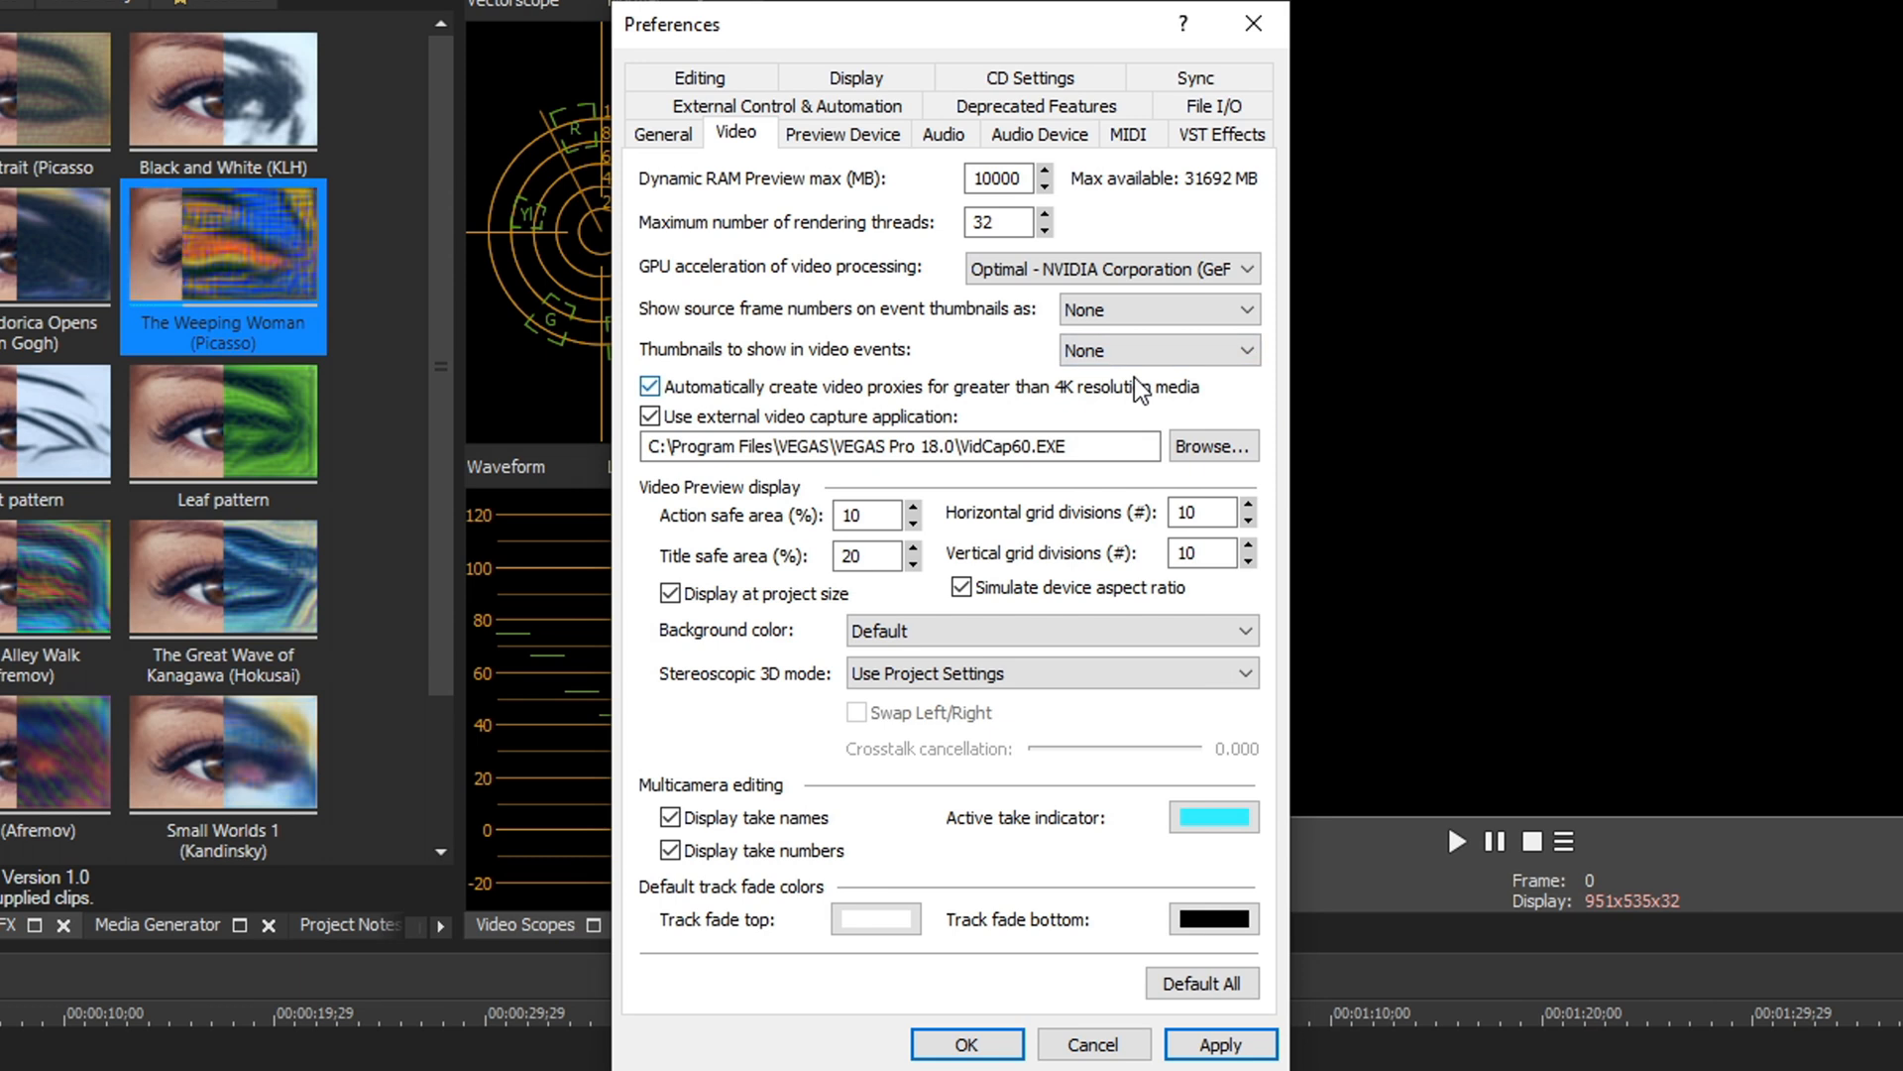